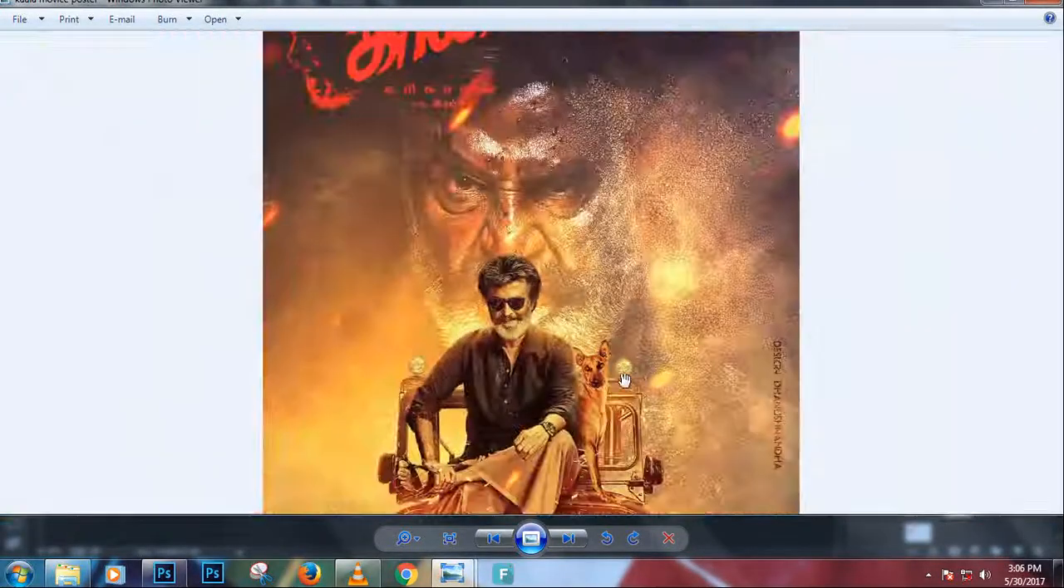
Step: Show the 'Kaala poster Editor' image in Photo Viewer, then minimize the viewer
{"action": "left_click", "coordinate": [405, 539]}
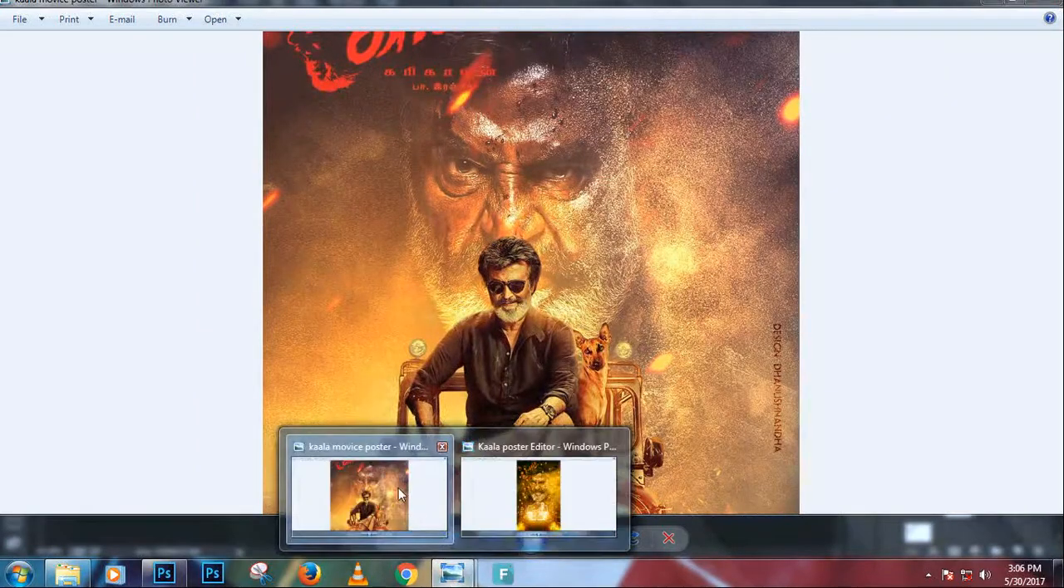
{"action": "left_click", "coordinate": [538, 497]}
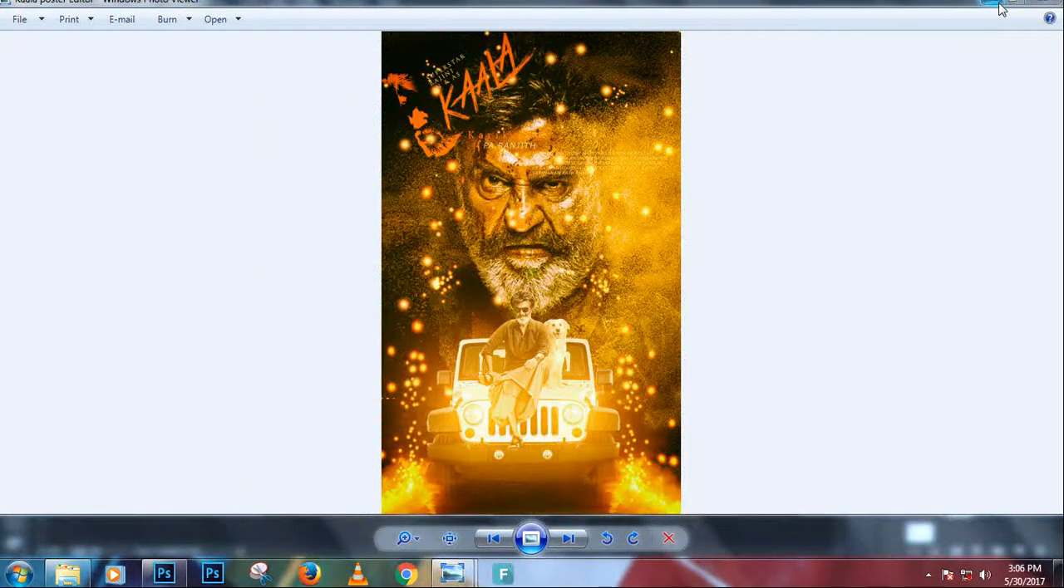
{"action": "left_click", "coordinate": [569, 538]}
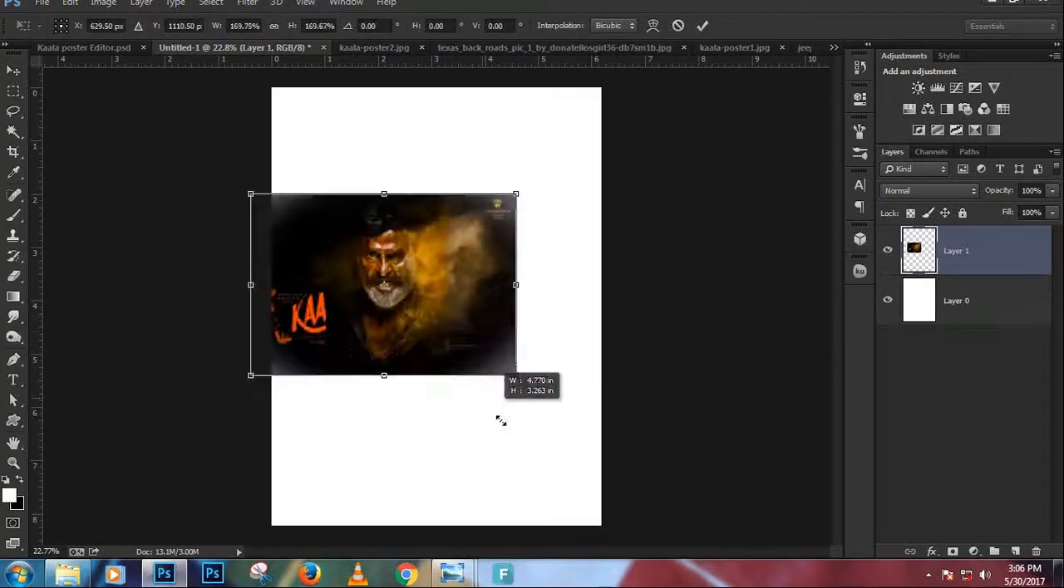
Step: Scale the Kaala face Layer 1 up in Untitled-1 until it covers the canvas
{"action": "left_click_drag", "start_coordinate": [515, 374], "coordinate": [731, 524]}
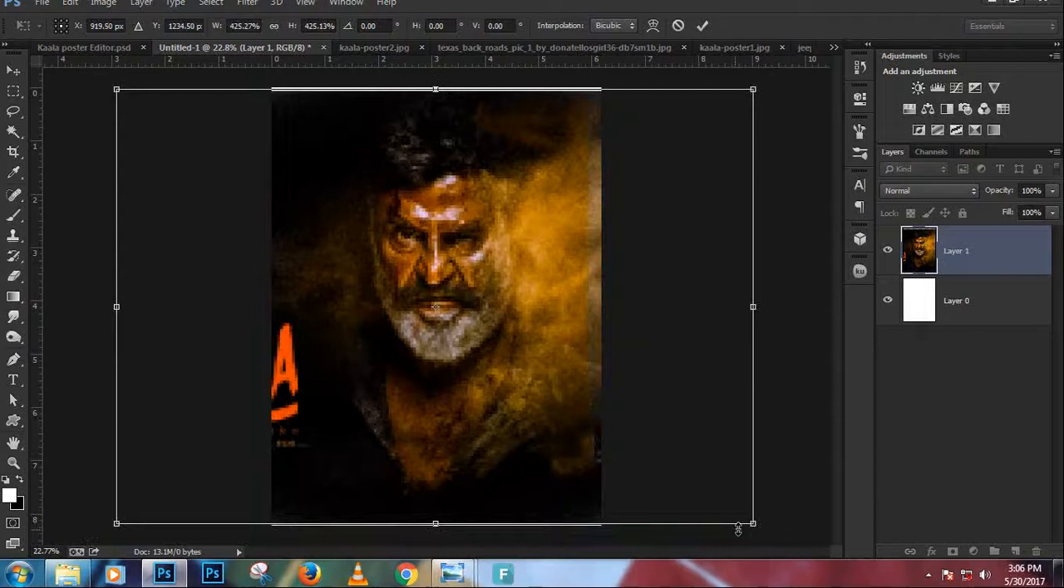
{"action": "left_click_drag", "start_coordinate": [752, 524], "coordinate": [777, 538]}
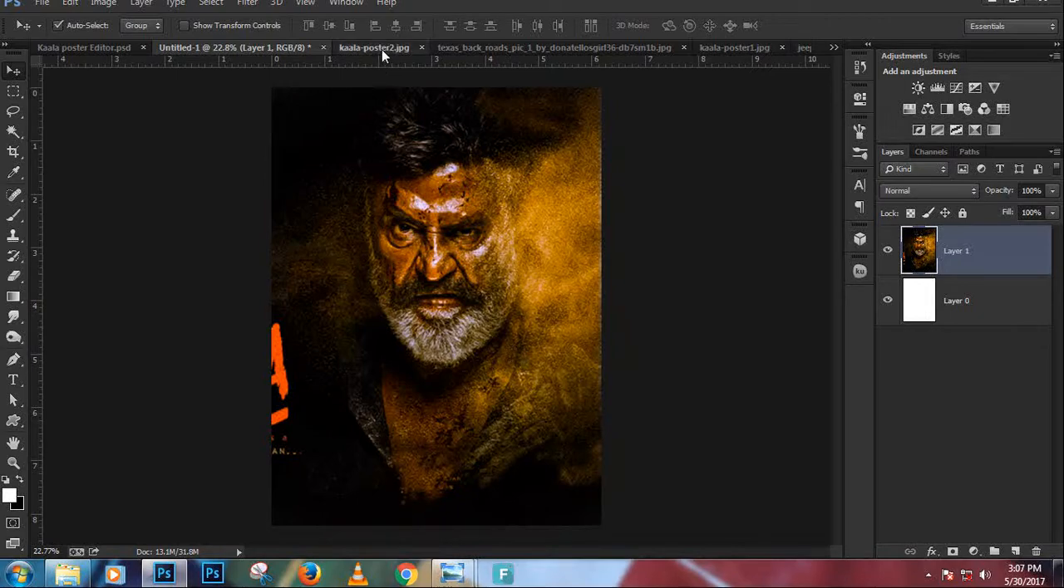
Step: Close kaala-poster2.jpg without saving and stretch the Texas road photo to fit the canvas
{"action": "left_click", "coordinate": [374, 48]}
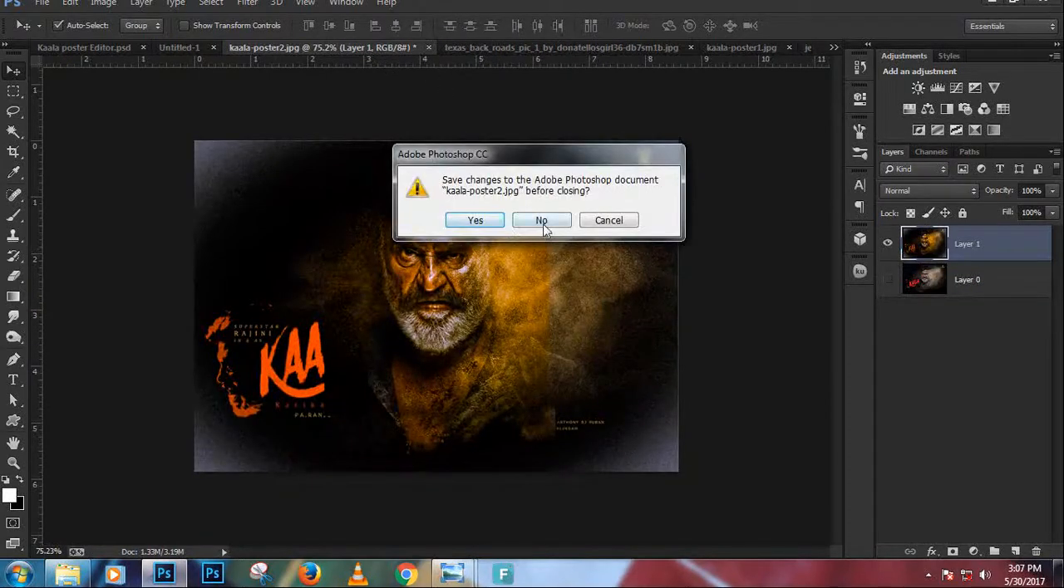
{"action": "left_click", "coordinate": [541, 220]}
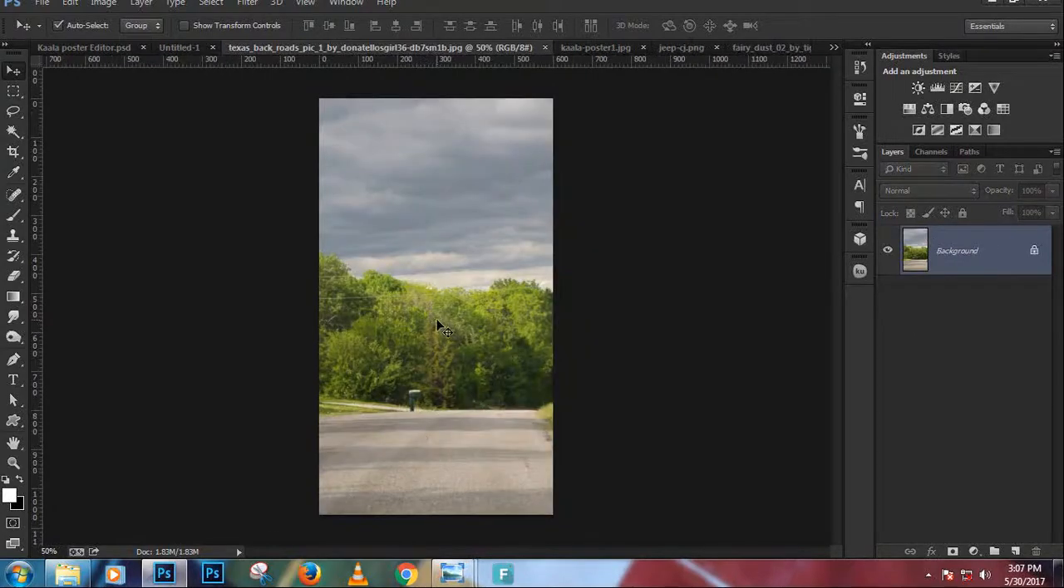
{"action": "left_click", "coordinate": [178, 47]}
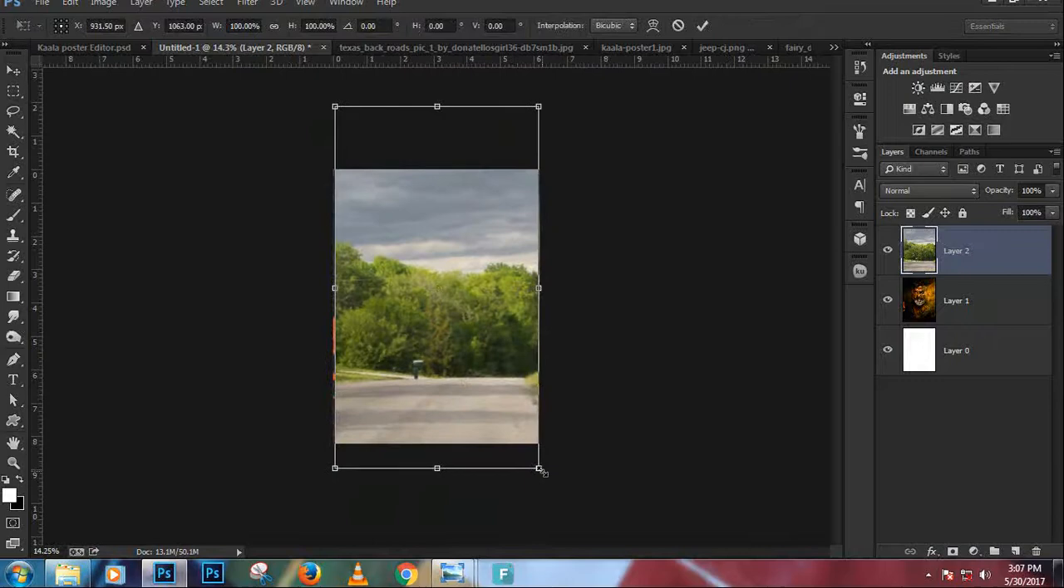
{"action": "left_click_drag", "start_coordinate": [537, 469], "coordinate": [544, 472]}
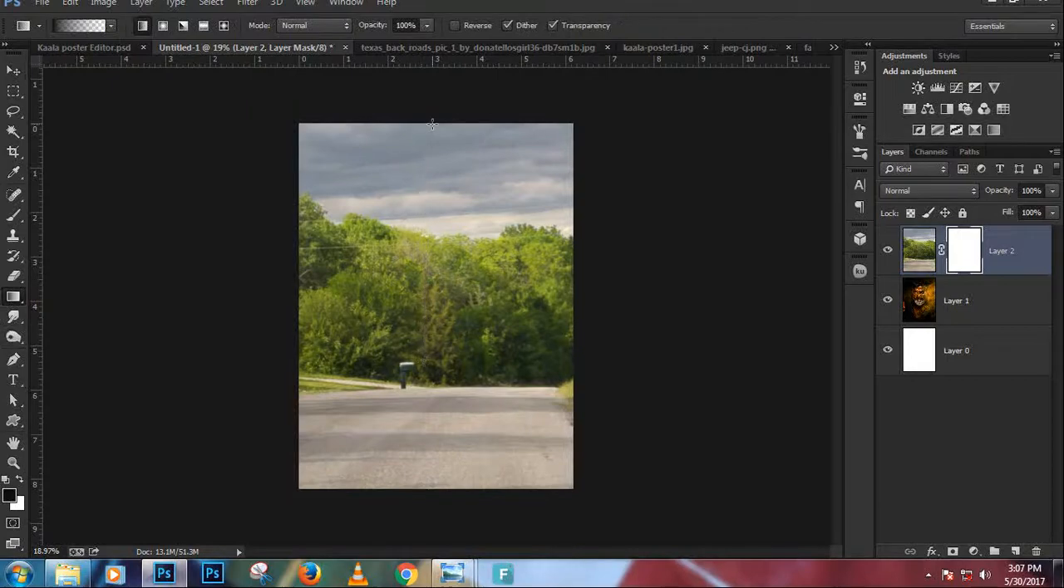
Step: Redraw the black-to-white mask gradient on Layer 2 until only the road remains at the bottom
{"action": "left_click_drag", "start_coordinate": [450, 137], "coordinate": [449, 378]}
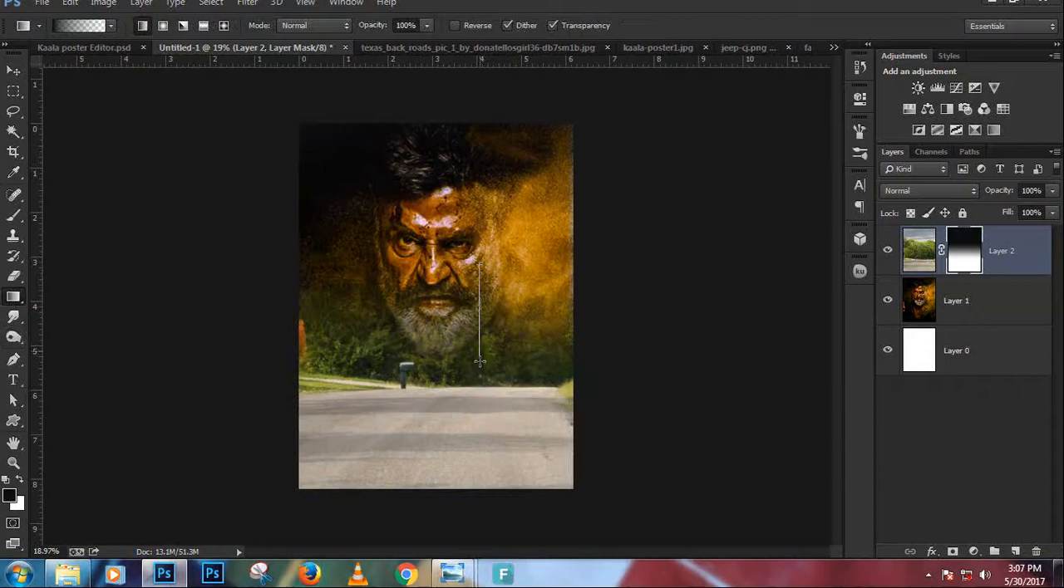
{"action": "left_click_drag", "start_coordinate": [479, 266], "coordinate": [465, 431]}
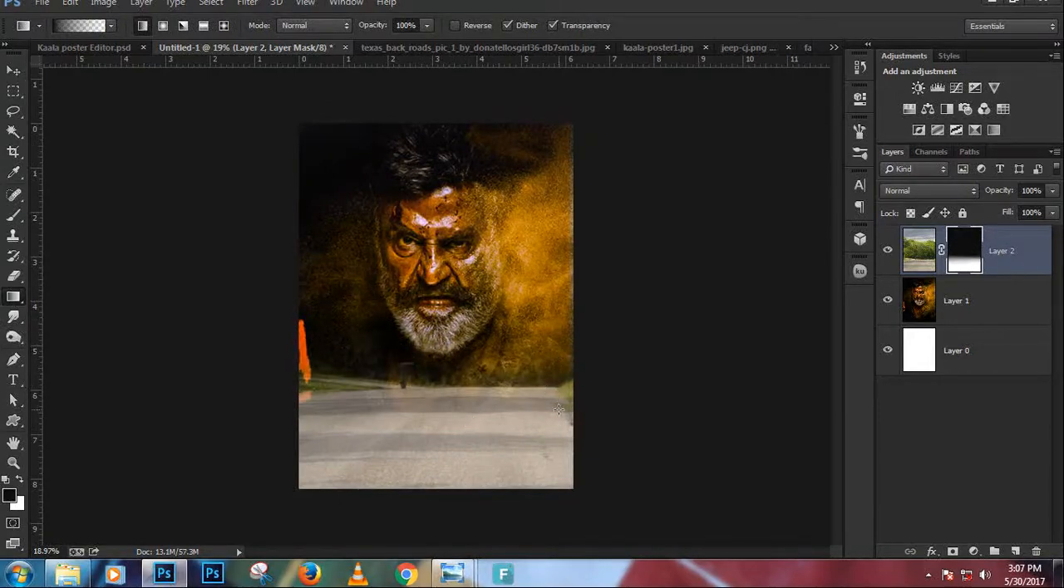
{"action": "left_click_drag", "start_coordinate": [321, 308], "coordinate": [316, 413]}
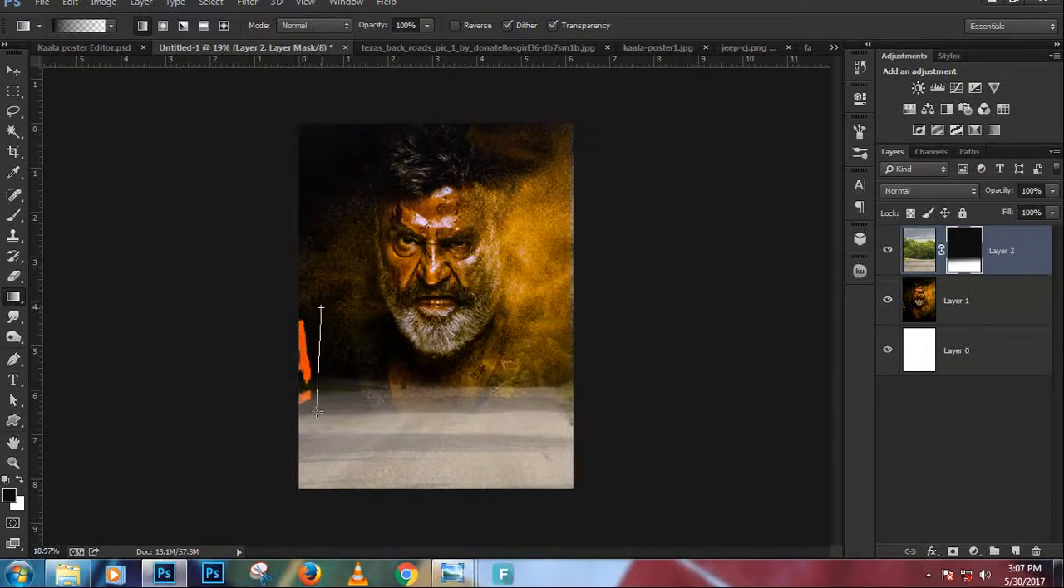
{"action": "left_click_drag", "start_coordinate": [321, 309], "coordinate": [412, 438]}
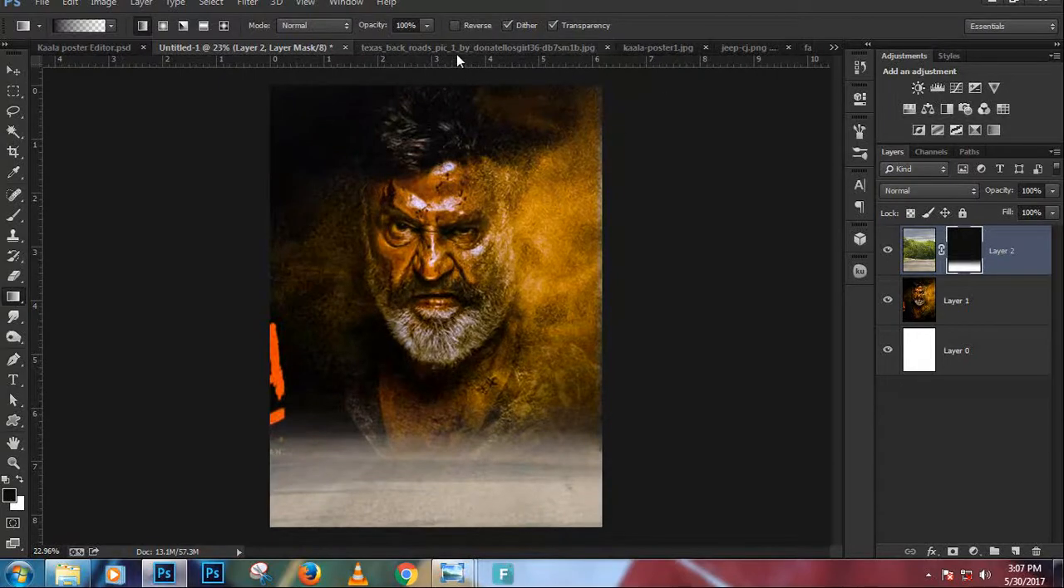
{"action": "left_click", "coordinate": [453, 48]}
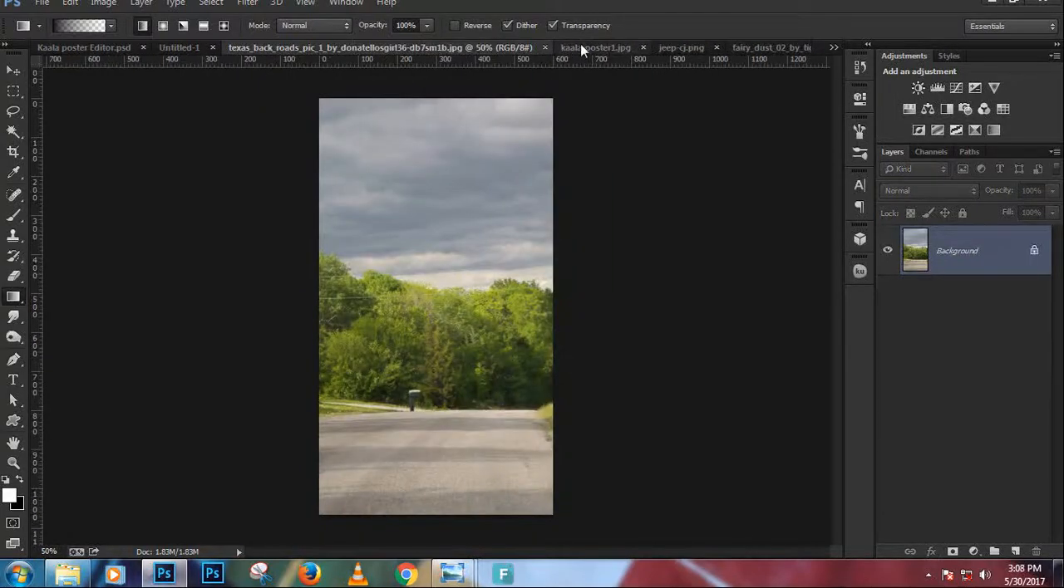
Step: Bring jeep-cj.png into Untitled-1 and resize the red jeep over the poster's lower half
{"action": "left_click", "coordinate": [414, 47]}
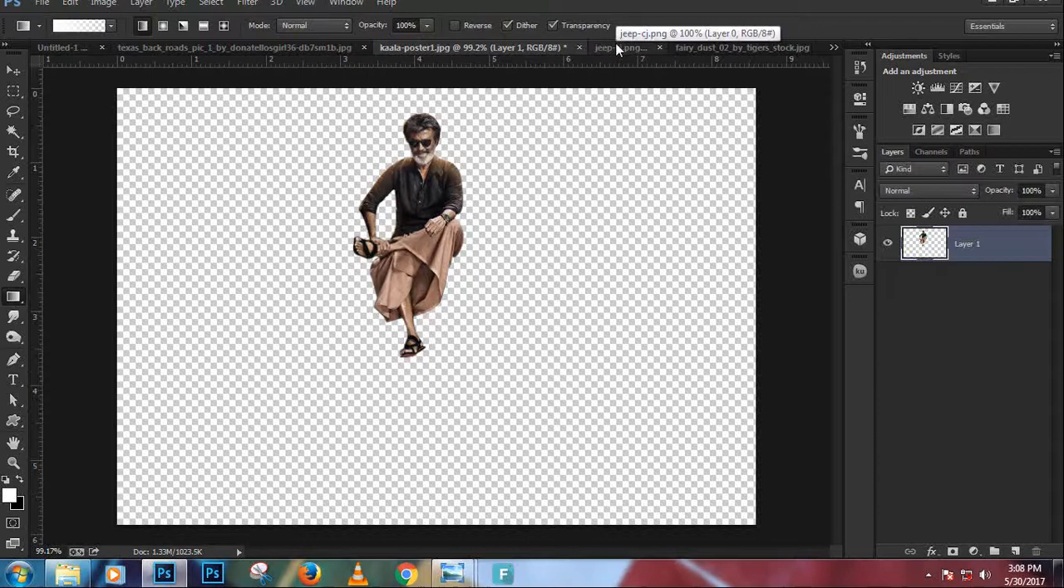
{"action": "left_click", "coordinate": [619, 47]}
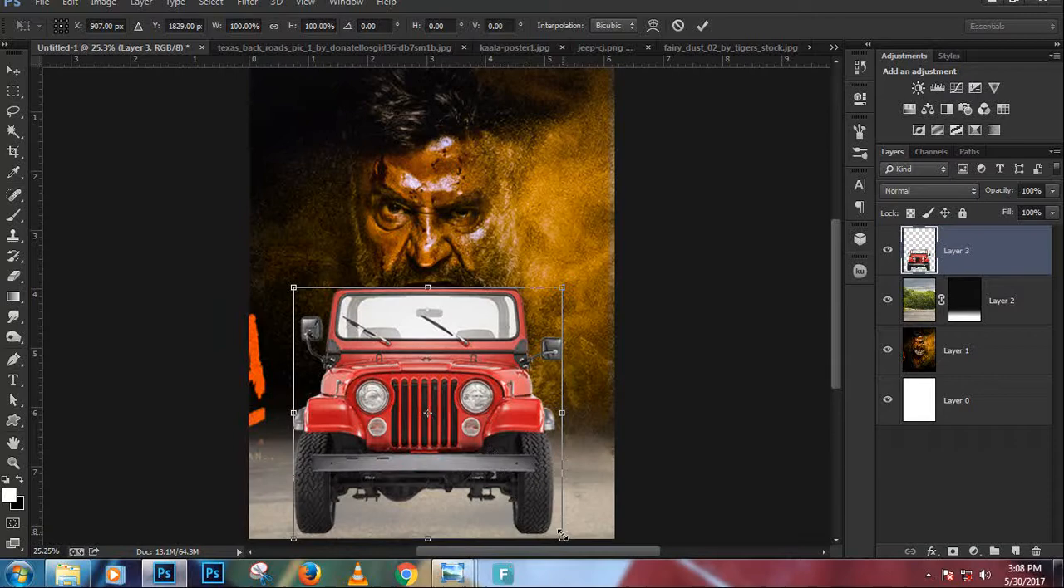
{"action": "left_click_drag", "start_coordinate": [561, 536], "coordinate": [538, 530]}
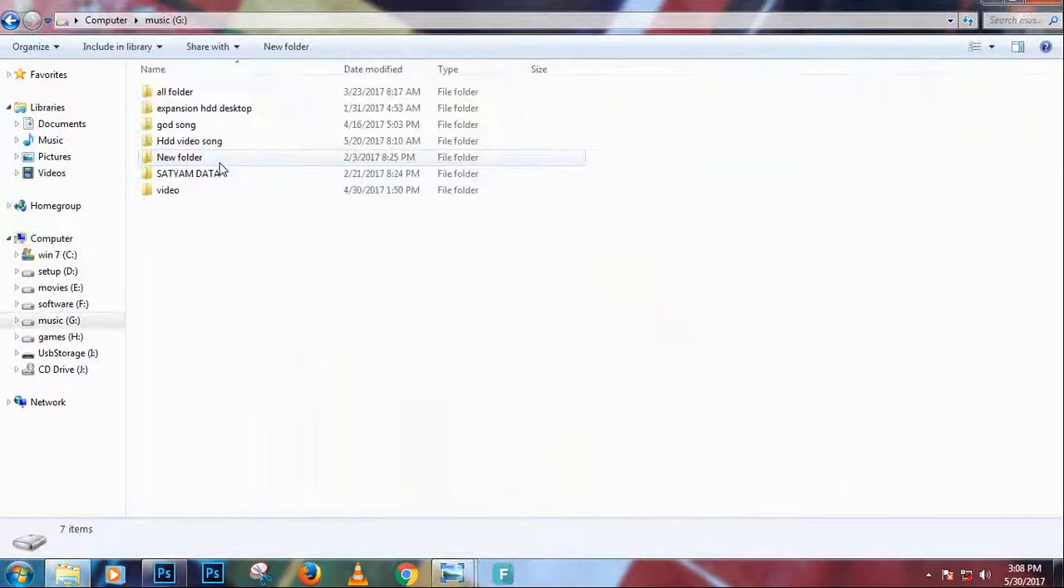
Step: Browse to movies (E:) > pandrive and send the 2016-jeep-wrangler image to Photoshop
{"action": "double_click", "coordinate": [192, 173]}
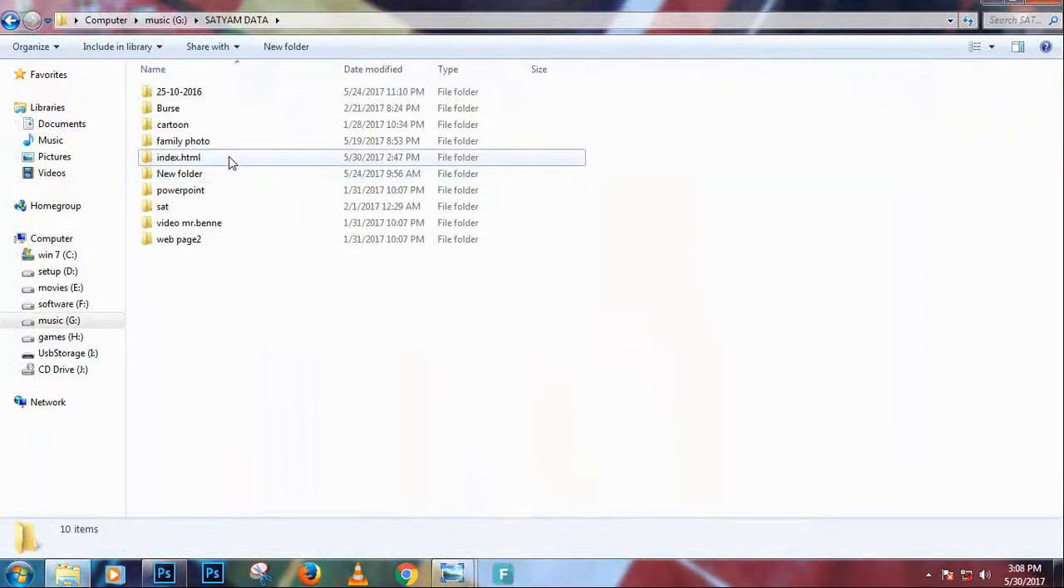
{"action": "double_click", "coordinate": [178, 157]}
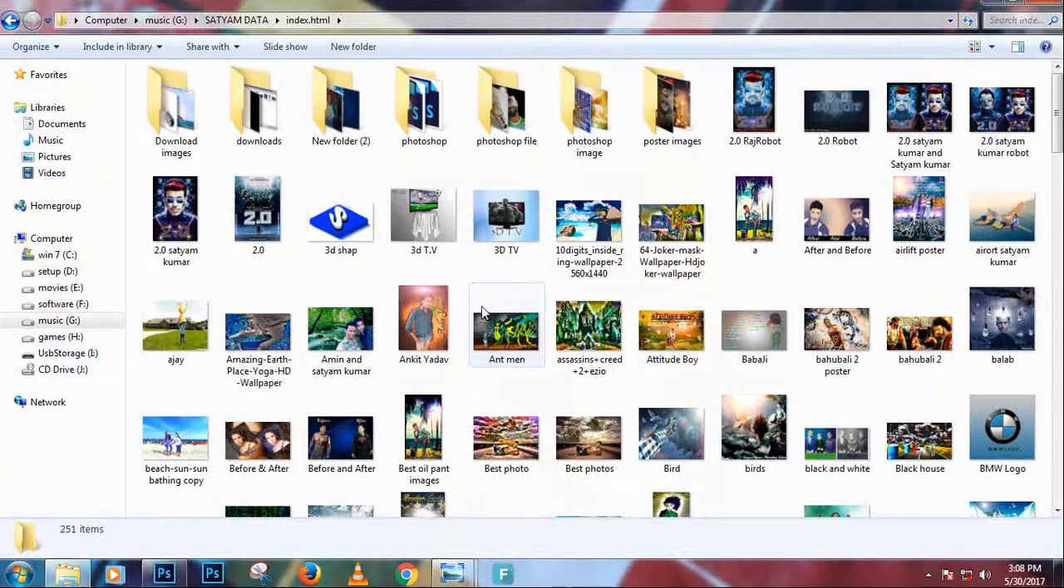
{"action": "left_click", "coordinate": [236, 20]}
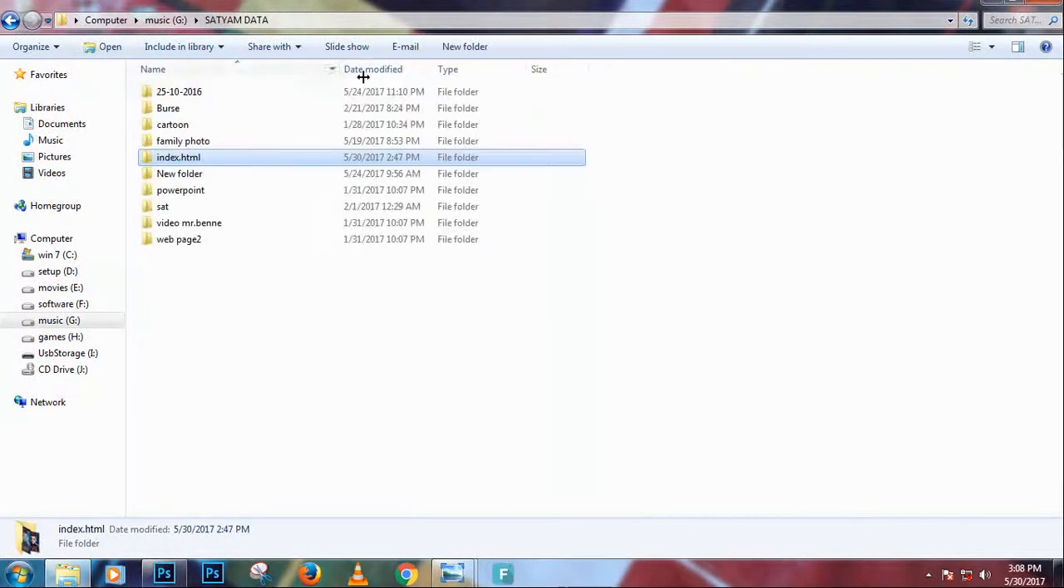
{"action": "left_click", "coordinate": [60, 288]}
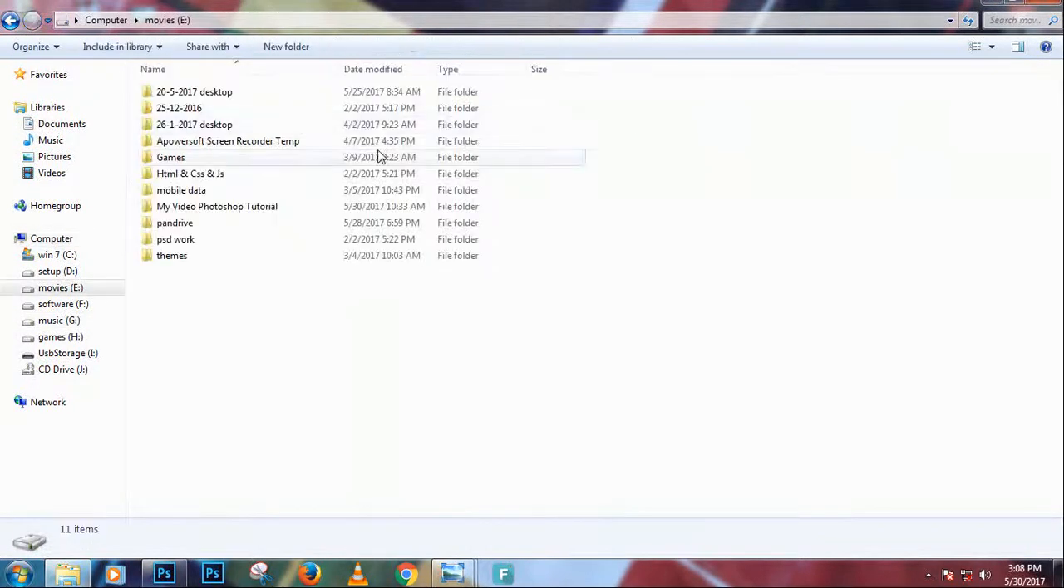
{"action": "double_click", "coordinate": [175, 222]}
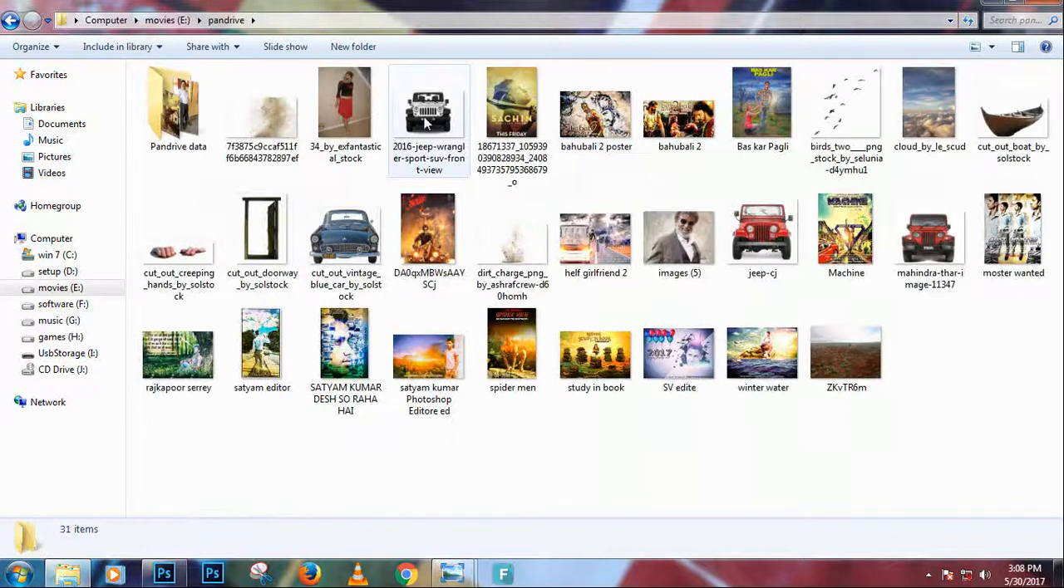
{"action": "left_click", "coordinate": [429, 109]}
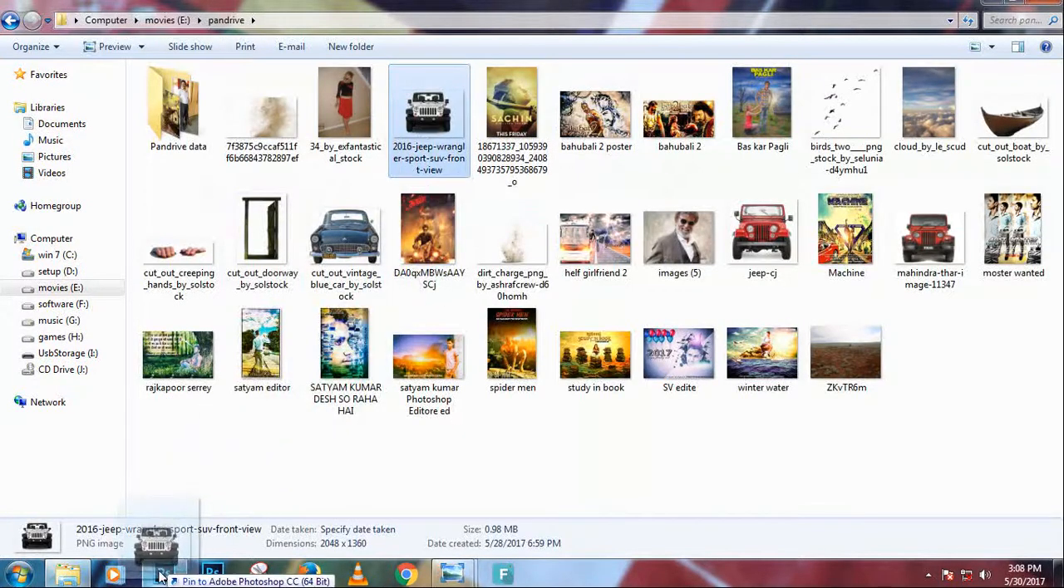
{"action": "left_click", "coordinate": [163, 574]}
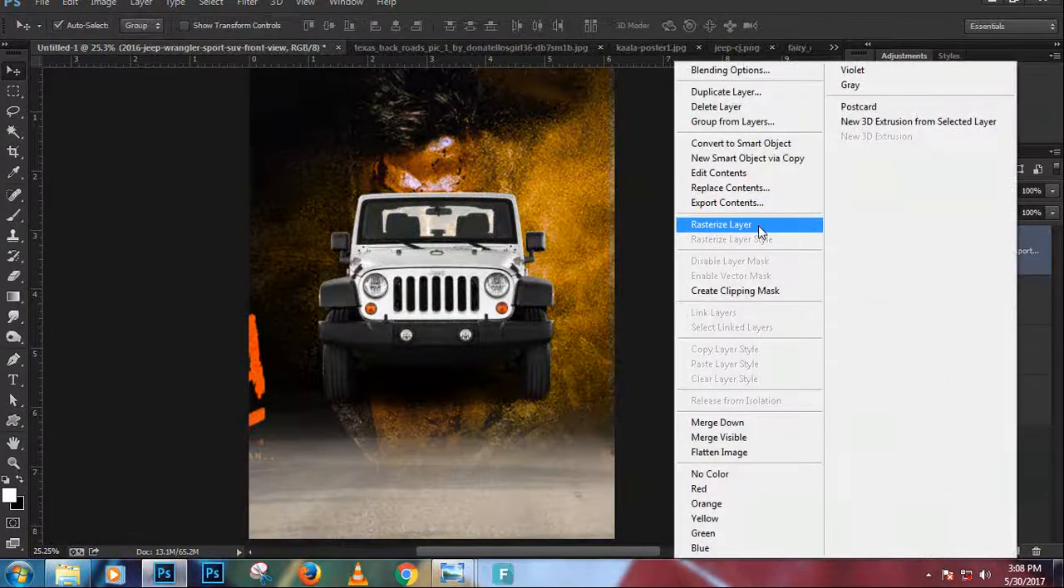
Step: Rasterize the placed white jeep layer and view the finished Kaala poster reference
{"action": "left_click", "coordinate": [721, 224]}
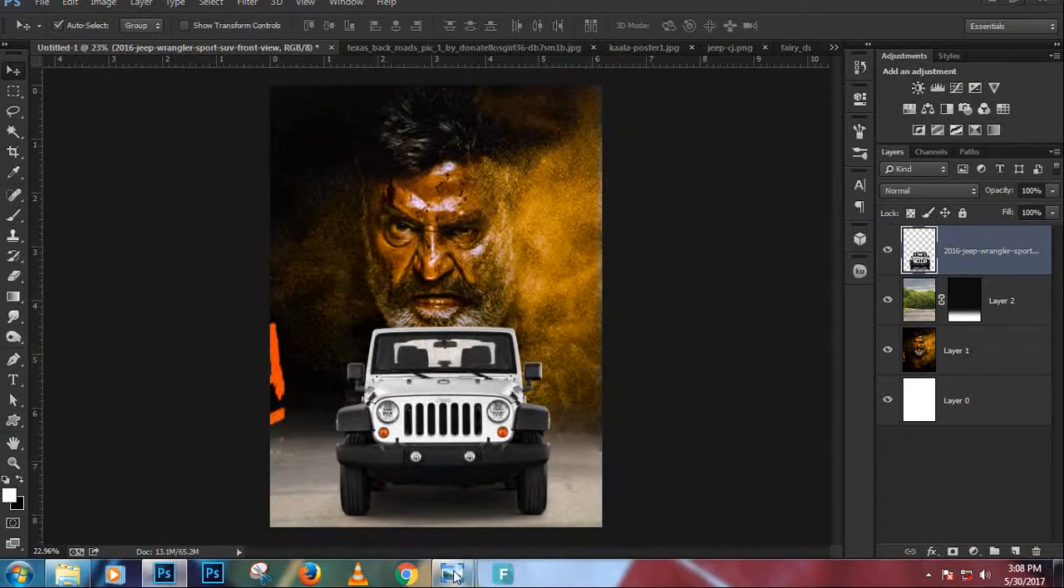
{"action": "left_click", "coordinate": [452, 573]}
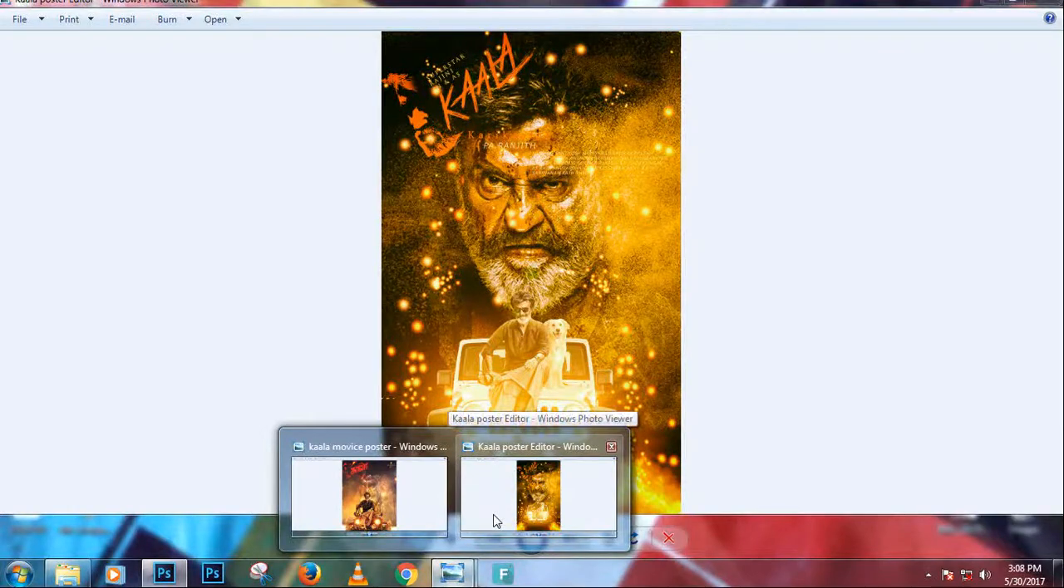
{"action": "left_click", "coordinate": [164, 574]}
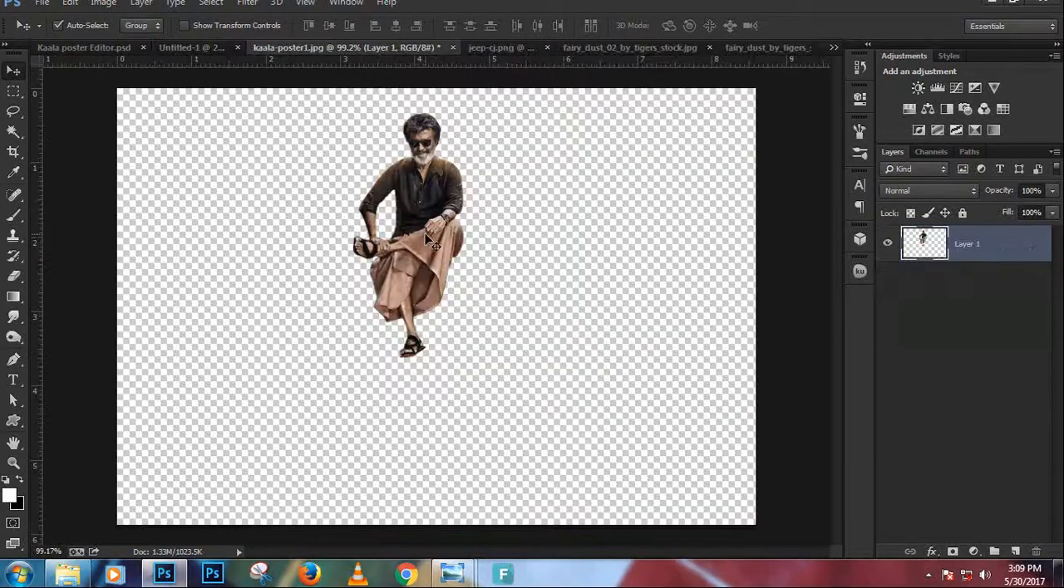
Step: Place the seated man as Layer 3 on the jeep hood, then select Layer 2
{"action": "left_click", "coordinate": [191, 47]}
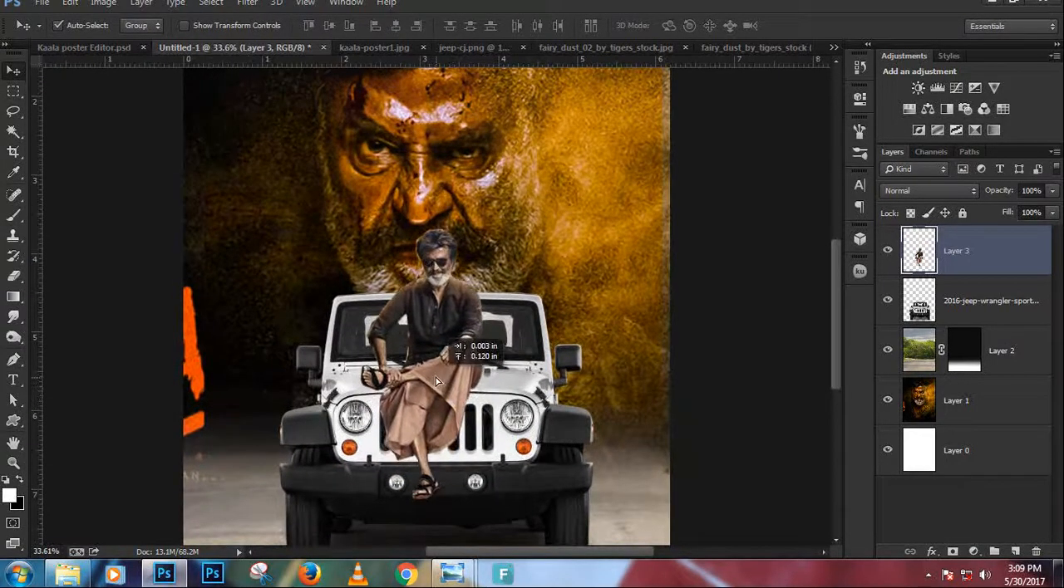
{"action": "left_click_drag", "start_coordinate": [437, 381], "coordinate": [426, 389]}
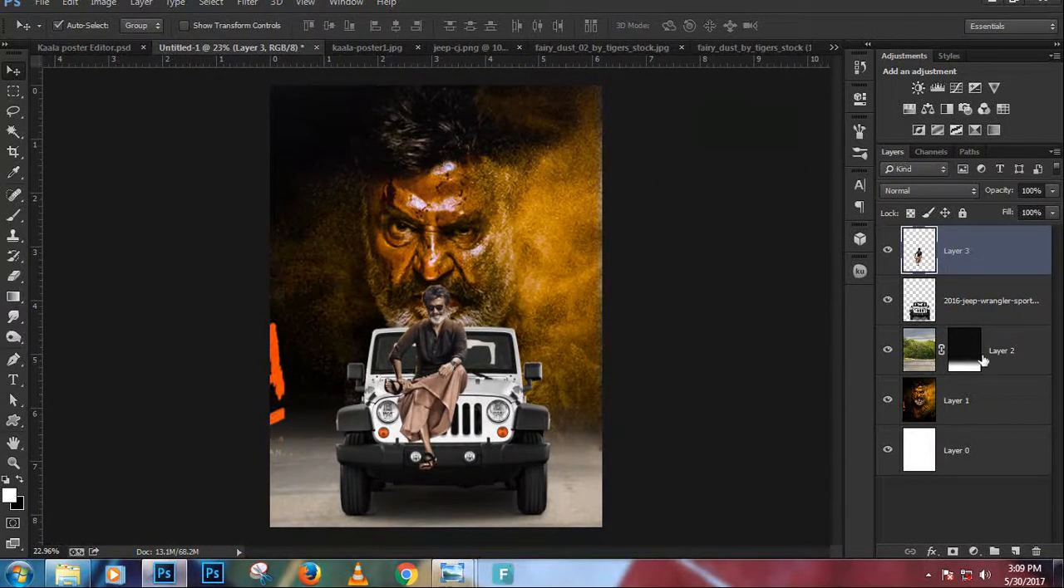
{"action": "left_click", "coordinate": [918, 350]}
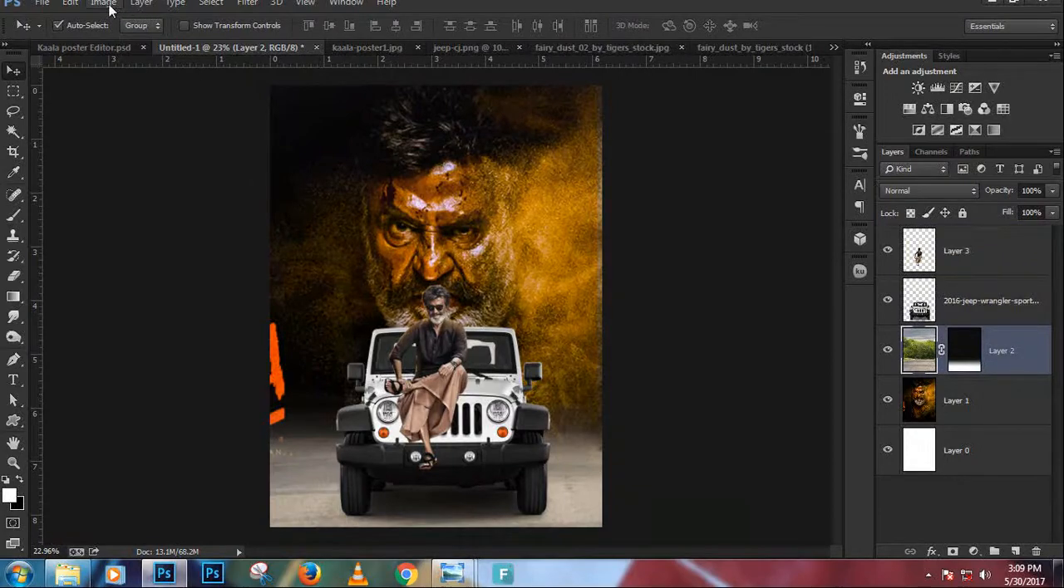
Step: Apply Hue/Saturation to Layer 2 with Saturation -13 and Lightness -70
{"action": "left_click", "coordinate": [102, 3]}
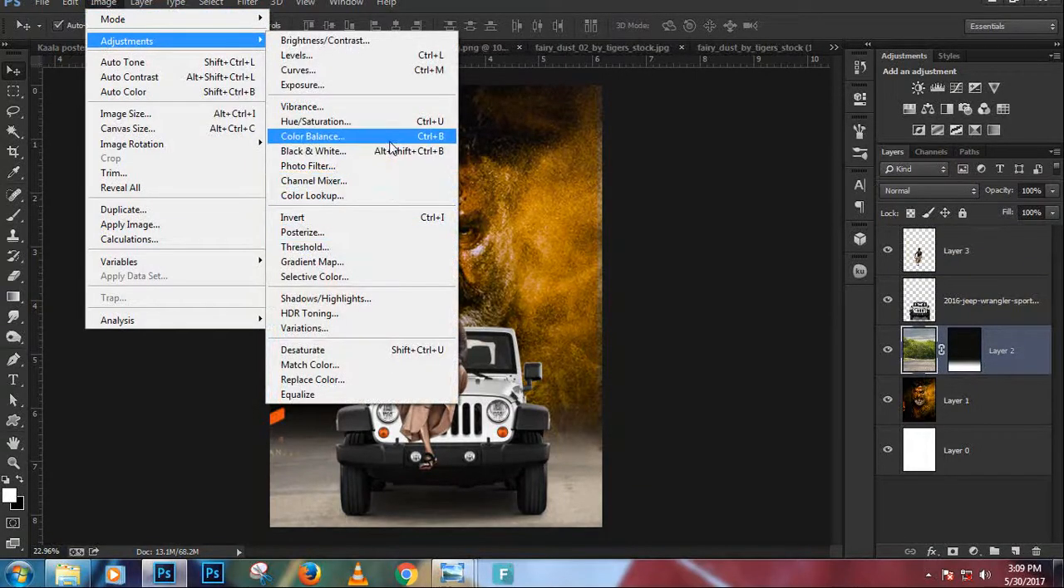
{"action": "mouse_move", "coordinate": [578, 10]}
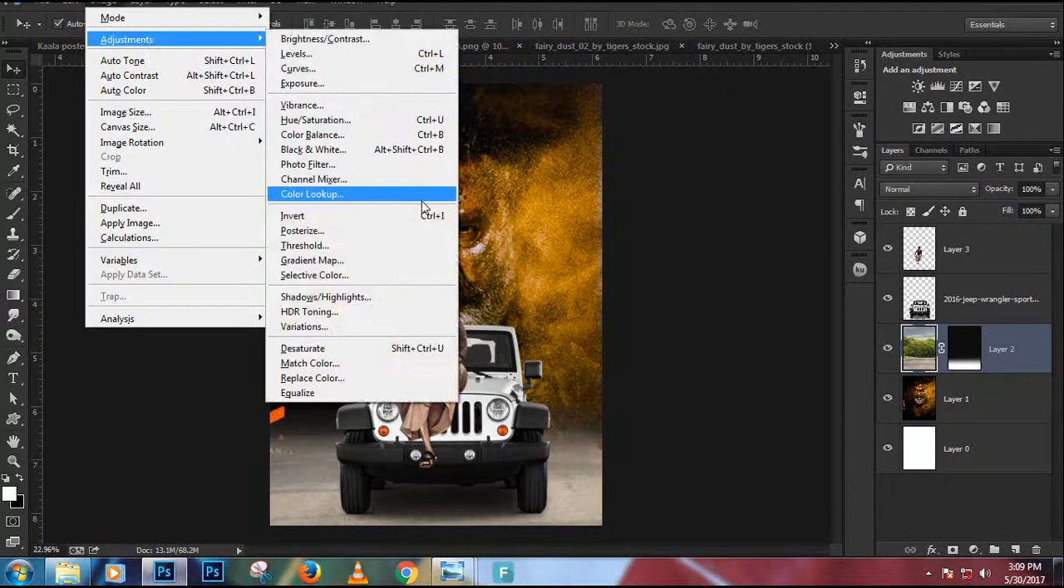
{"action": "mouse_move", "coordinate": [366, 125]}
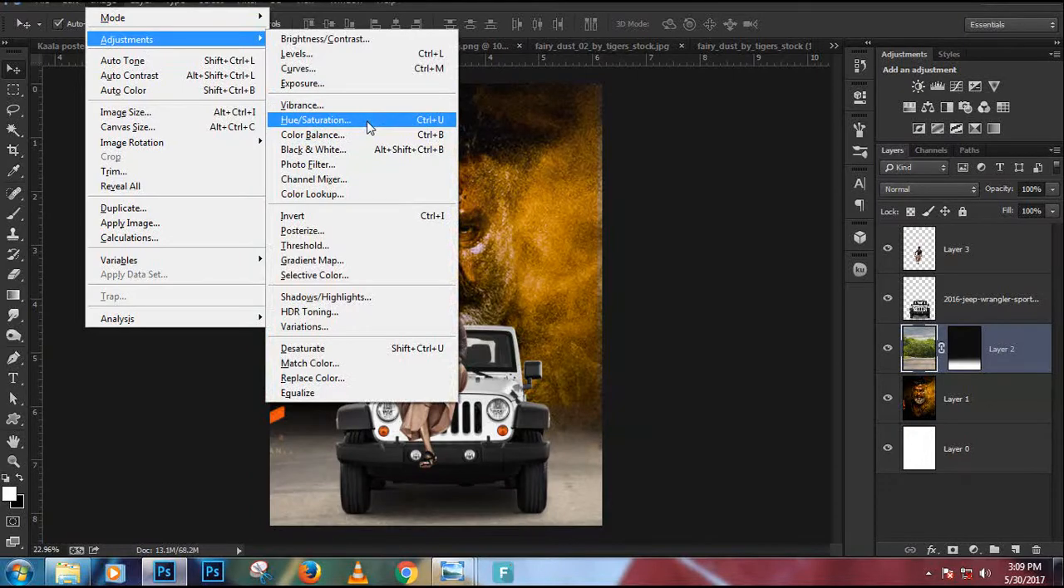
{"action": "left_click", "coordinate": [315, 120]}
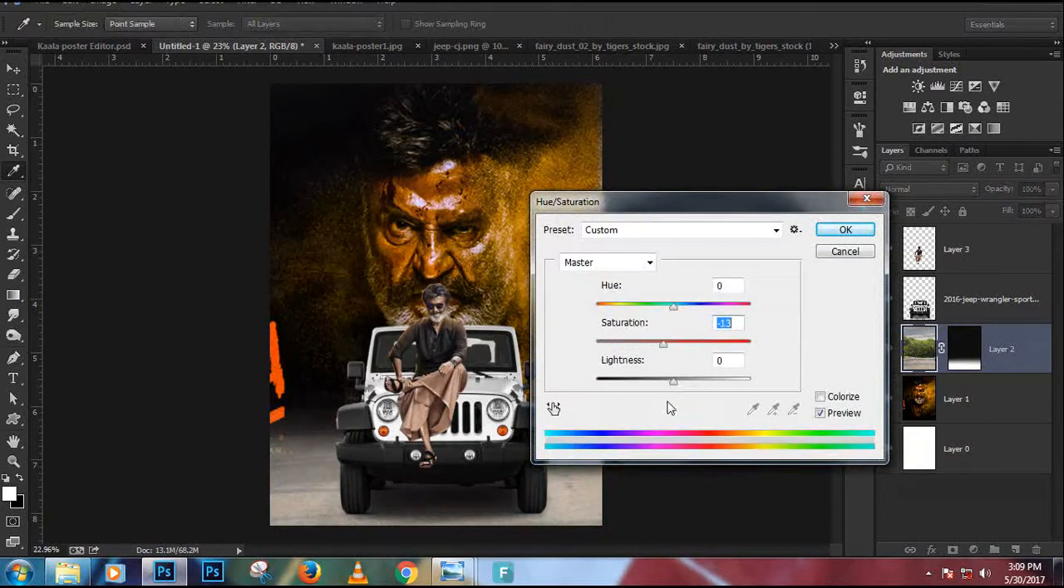
{"action": "left_click_drag", "start_coordinate": [673, 379], "coordinate": [627, 379]}
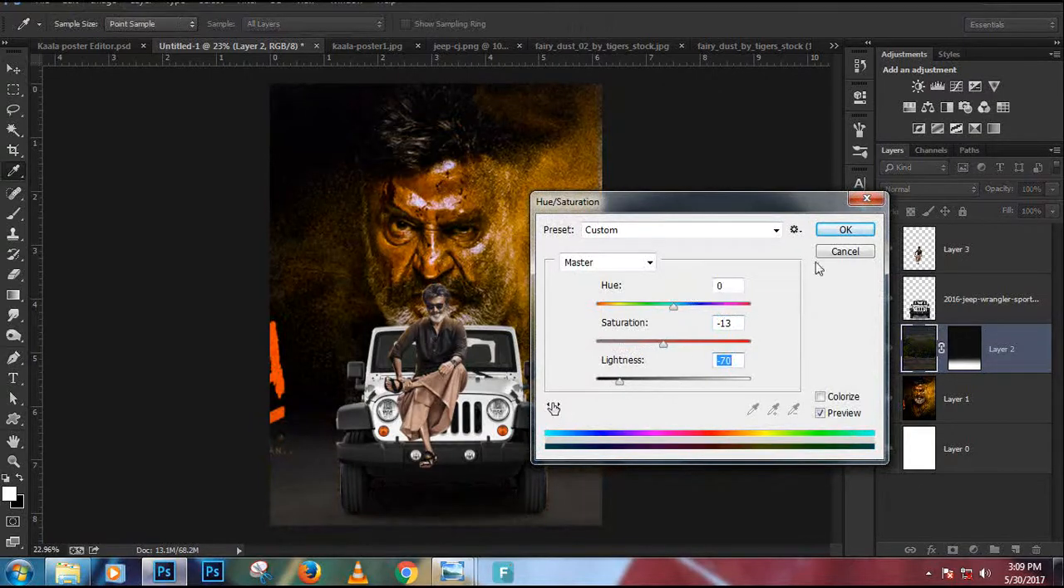
{"action": "left_click", "coordinate": [845, 230]}
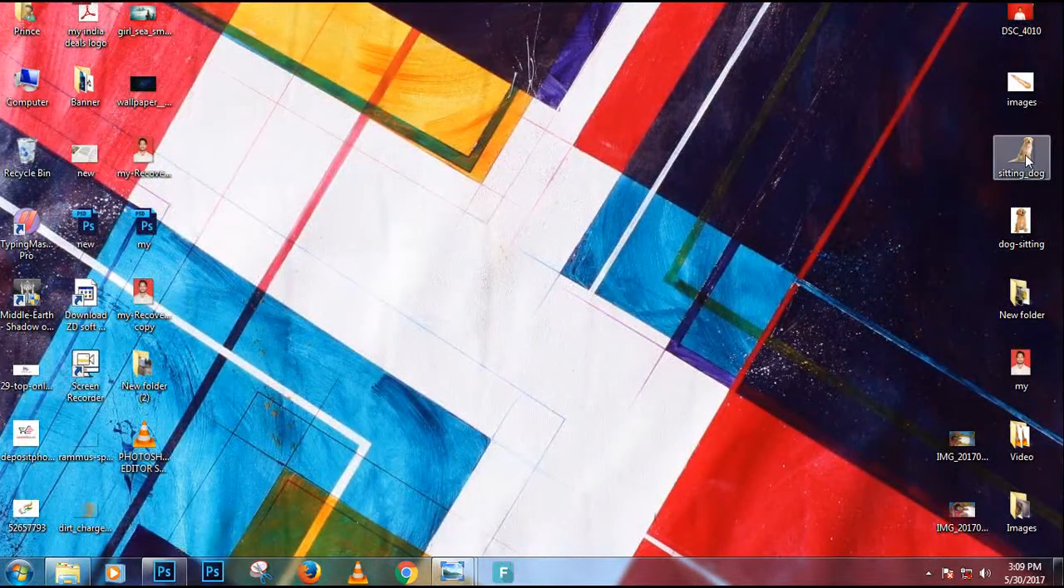
Step: Add the sitting_dog image and scale it down beside the man on the hood
{"action": "left_click", "coordinate": [162, 573]}
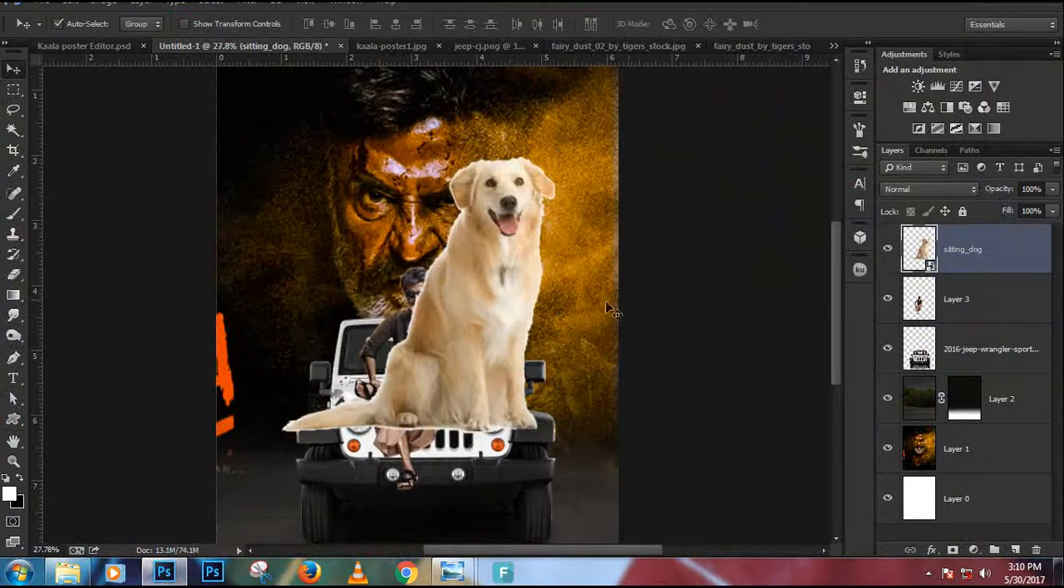
{"action": "key", "text": "ctrl+t"}
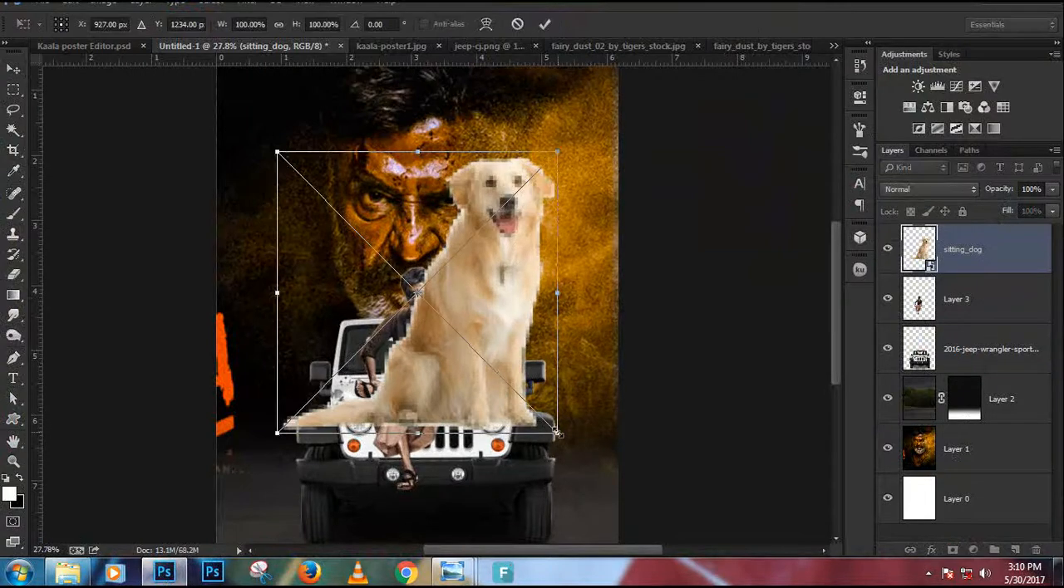
{"action": "left_click_drag", "start_coordinate": [557, 432], "coordinate": [466, 339]}
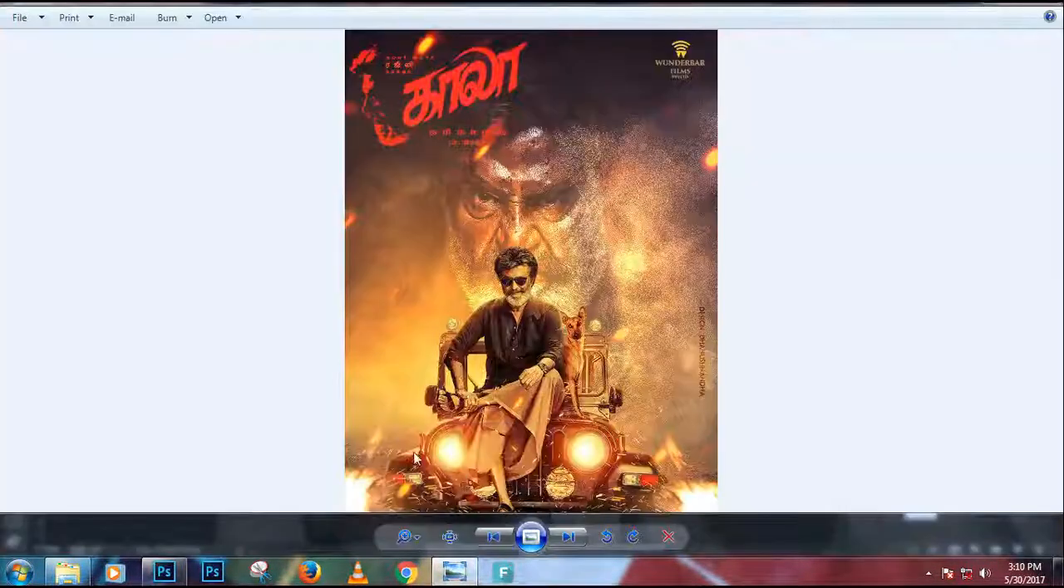
{"action": "mouse_move", "coordinate": [970, 23]}
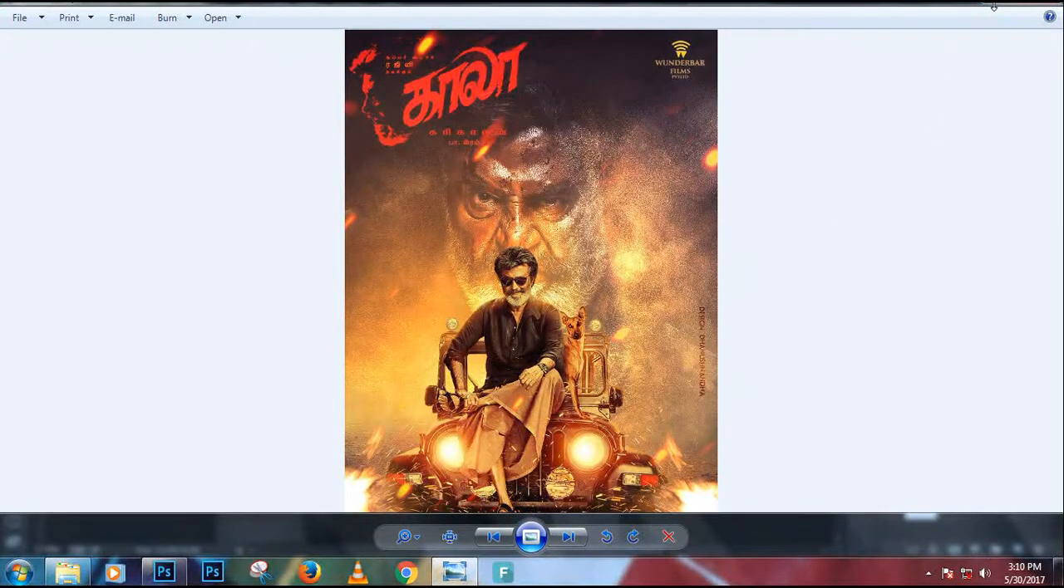
Step: Close the reference preview and bring up the fairy_dust document
{"action": "left_click", "coordinate": [164, 572]}
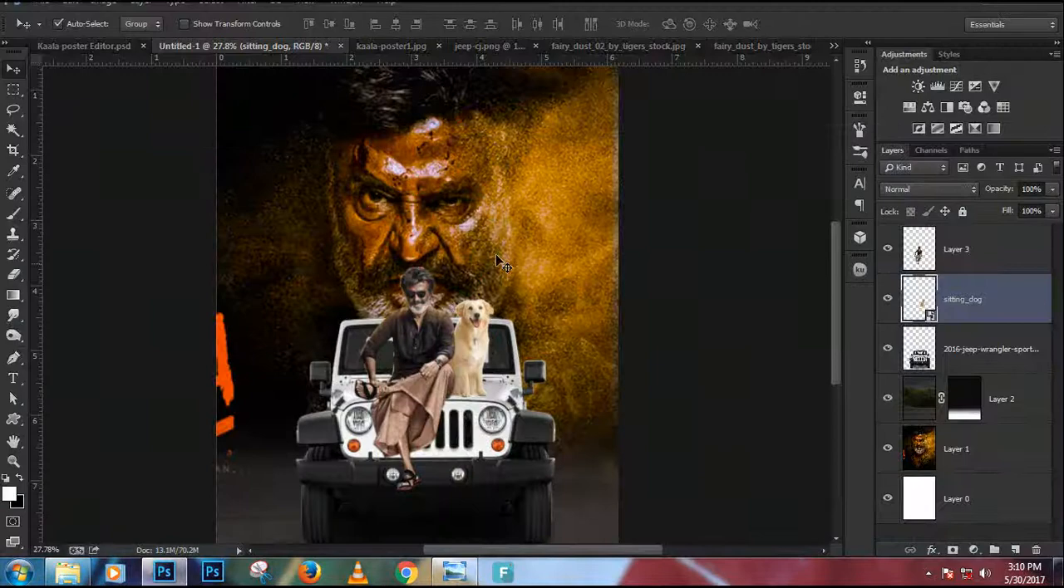
{"action": "left_click", "coordinate": [688, 46]}
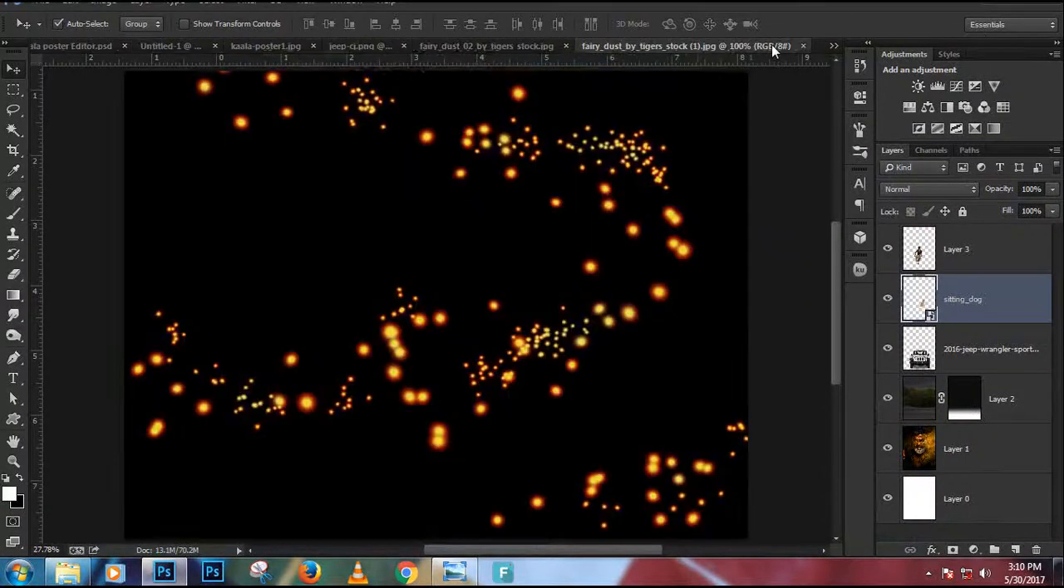
{"action": "left_click", "coordinate": [166, 45]}
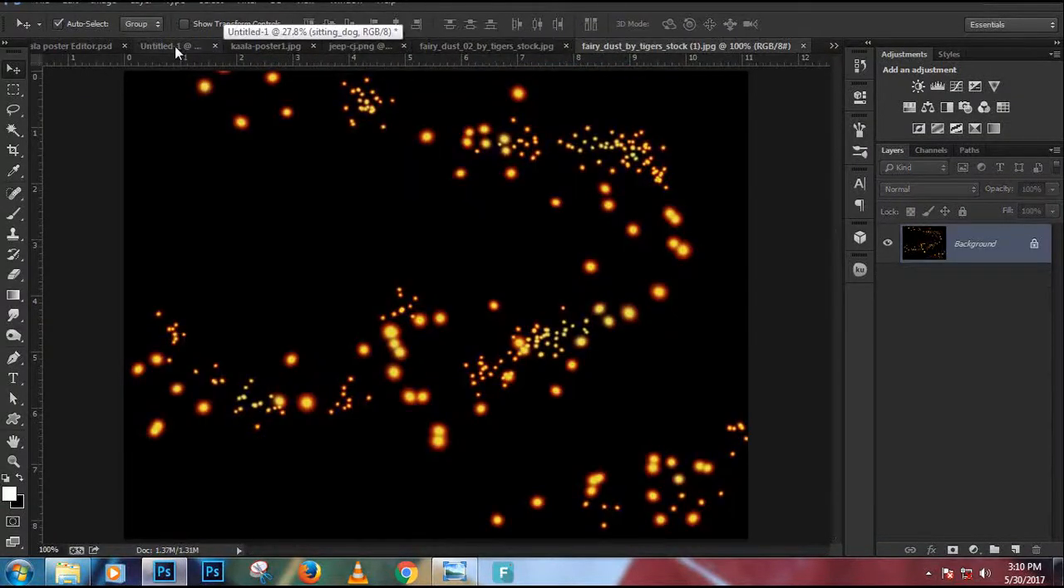
Step: Close kaala-poster1.jpg without saving changes, then close jeep-cj.png
{"action": "left_click", "coordinate": [171, 46]}
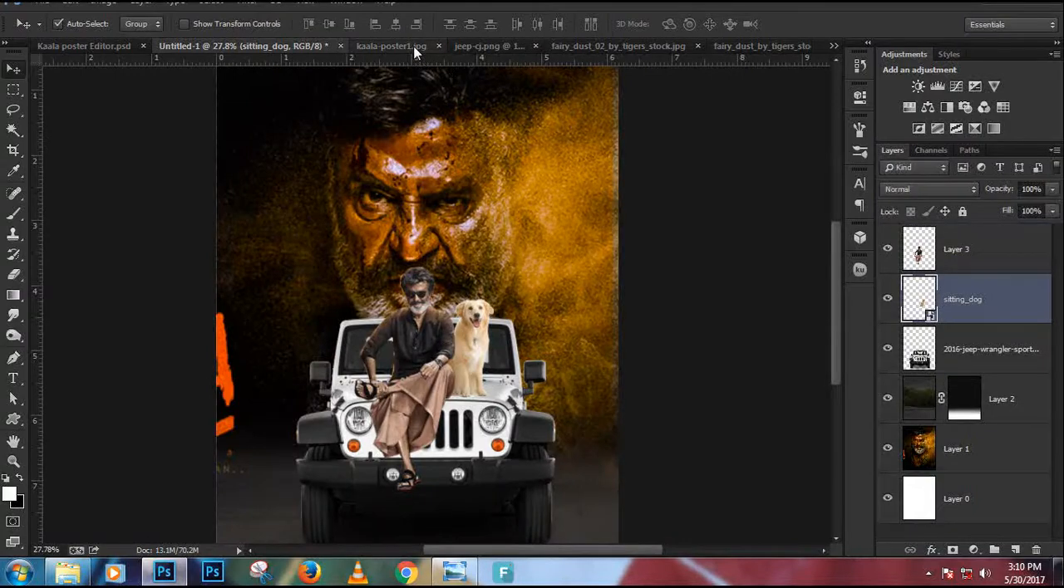
{"action": "left_click", "coordinate": [391, 45]}
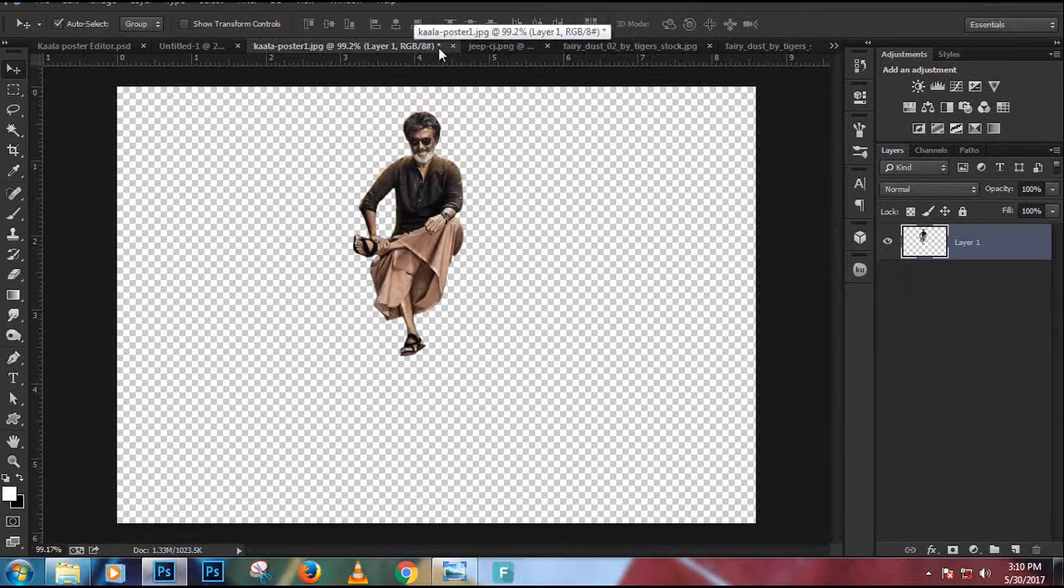
{"action": "left_click", "coordinate": [452, 46]}
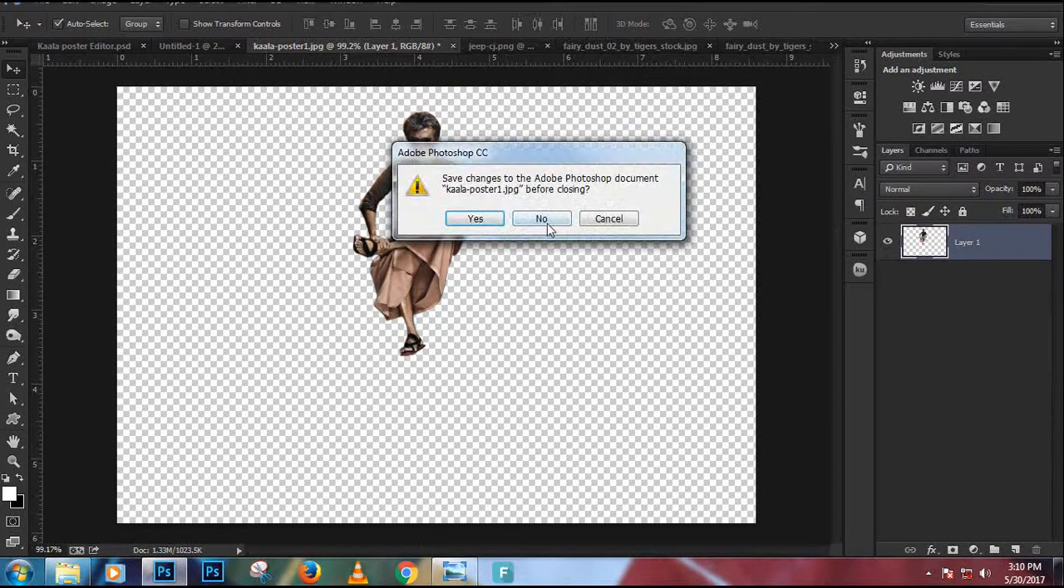
{"action": "left_click", "coordinate": [541, 219]}
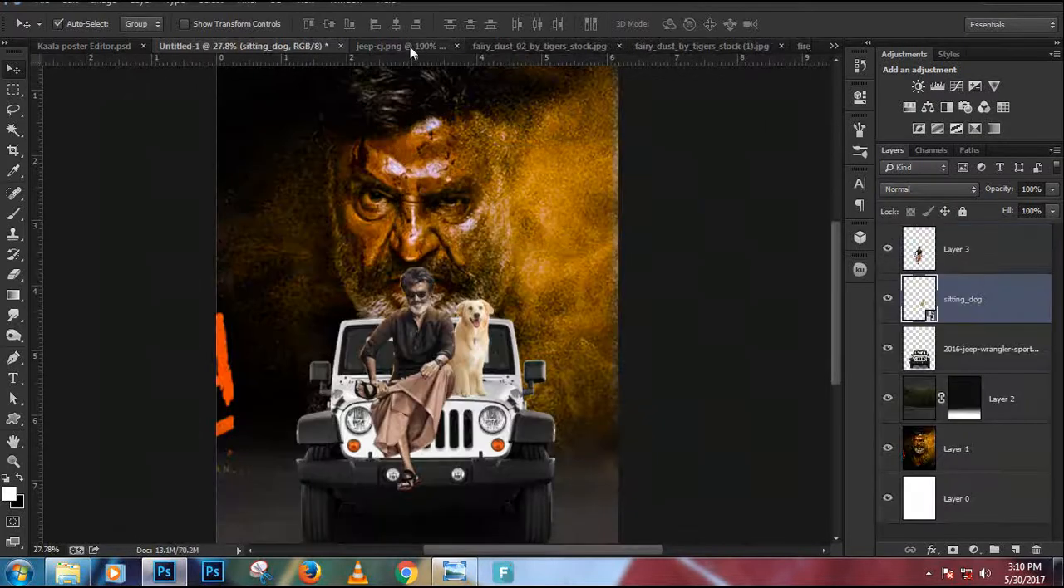
{"action": "left_click", "coordinate": [378, 45]}
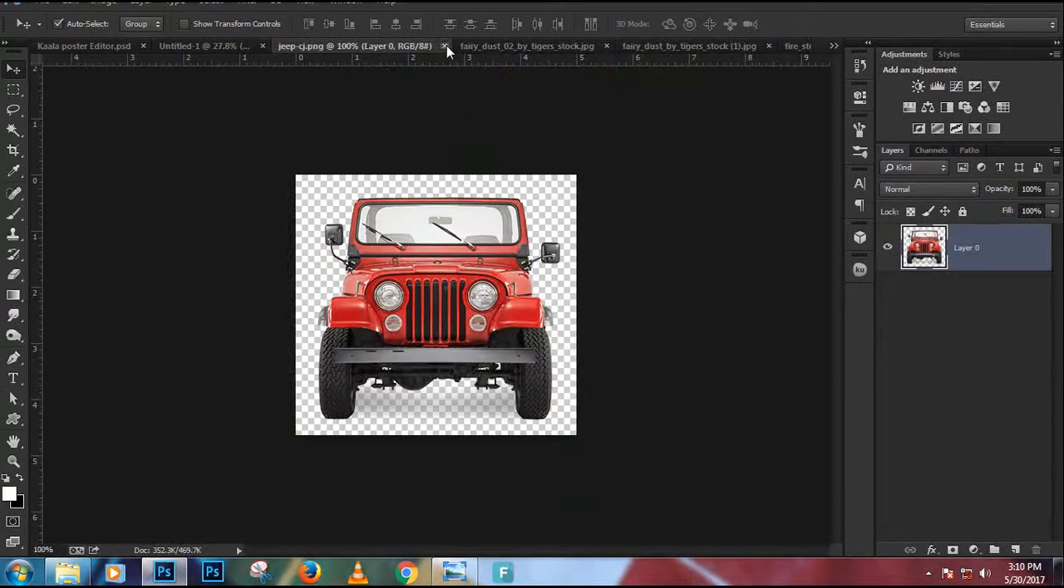
{"action": "left_click", "coordinate": [444, 46]}
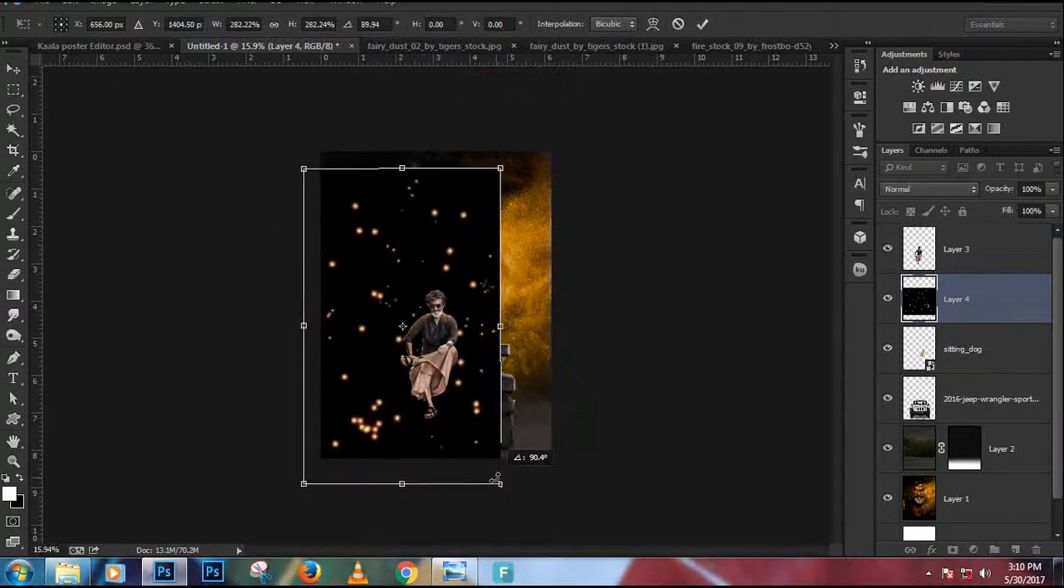
Step: Rotate and scale the fairy_dust_02 sparkle layer to fill the tall poster
{"action": "left_click_drag", "start_coordinate": [499, 484], "coordinate": [522, 517]}
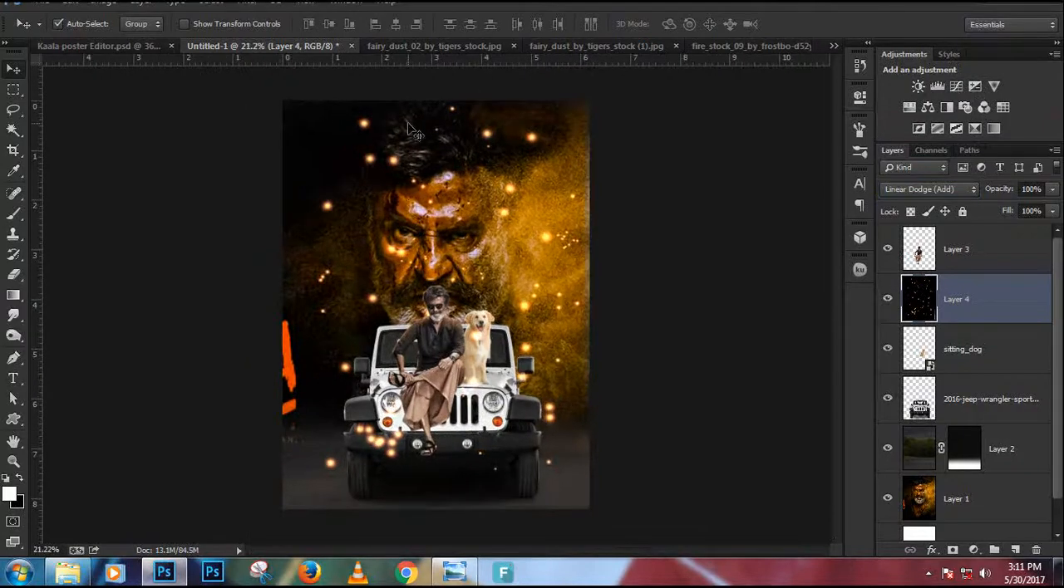
Step: Close the second fairy dust image and bring the swirling sparkles into the poster
{"action": "left_click", "coordinate": [416, 45]}
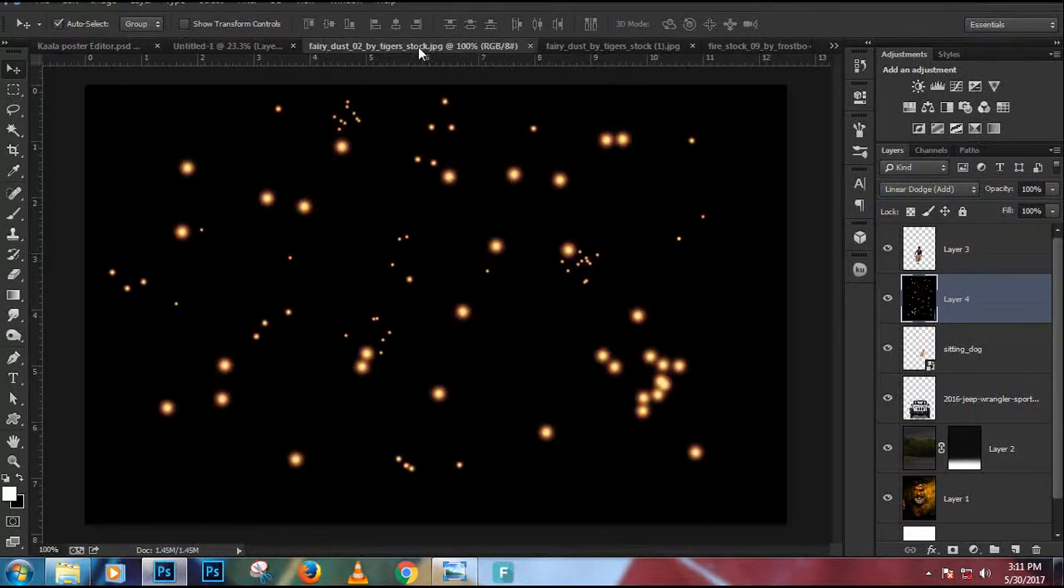
{"action": "left_click", "coordinate": [228, 45]}
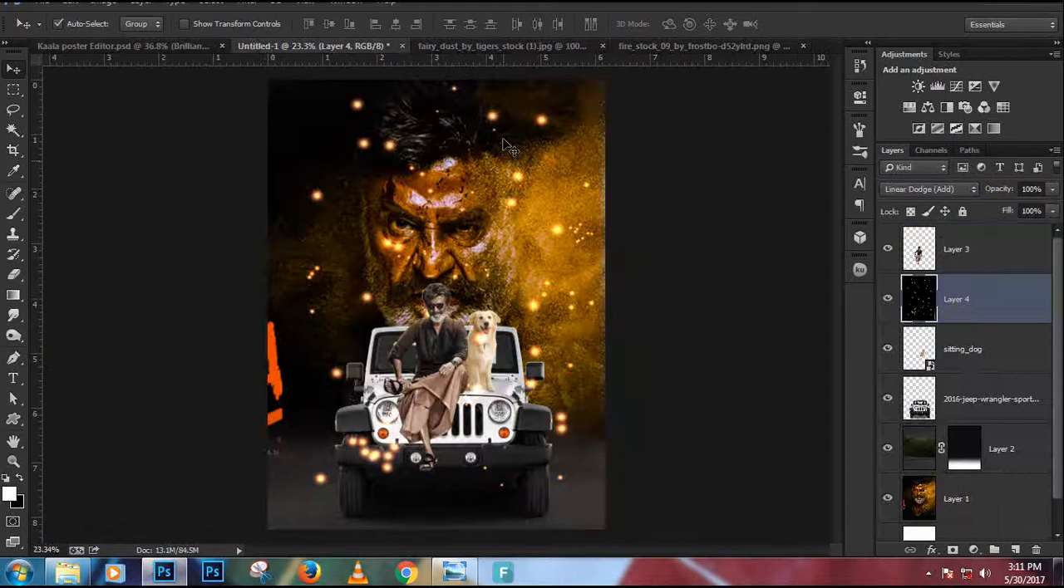
{"action": "left_click", "coordinate": [499, 46]}
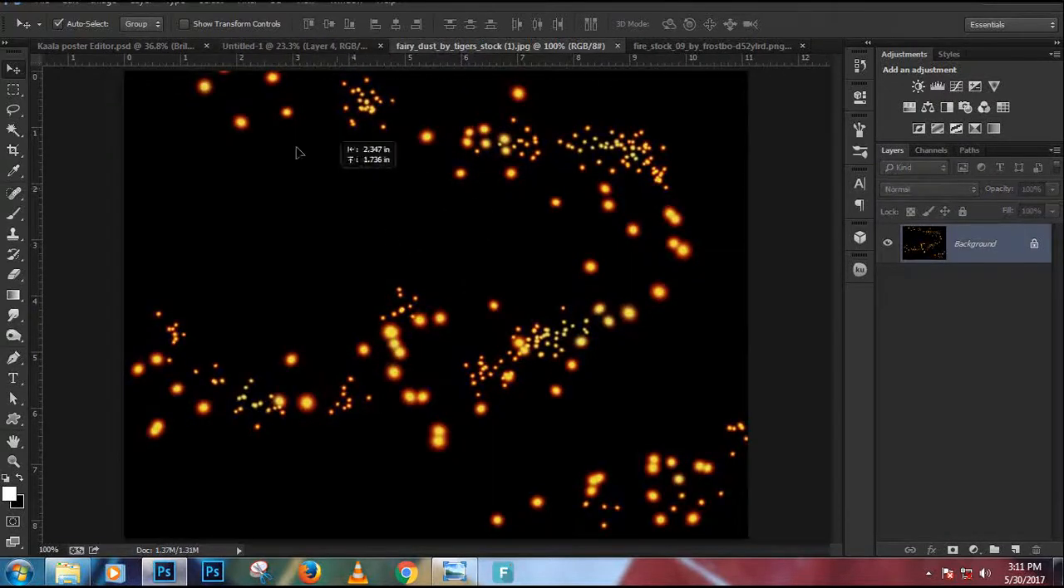
{"action": "left_click", "coordinate": [291, 46]}
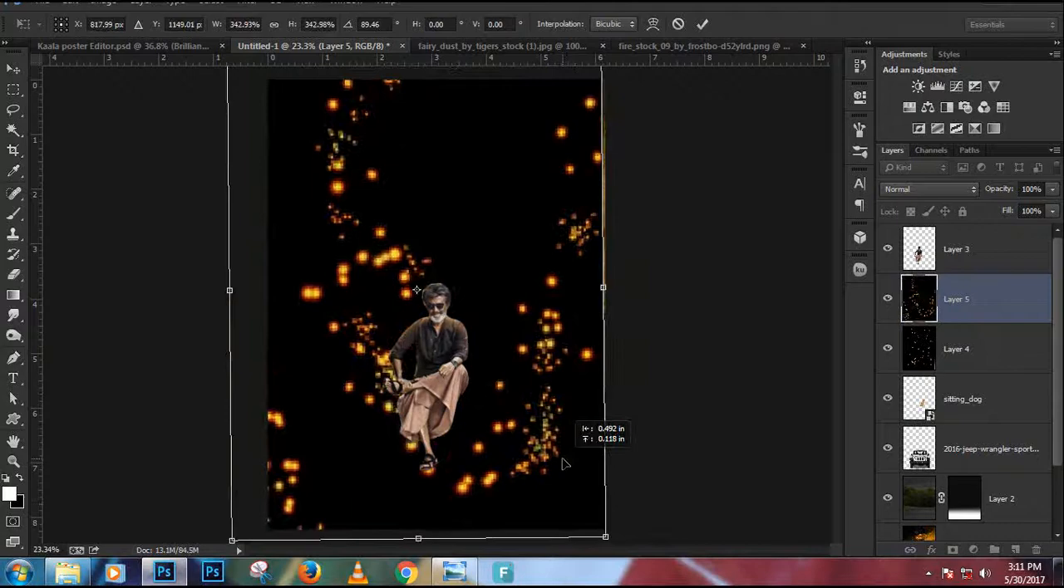
Step: Enlarge the swirling sparkles to cover the poster and blend them in Lighten mode
{"action": "left_click_drag", "start_coordinate": [605, 536], "coordinate": [586, 503]}
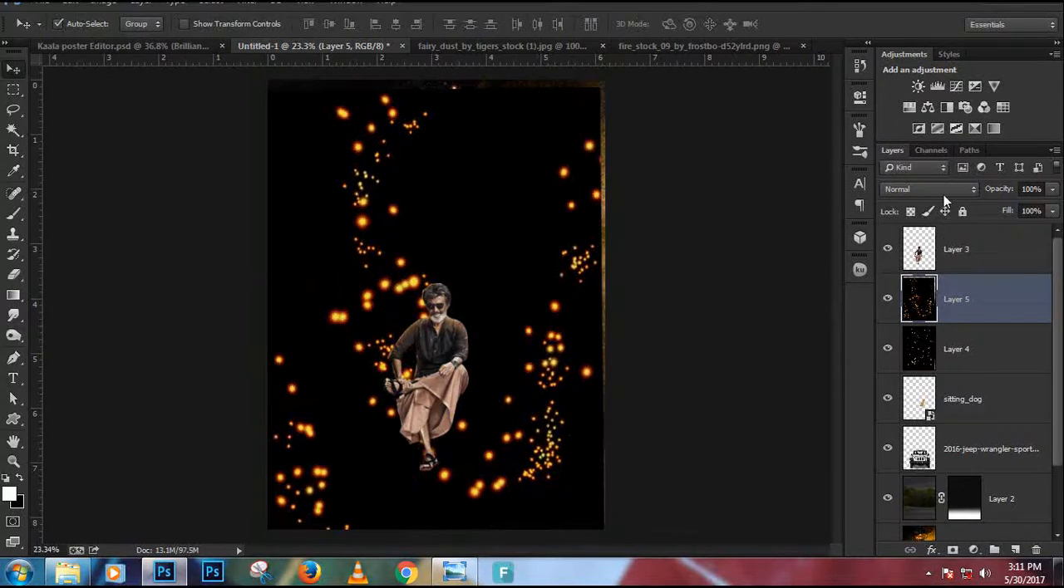
{"action": "left_click", "coordinate": [927, 189]}
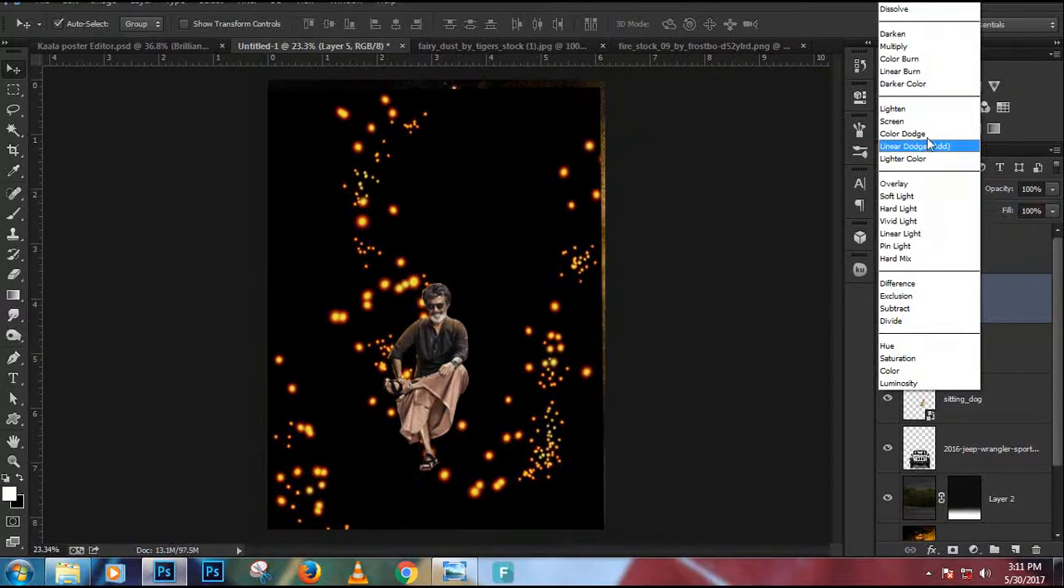
{"action": "left_click", "coordinate": [892, 108]}
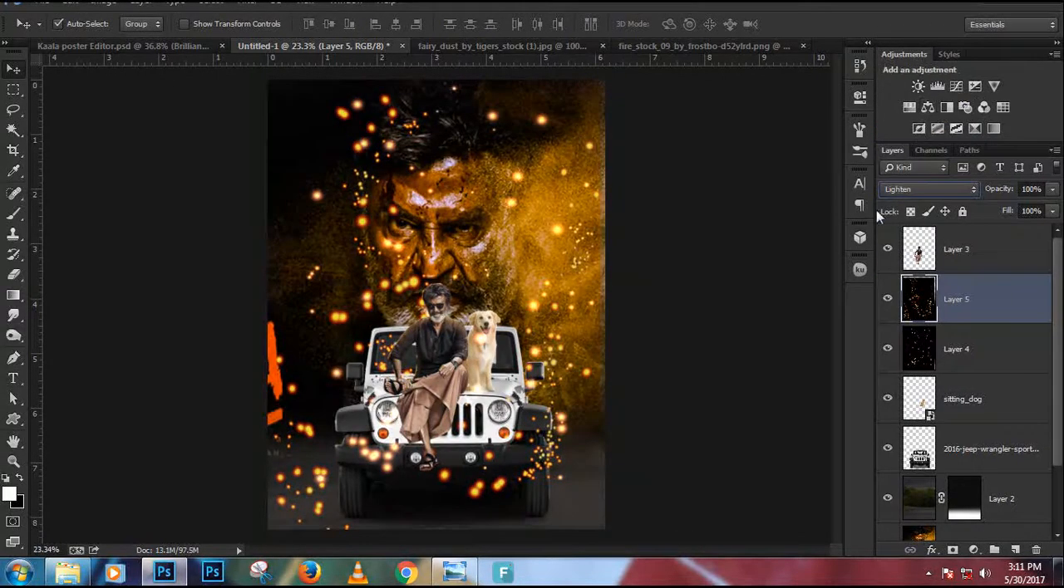
{"action": "left_click", "coordinate": [499, 45]}
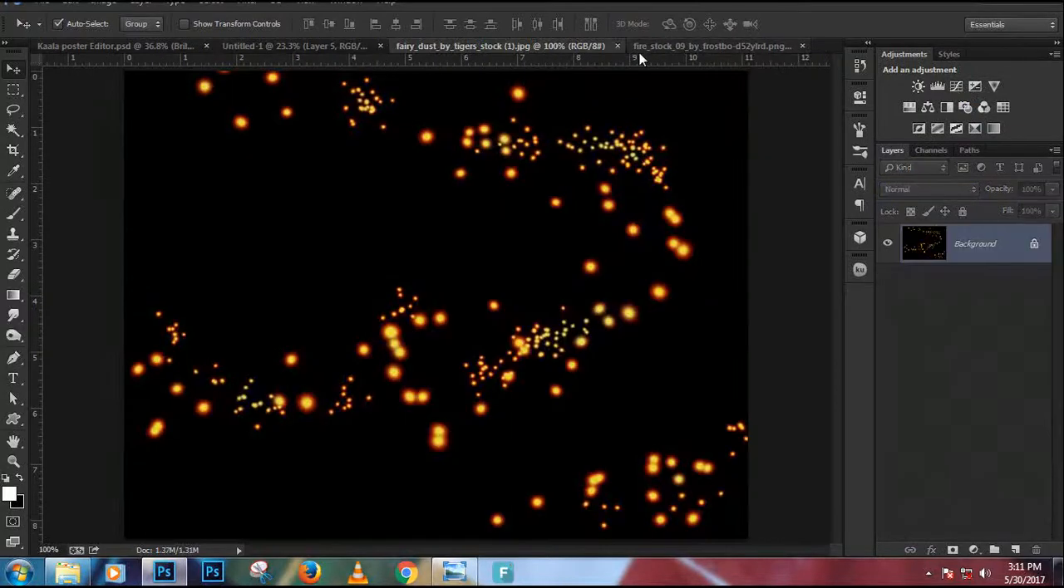
Step: Bring the fire image into the poster at the bottom-left corner
{"action": "left_click", "coordinate": [423, 46]}
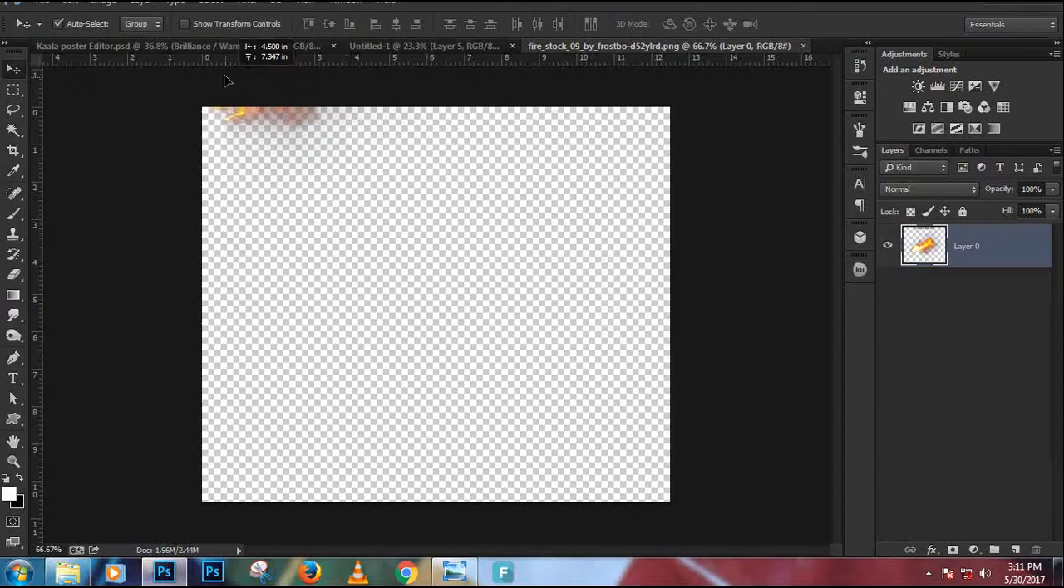
{"action": "left_click", "coordinate": [426, 46]}
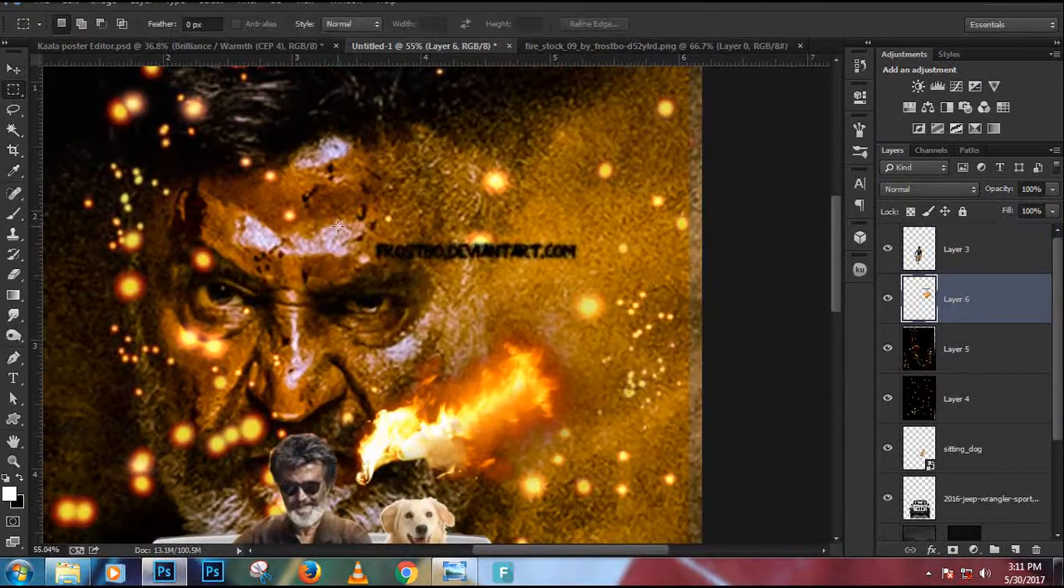
{"action": "left_click_drag", "start_coordinate": [348, 226], "coordinate": [594, 290]}
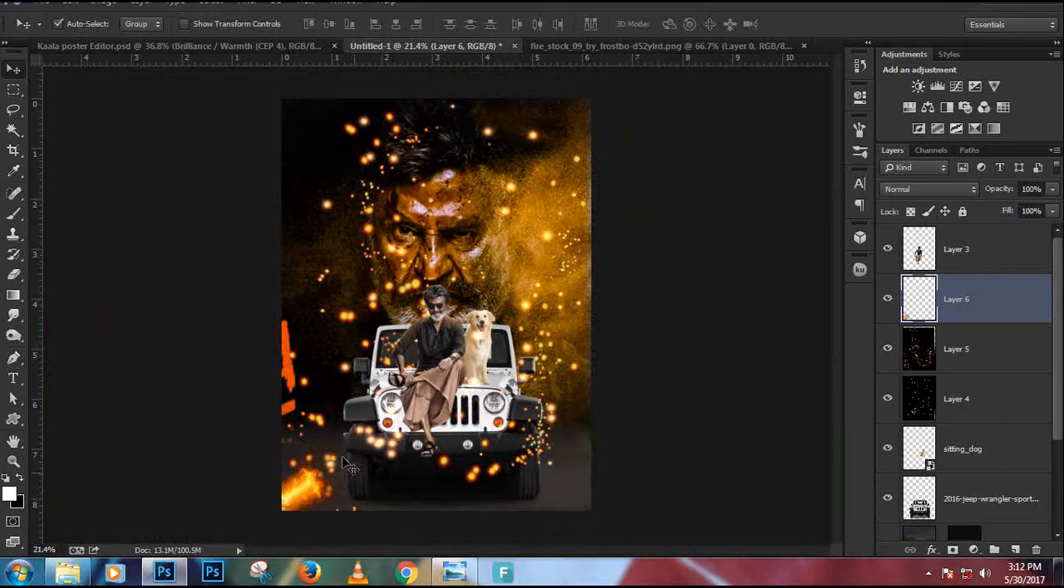
{"action": "left_click", "coordinate": [108, 46]}
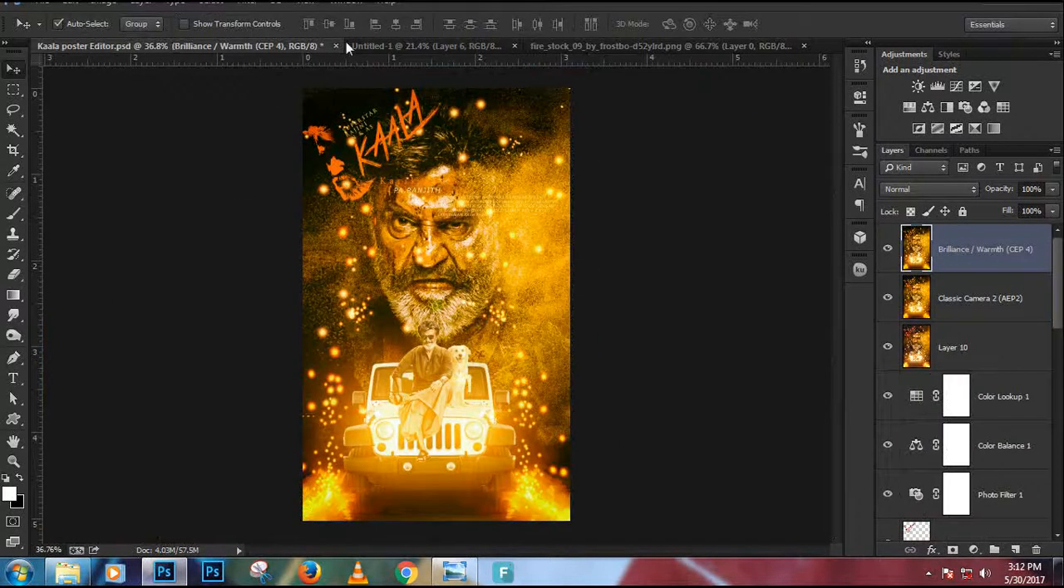
{"action": "left_click", "coordinate": [424, 46]}
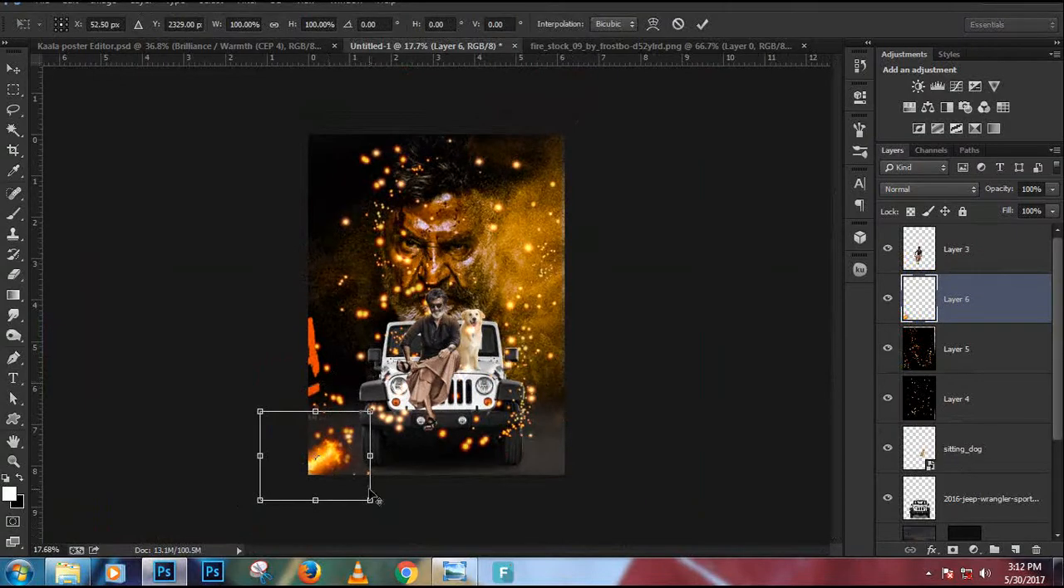
Step: Resize the flames and place a horizontally flipped copy at the bottom-right
{"action": "left_click_drag", "start_coordinate": [370, 500], "coordinate": [406, 504]}
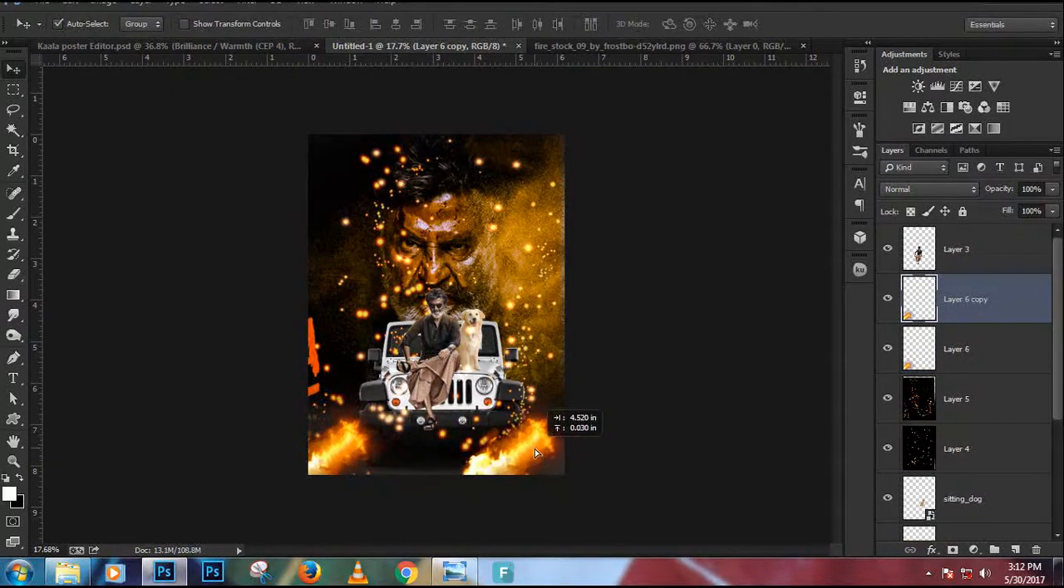
{"action": "right_click", "coordinate": [517, 448]}
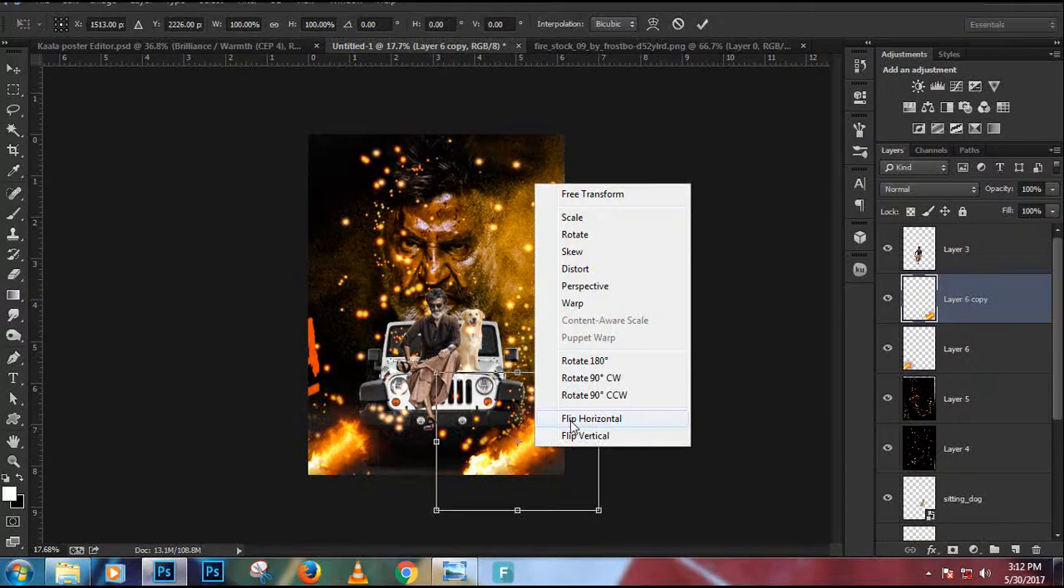
{"action": "left_click", "coordinate": [591, 418]}
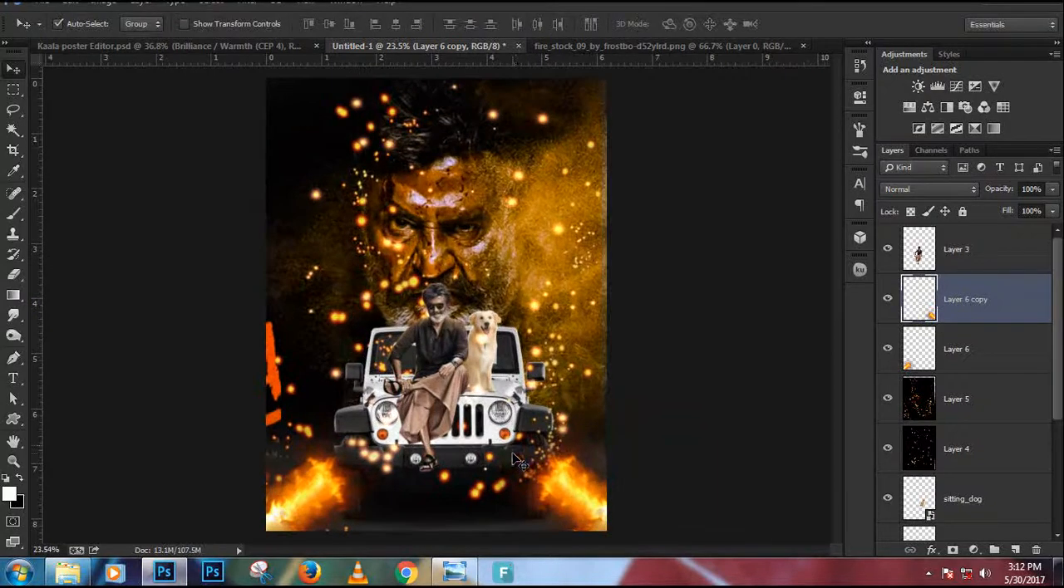
{"action": "left_click", "coordinate": [660, 45]}
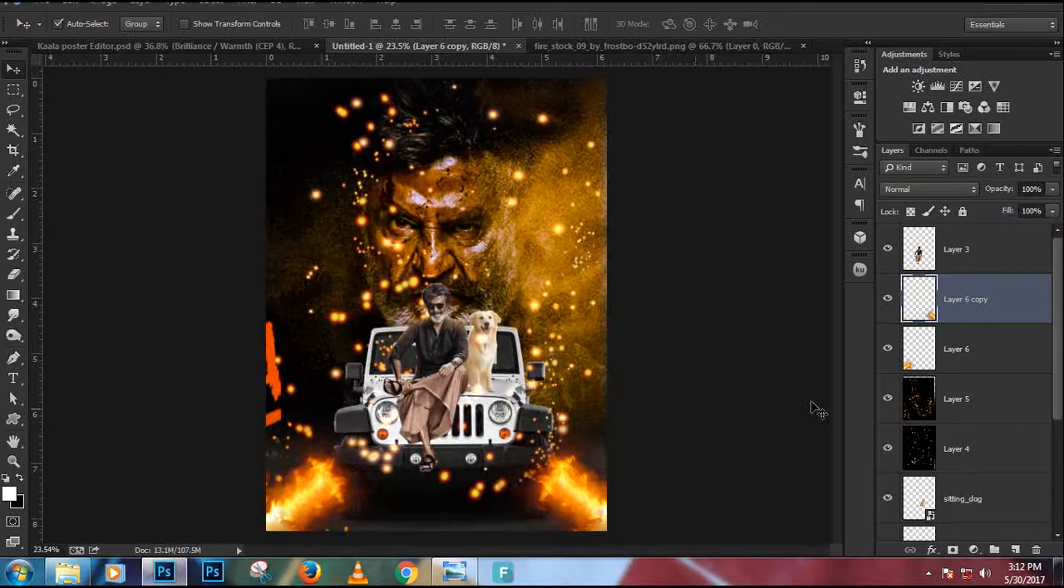
Step: Add a Color Balance layer above Layer 3 with midtones +2, +4 and -24
{"action": "left_click", "coordinate": [956, 250]}
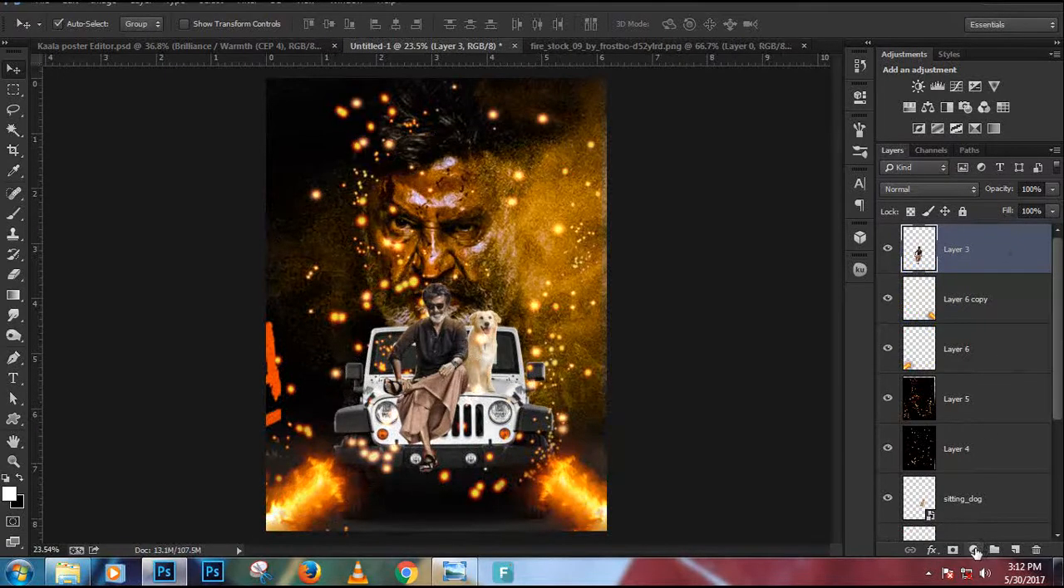
{"action": "mouse_move", "coordinate": [975, 551]}
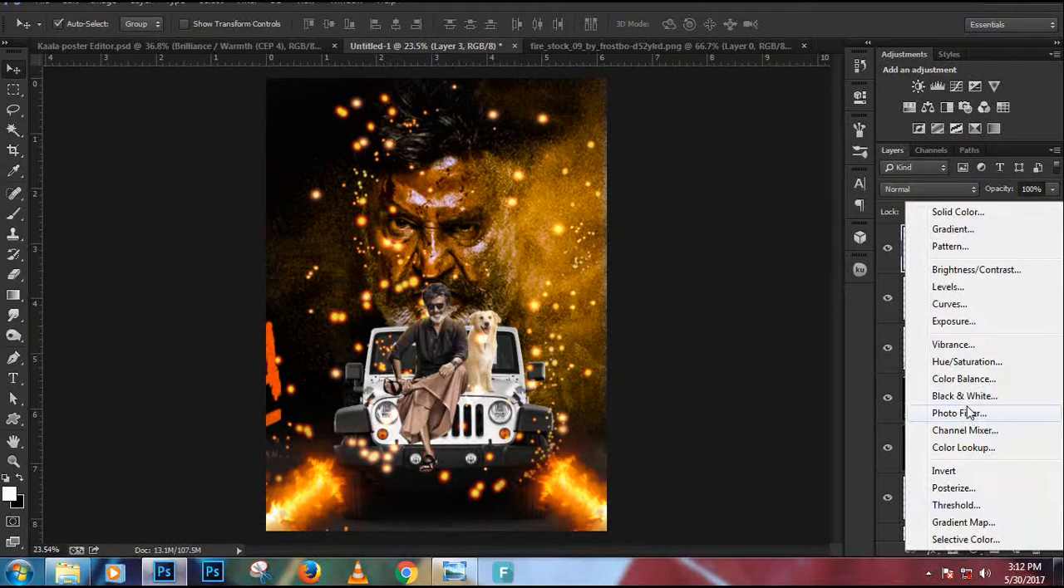
{"action": "left_click", "coordinate": [964, 379]}
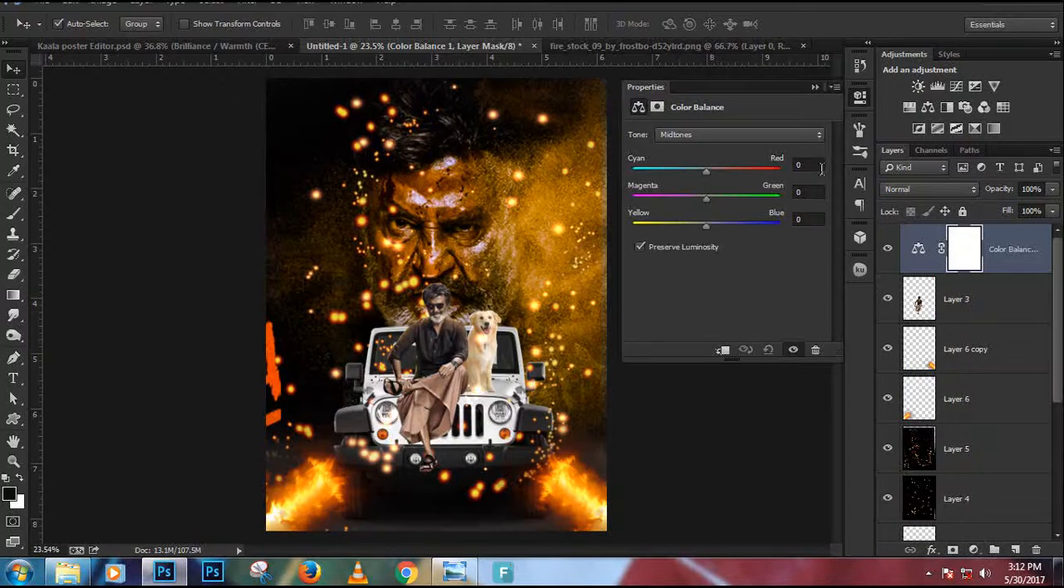
{"action": "left_click", "coordinate": [808, 164]}
{"action": "type", "text": "+2"}
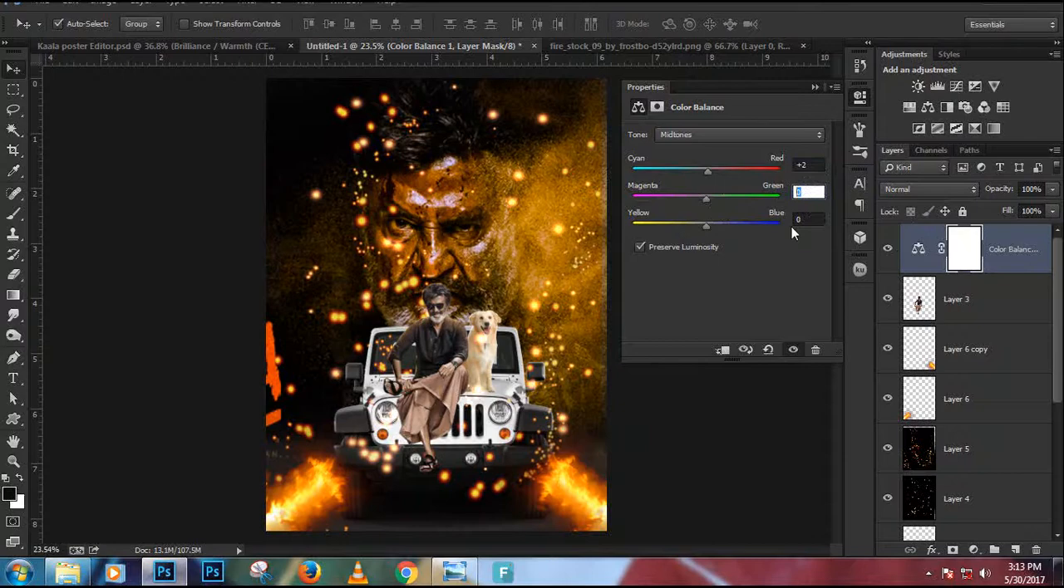
{"action": "type", "text": "+4"}
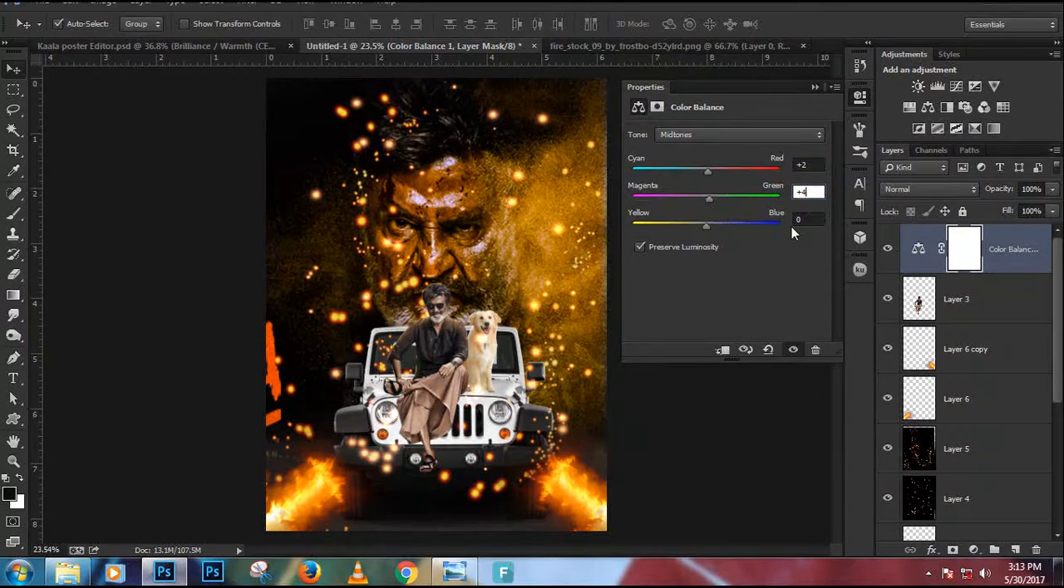
{"action": "left_click", "coordinate": [809, 219]}
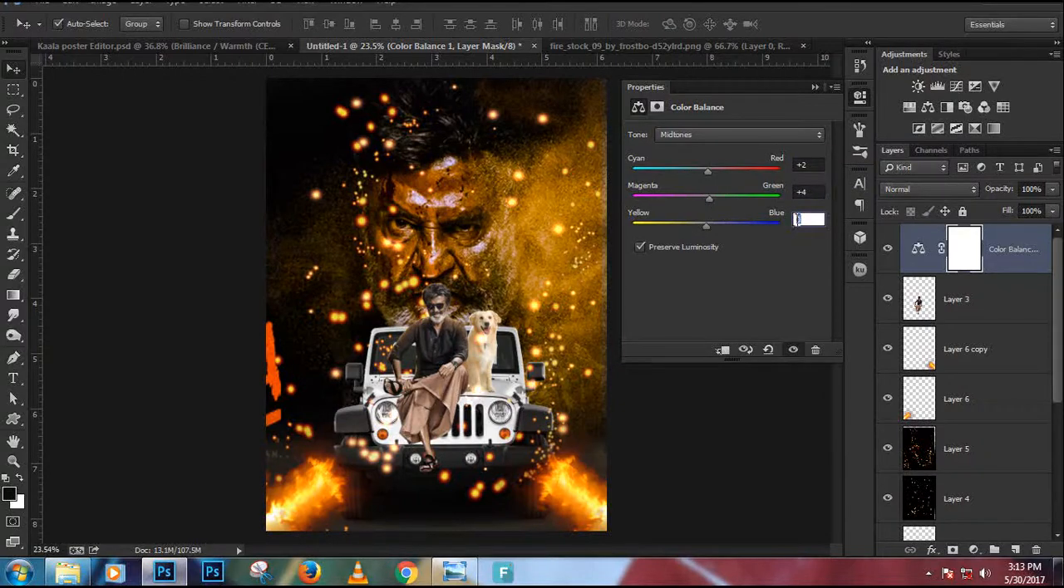
{"action": "type", "text": "-24"}
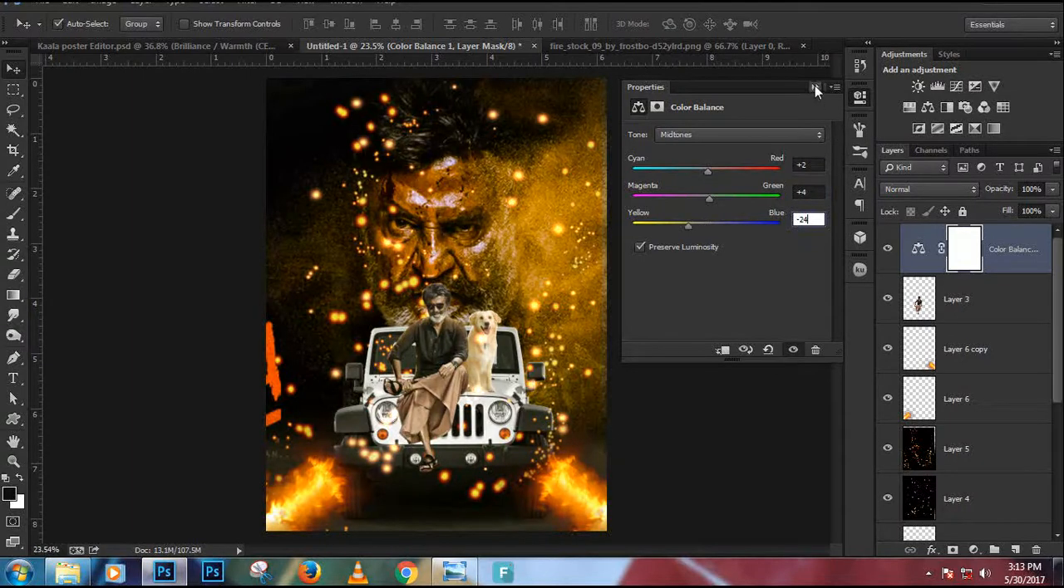
{"action": "left_click", "coordinate": [815, 88]}
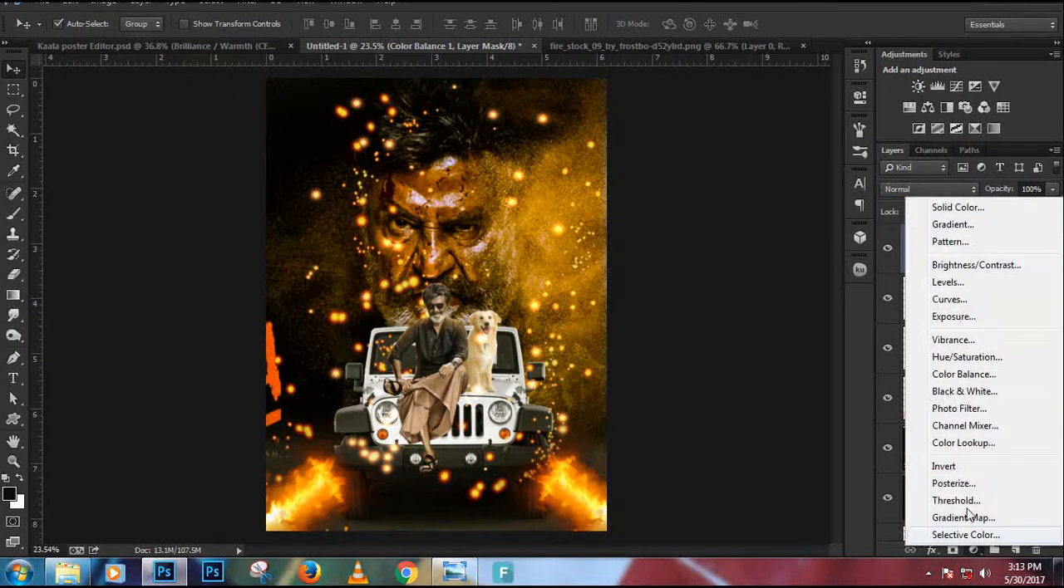
{"action": "mouse_move", "coordinate": [959, 408]}
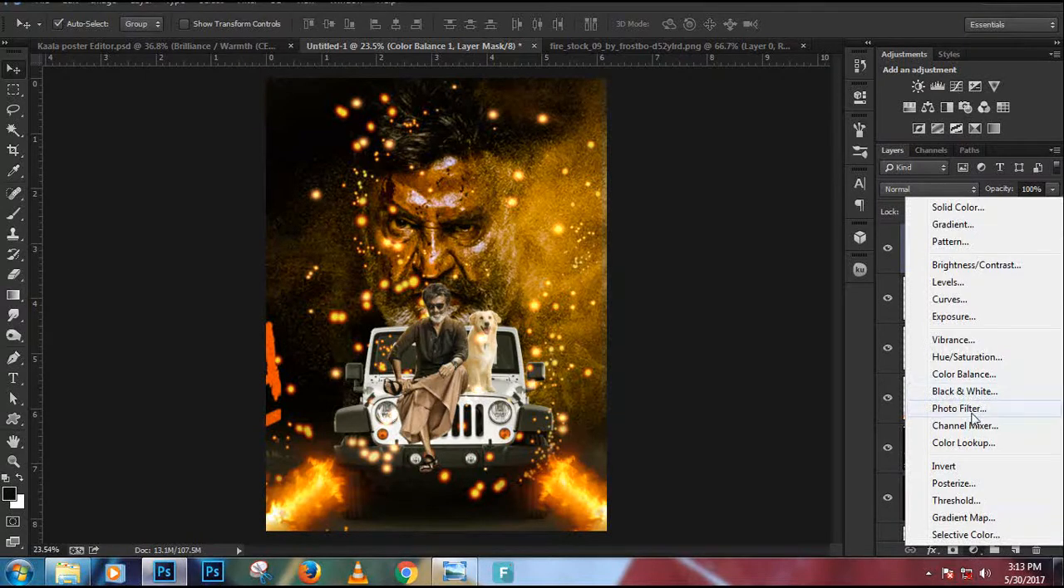
Step: Add a Photo Filter layer, settling on a Green filter at 12% density
{"action": "left_click", "coordinate": [958, 408]}
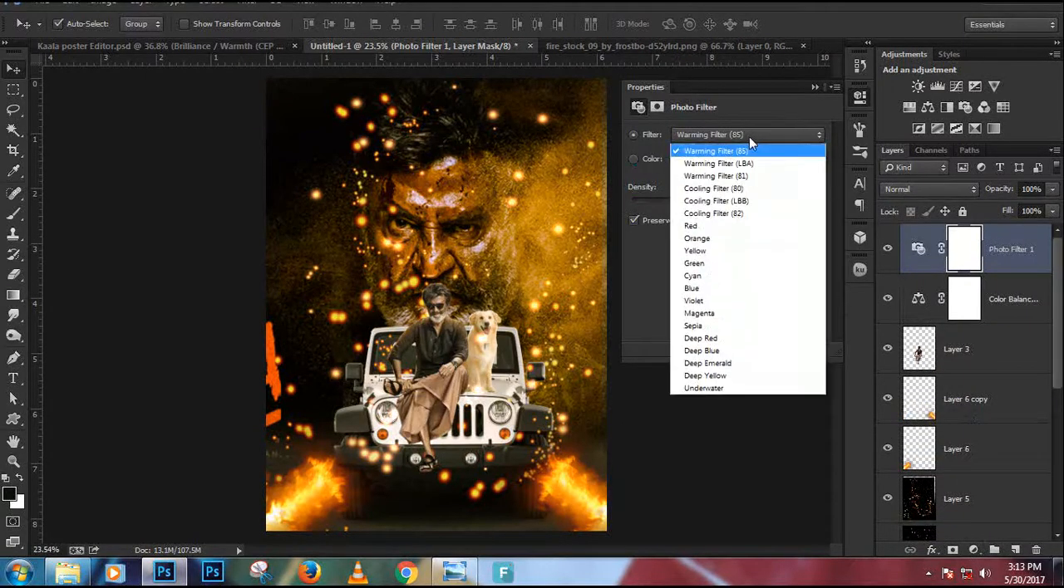
{"action": "left_click", "coordinate": [716, 151]}
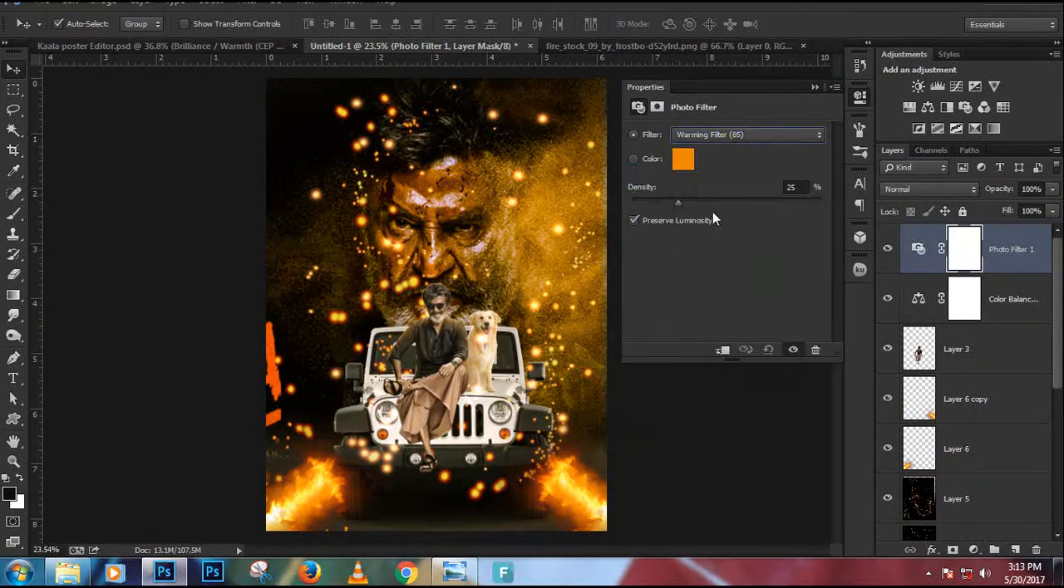
{"action": "left_click_drag", "start_coordinate": [677, 202], "coordinate": [736, 202]}
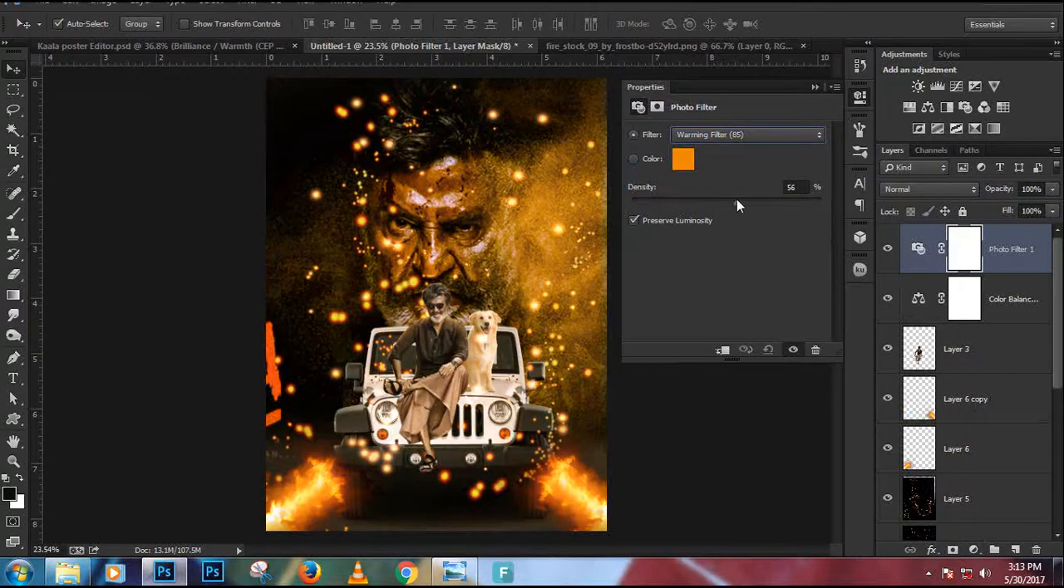
{"action": "left_click", "coordinate": [746, 135]}
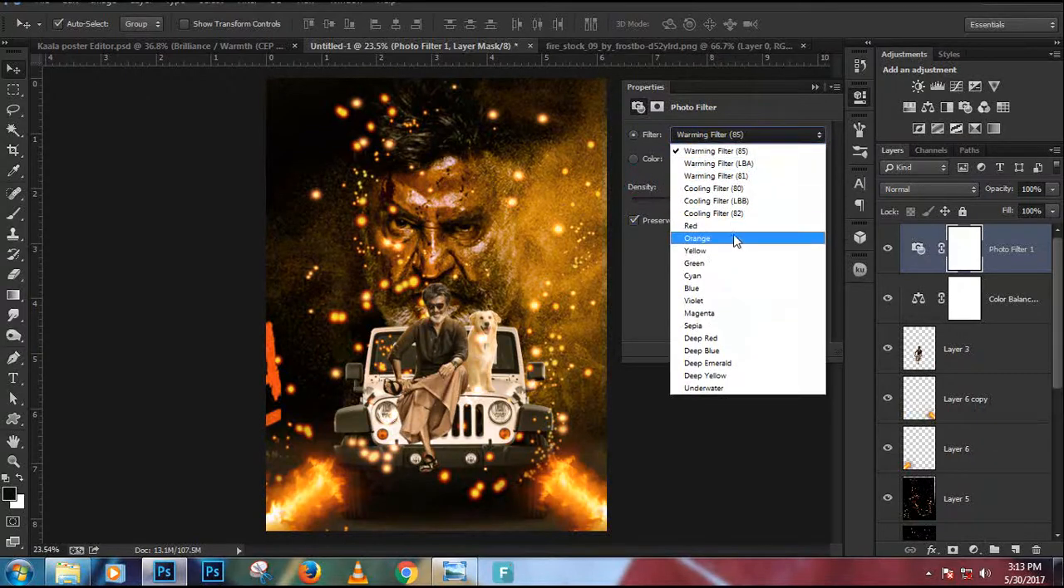
{"action": "left_click", "coordinate": [695, 251]}
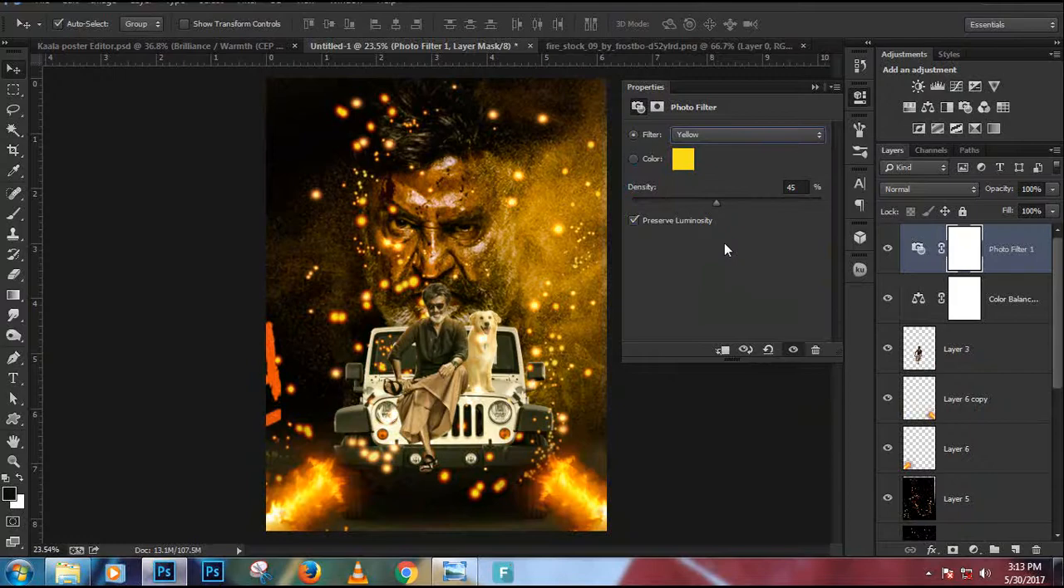
{"action": "left_click_drag", "start_coordinate": [716, 202], "coordinate": [694, 202]}
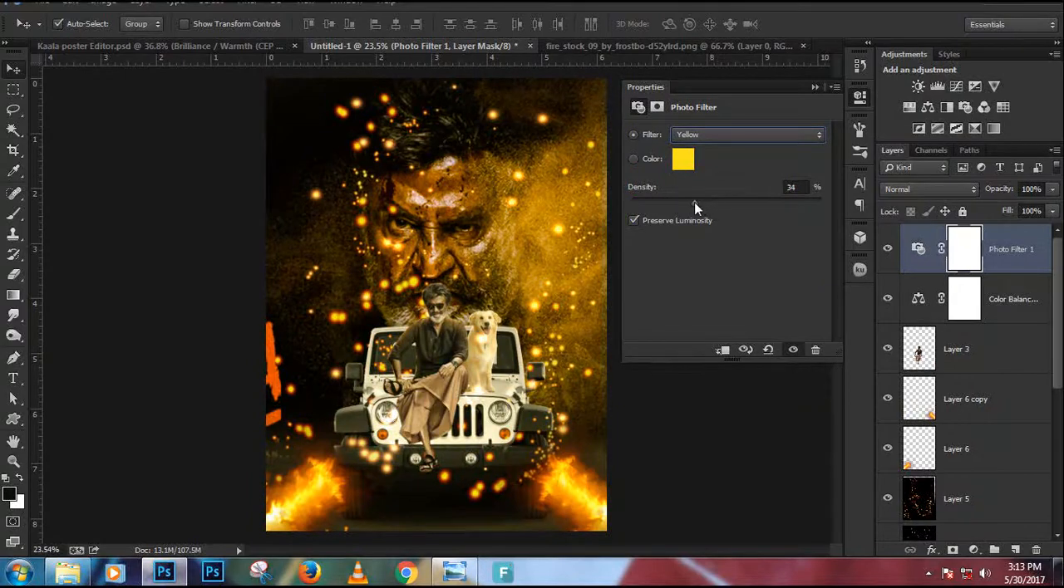
{"action": "left_click_drag", "start_coordinate": [696, 197], "coordinate": [731, 198]}
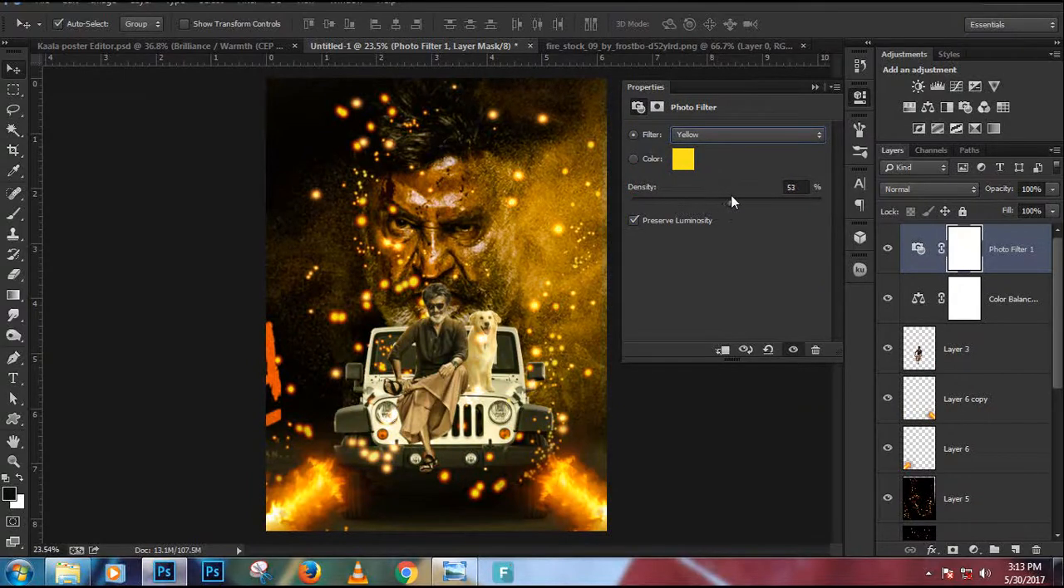
{"action": "left_click_drag", "start_coordinate": [732, 201], "coordinate": [719, 206]}
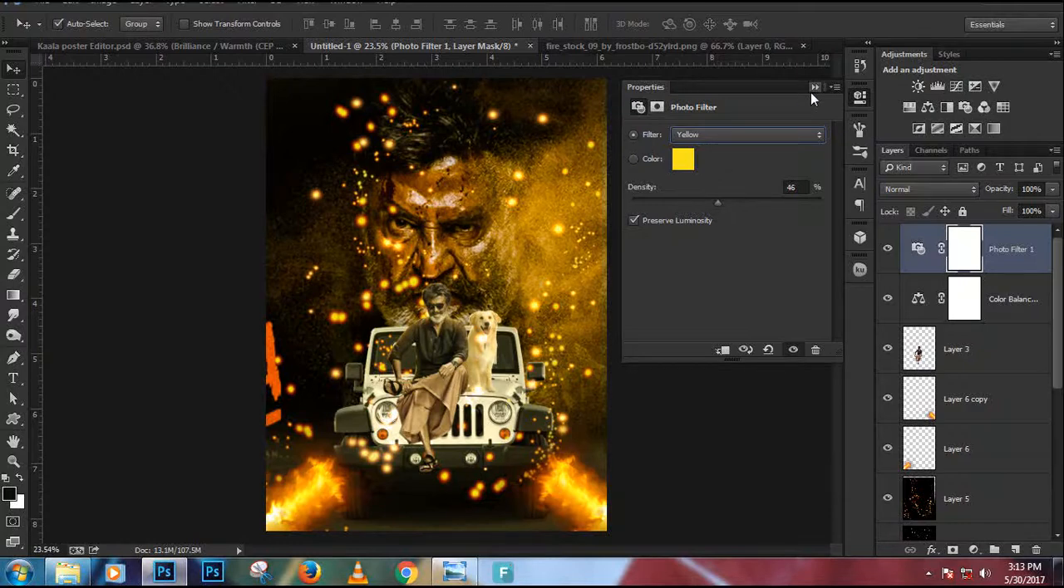
{"action": "left_click_drag", "start_coordinate": [717, 202], "coordinate": [744, 202]}
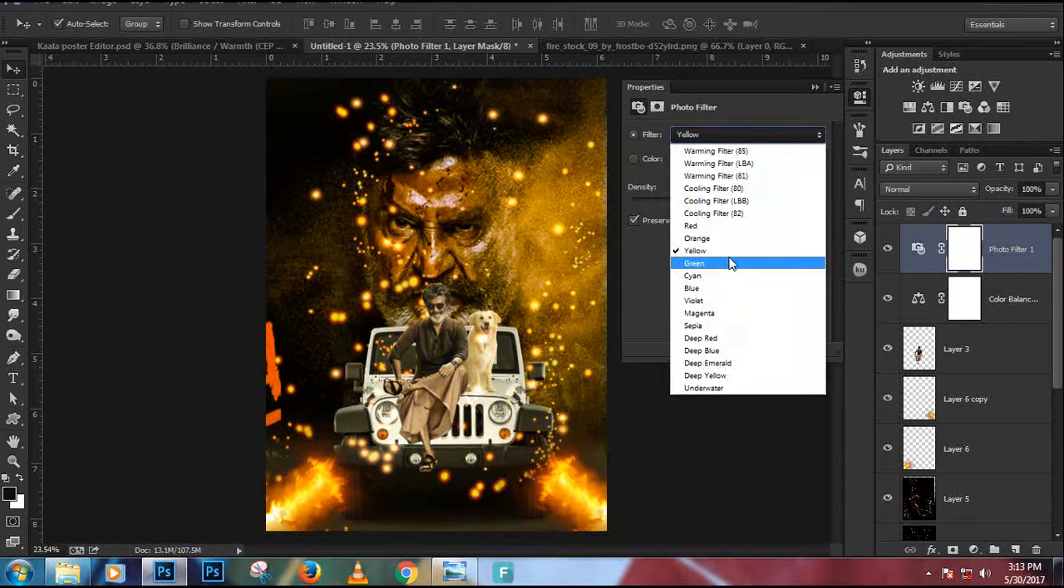
{"action": "left_click", "coordinate": [694, 264]}
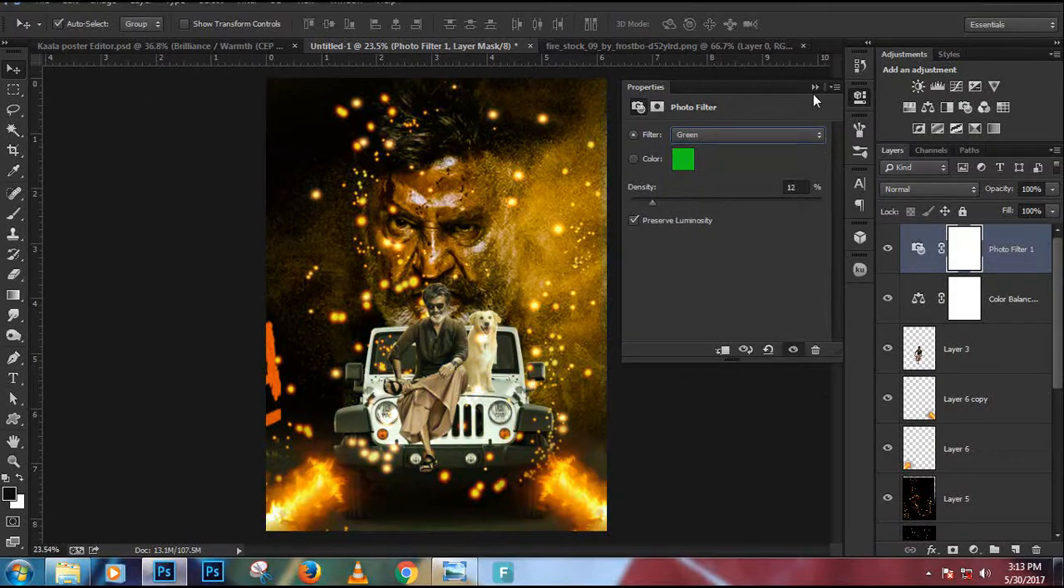
{"action": "left_click", "coordinate": [814, 86]}
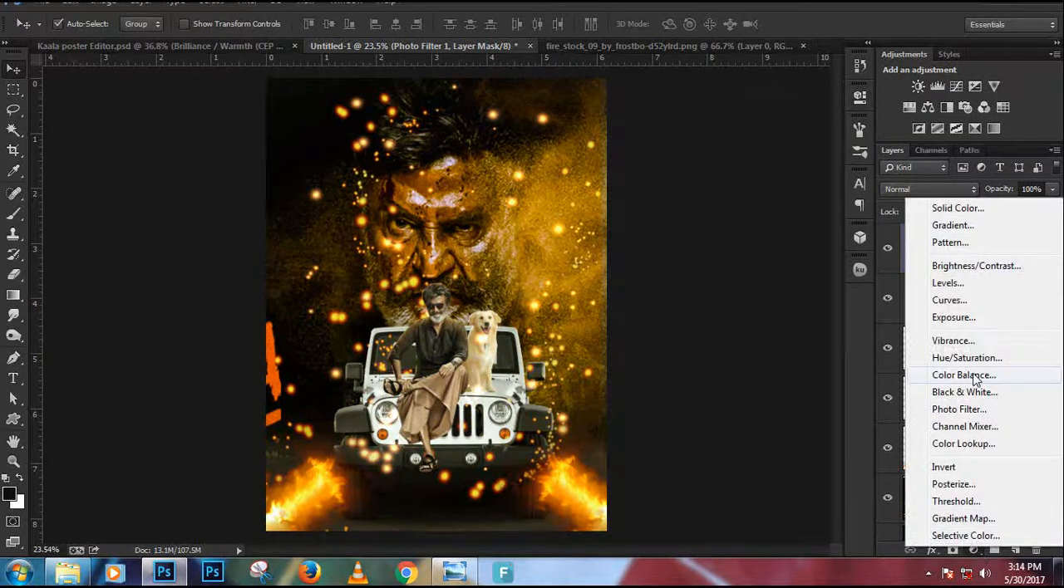
{"action": "mouse_move", "coordinate": [963, 443]}
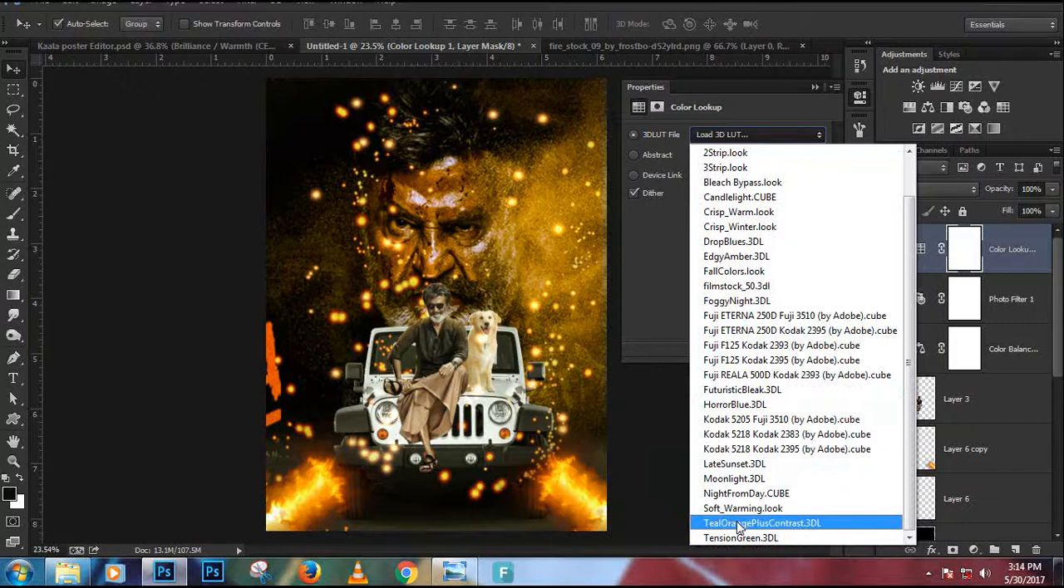
Step: Add a Color Lookup layer loaded with the Kodak 5218 Kodak 2383 film LUT
{"action": "left_click", "coordinate": [746, 494]}
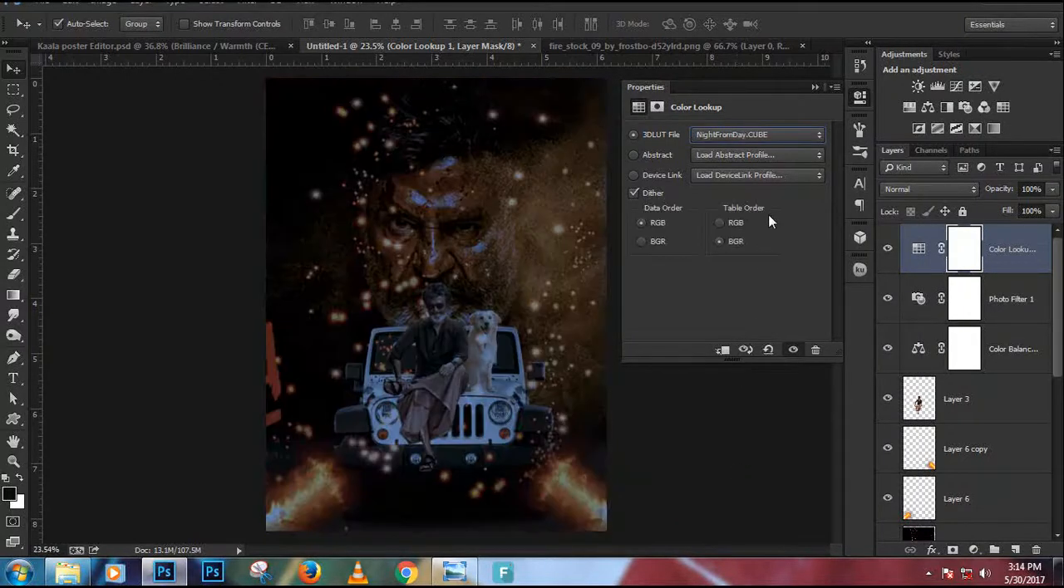
{"action": "left_click", "coordinate": [756, 134]}
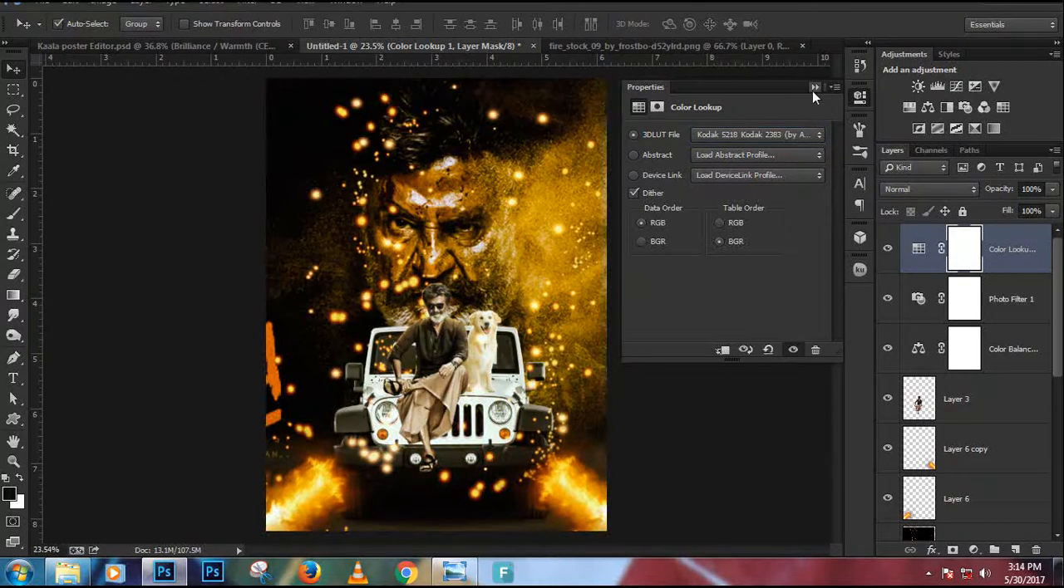
{"action": "left_click", "coordinate": [816, 87]}
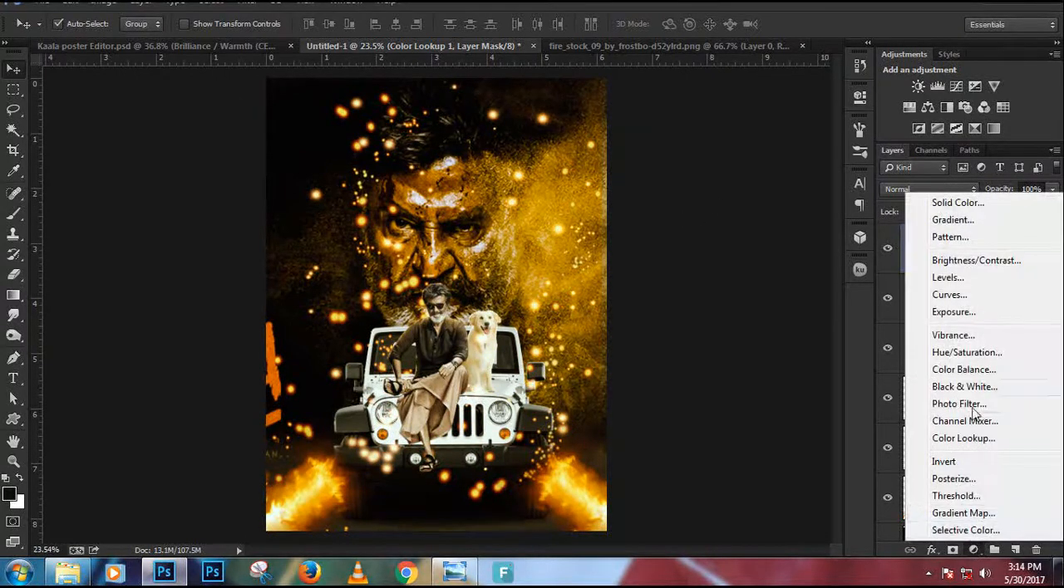
Step: Add a Vibrance adjustment layer with Vibrance -4 and Saturation +40
{"action": "left_click", "coordinate": [953, 335]}
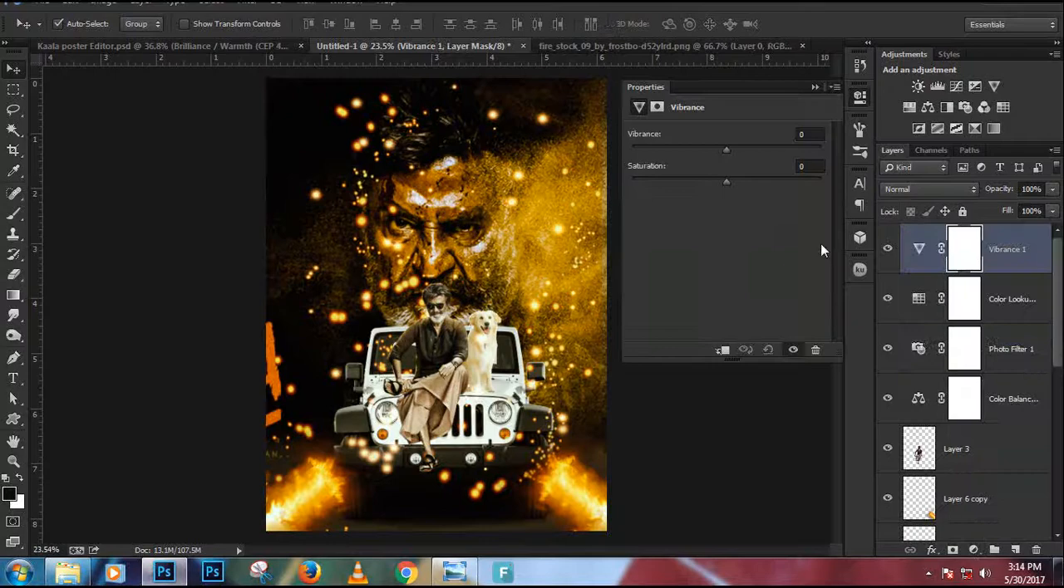
{"action": "left_click_drag", "start_coordinate": [725, 150], "coordinate": [723, 151]}
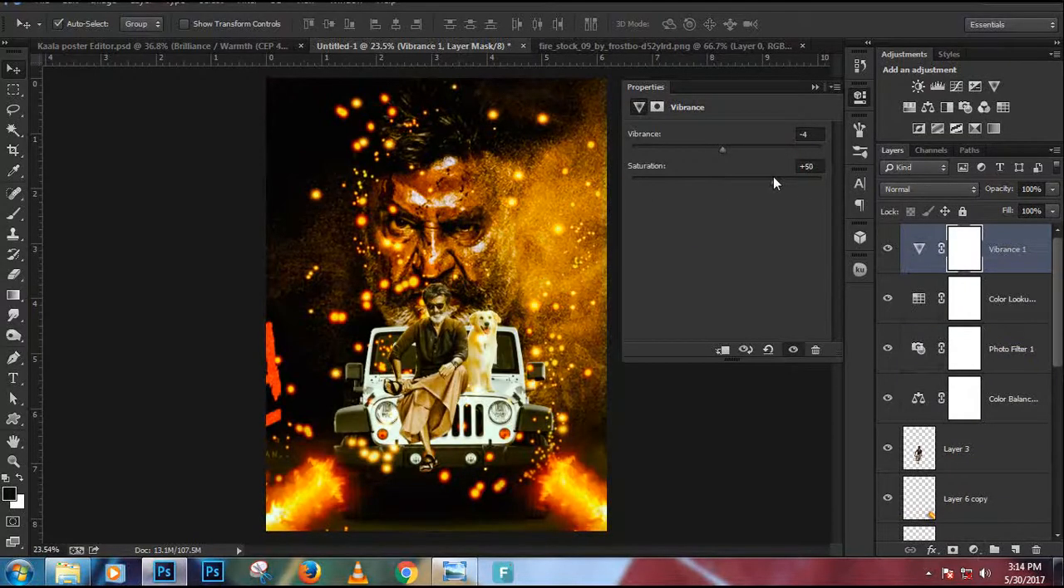
{"action": "left_click_drag", "start_coordinate": [777, 181], "coordinate": [764, 182]}
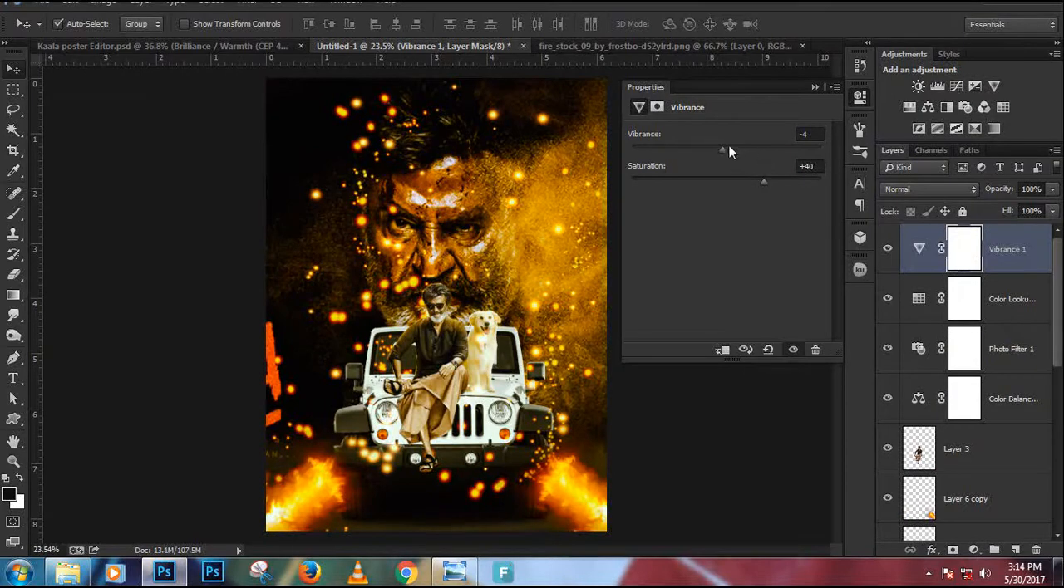
{"action": "left_click_drag", "start_coordinate": [722, 149], "coordinate": [679, 150]}
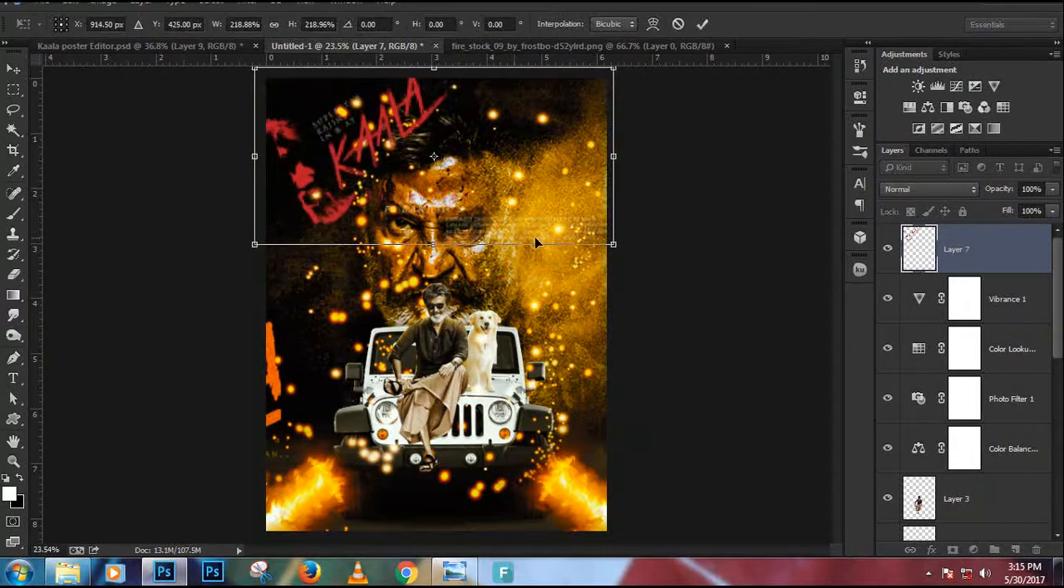
Step: Resize the Kaala title over the poster's top and bring up the reference poster
{"action": "left_click_drag", "start_coordinate": [613, 244], "coordinate": [580, 229]}
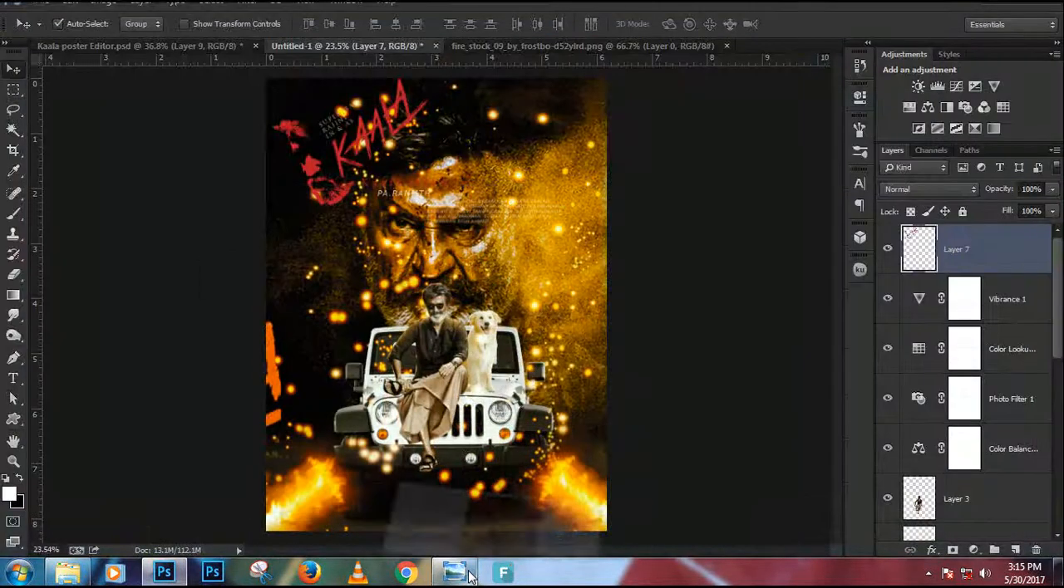
{"action": "left_click", "coordinate": [454, 573]}
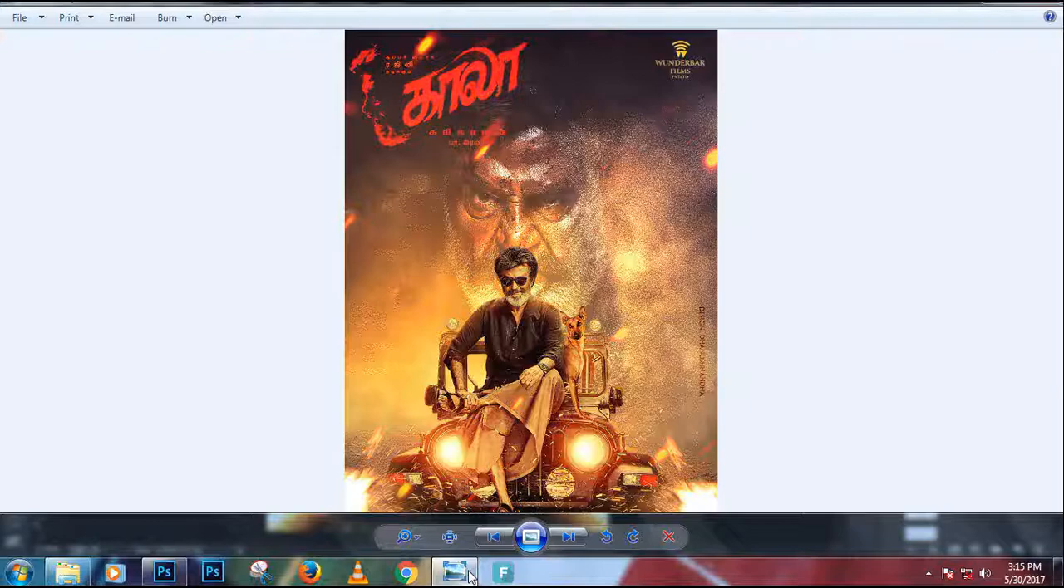
Step: Compare against the reference poster in Photo Viewer, then return to the Photoshop composite
{"action": "left_click", "coordinate": [164, 572]}
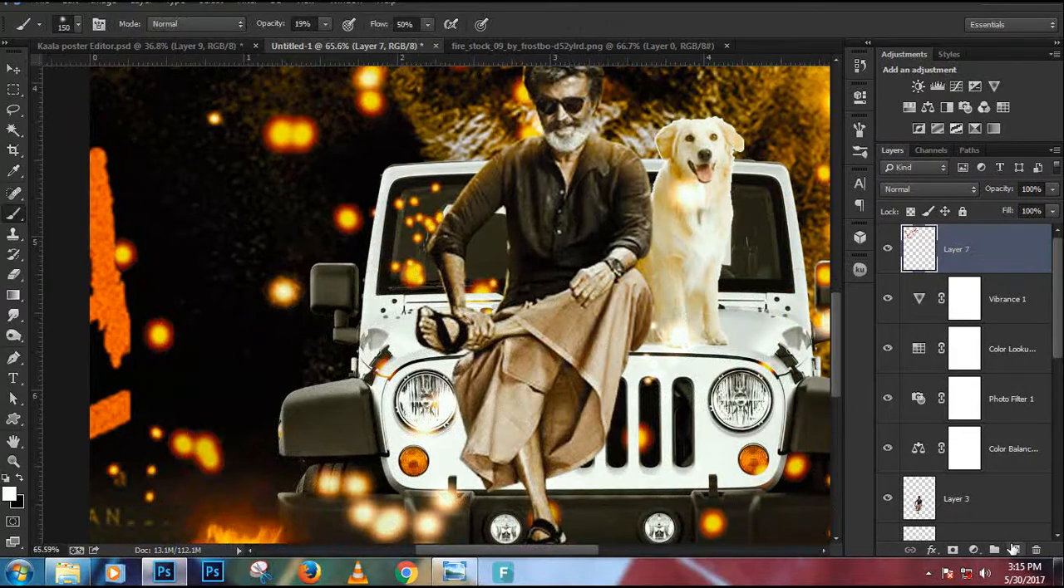
{"action": "left_click", "coordinate": [454, 572]}
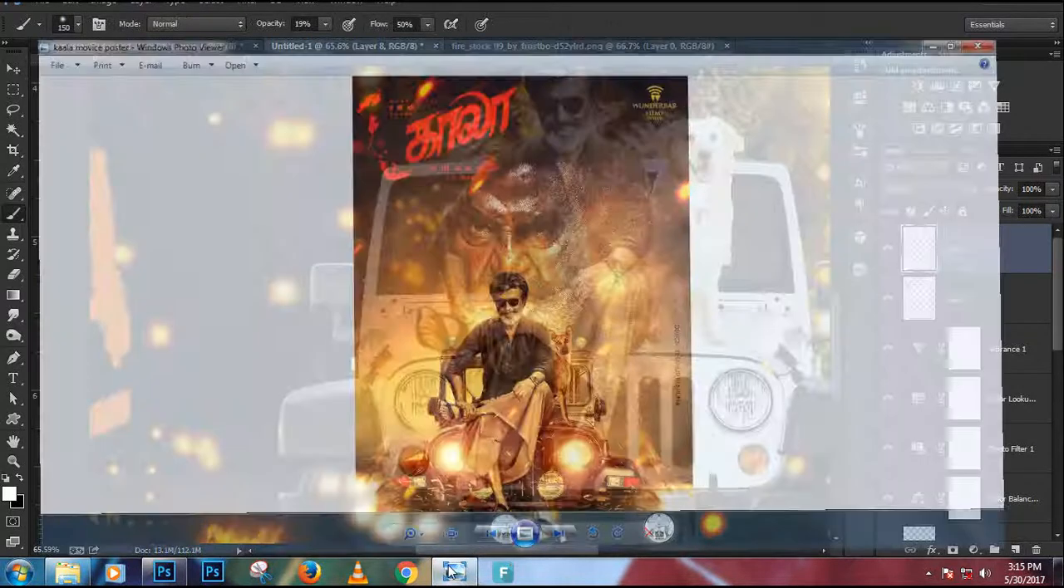
{"action": "left_click", "coordinate": [124, 46]}
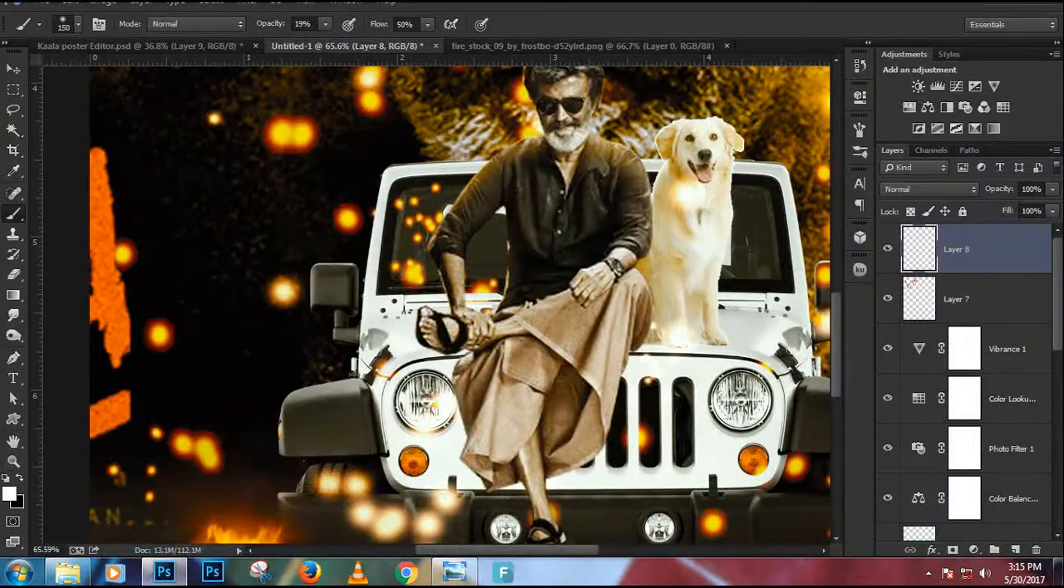
{"action": "left_click", "coordinate": [9, 495]}
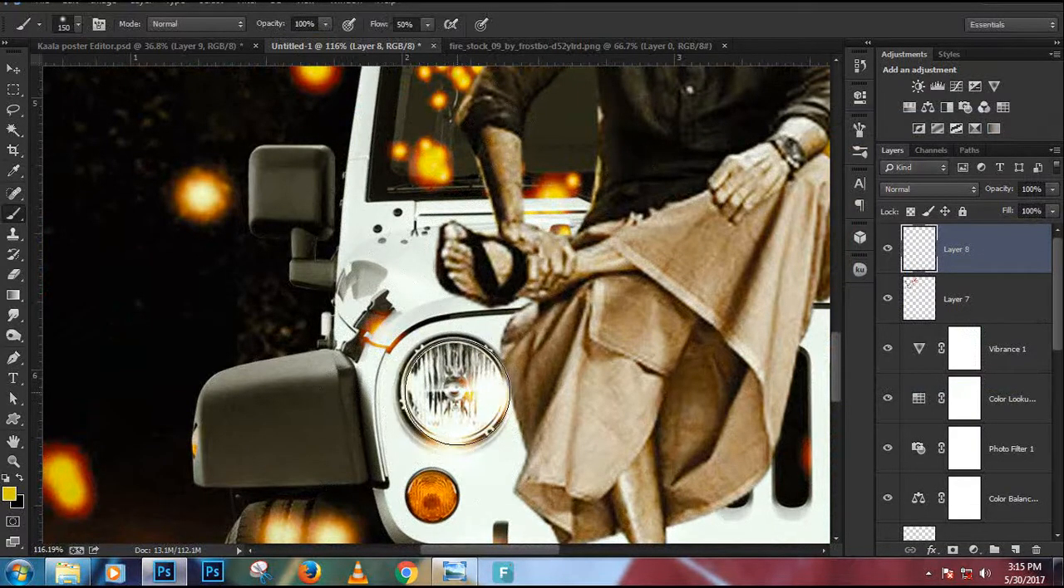
Step: Paint a yellow glow over the jeep headlights on Layer 8 and move it below Layer 3
{"action": "left_click", "coordinate": [453, 395]}
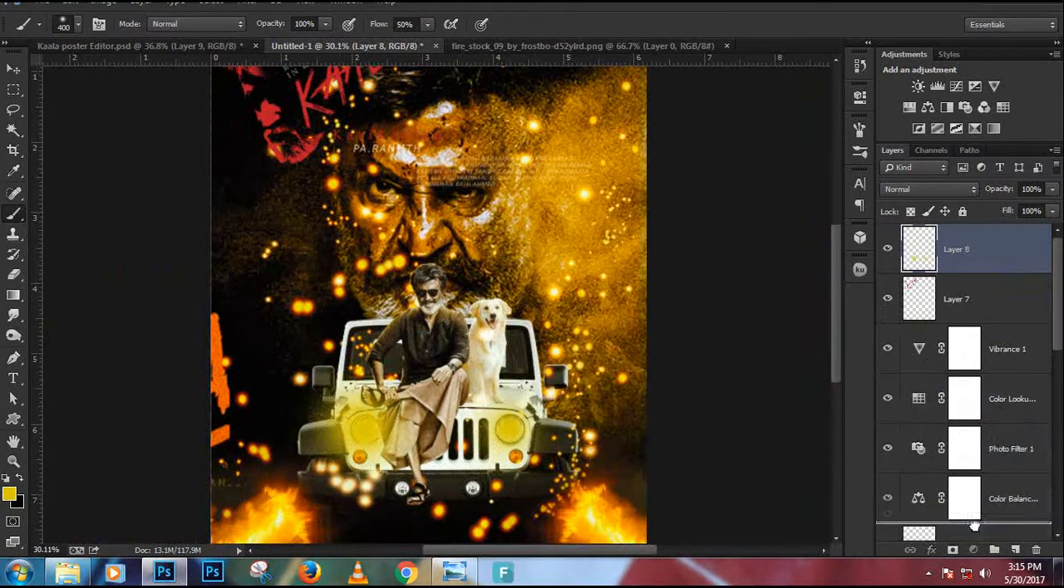
{"action": "scroll", "scroll_direction": "down", "scroll_amount": 3}
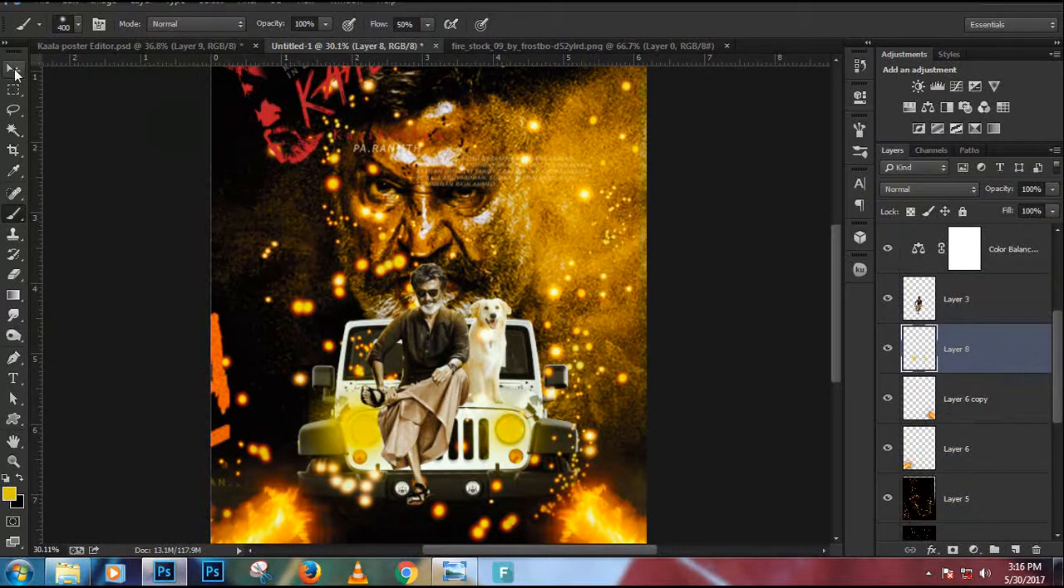
{"action": "left_click", "coordinate": [13, 69]}
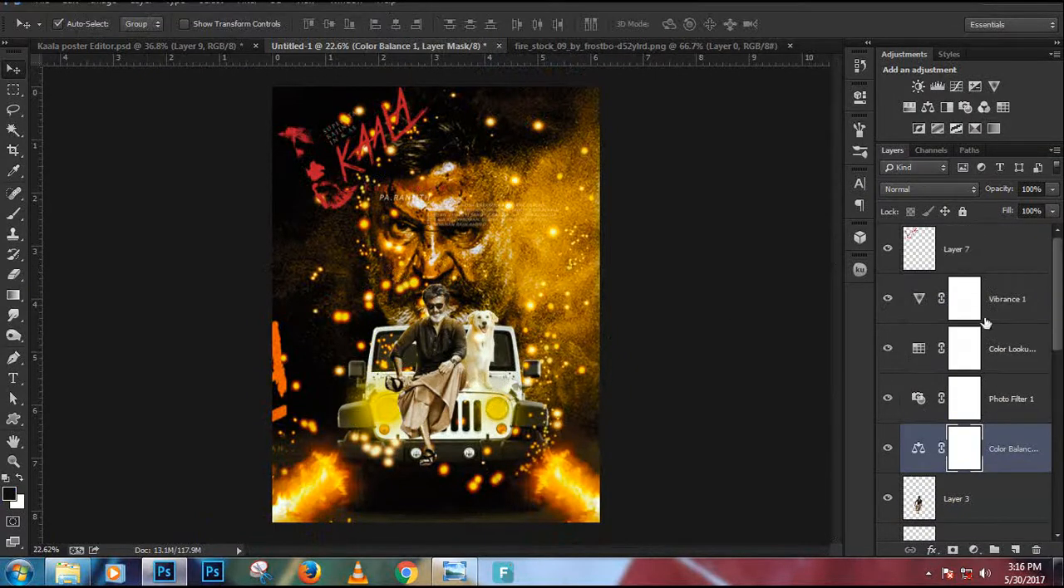
Step: Stamp visible layers into Layer 9 and preview it in Camera Raw
{"action": "left_click", "coordinate": [956, 249]}
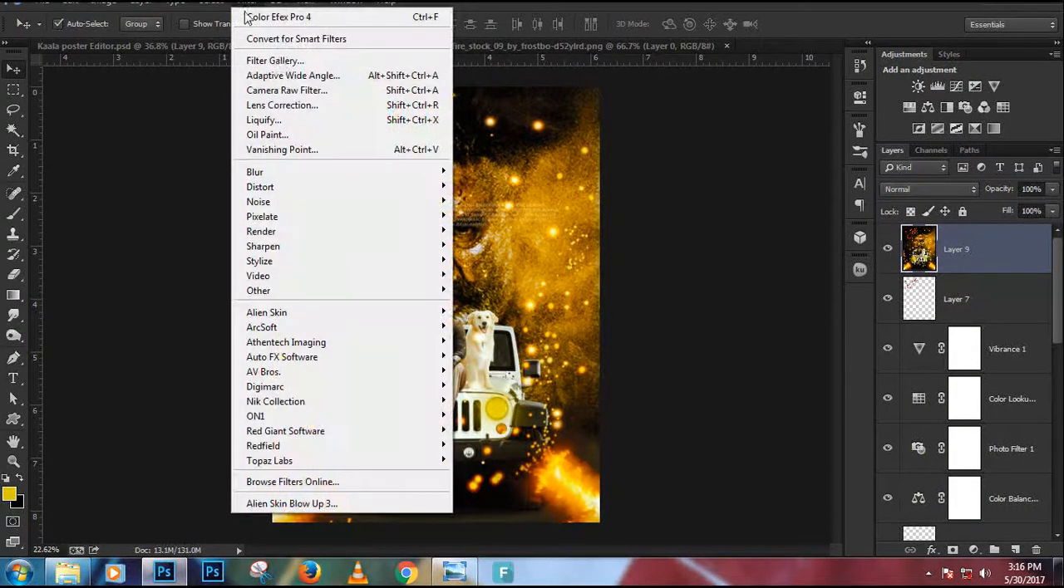
{"action": "mouse_move", "coordinate": [264, 372]}
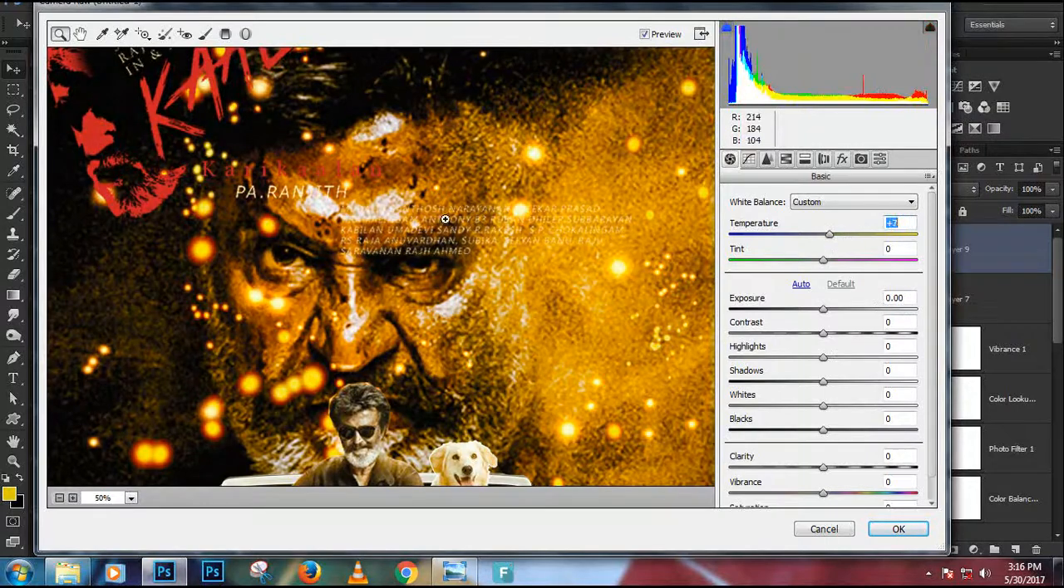
{"action": "left_click", "coordinate": [131, 498]}
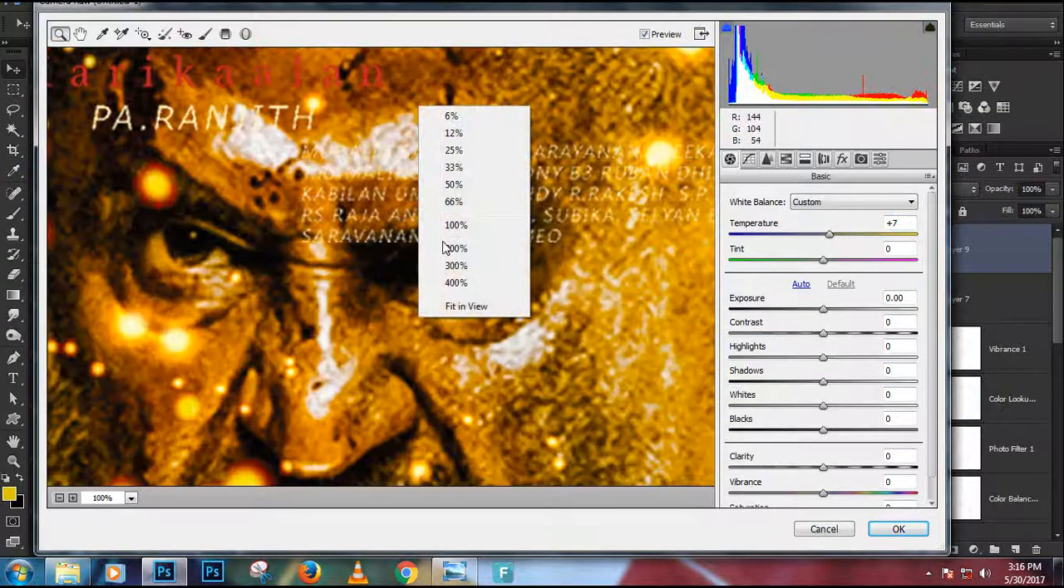
{"action": "mouse_move", "coordinate": [466, 305]}
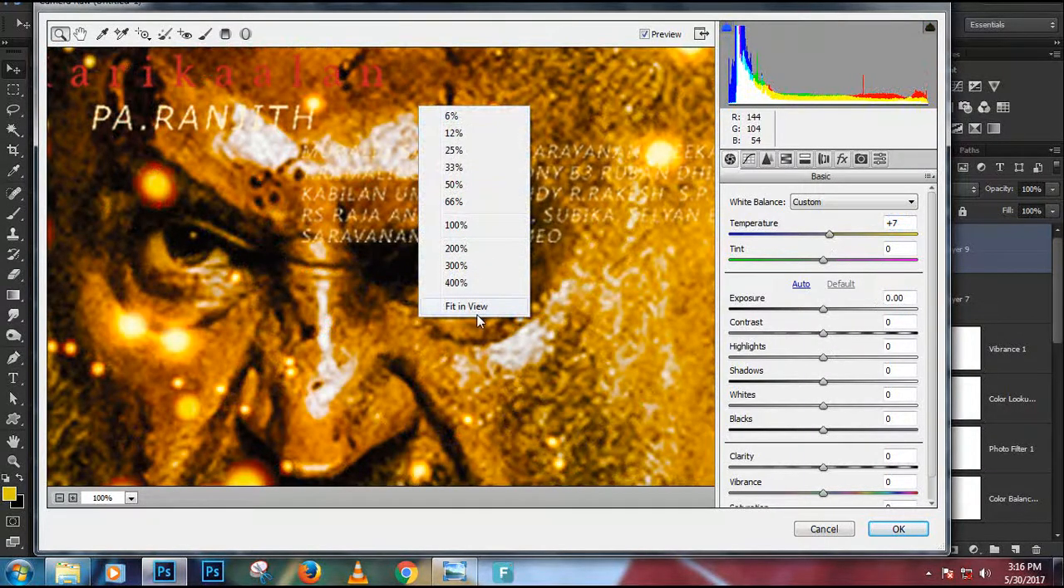
{"action": "left_click", "coordinate": [466, 305]}
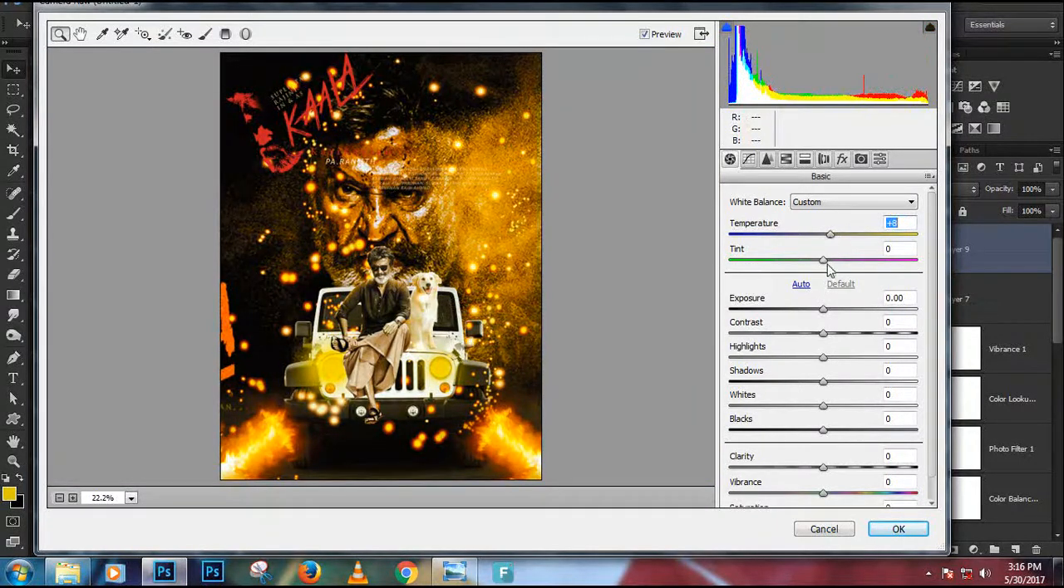
Step: Set Tint +16, Exposure -0.35, Contrast +22 and adjust highlights in Camera Raw
{"action": "left_click_drag", "start_coordinate": [823, 260], "coordinate": [838, 260]}
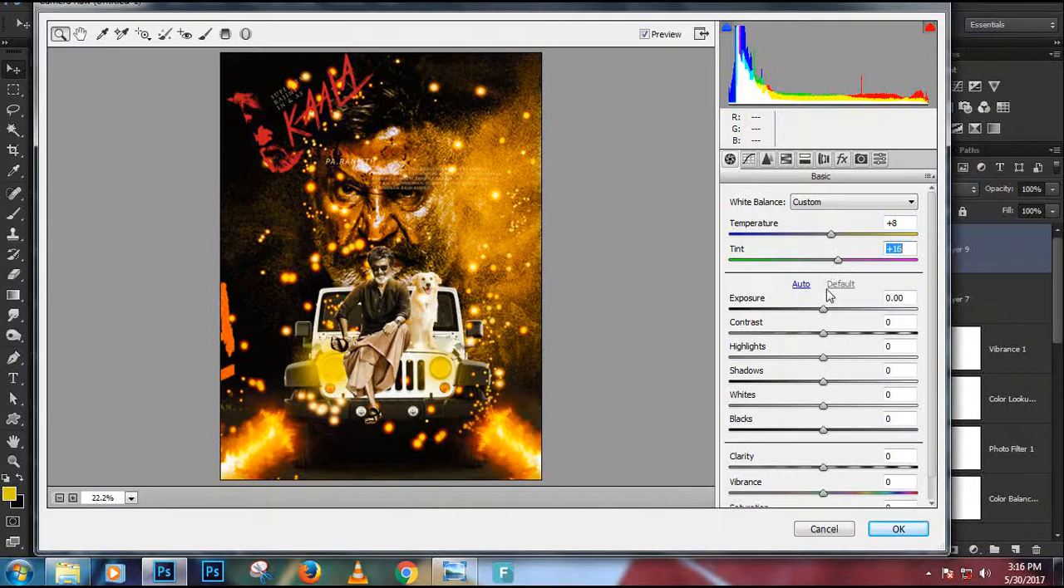
{"action": "left_click_drag", "start_coordinate": [823, 309], "coordinate": [847, 309]}
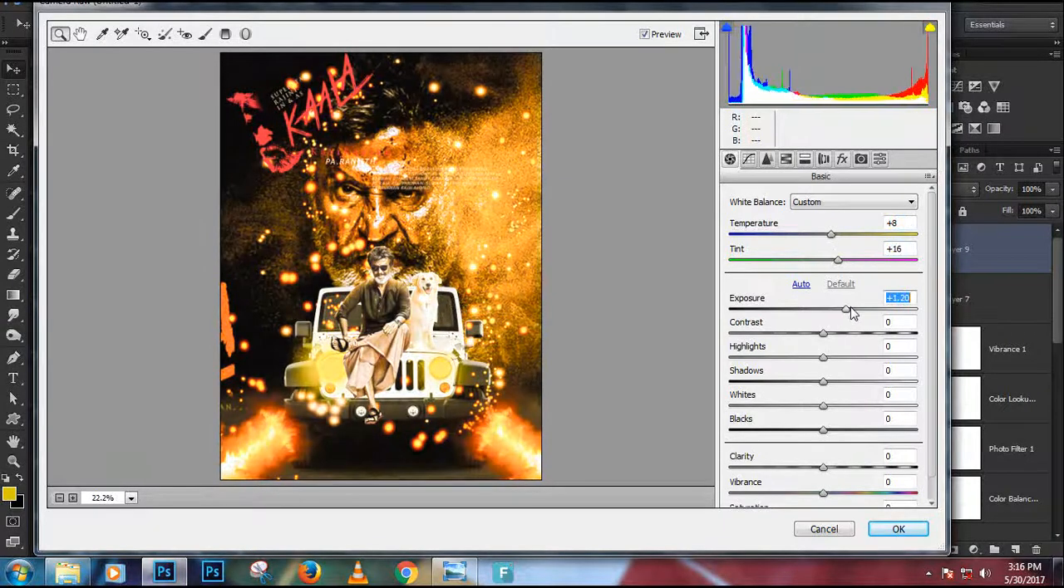
{"action": "left_click_drag", "start_coordinate": [847, 309], "coordinate": [821, 309]}
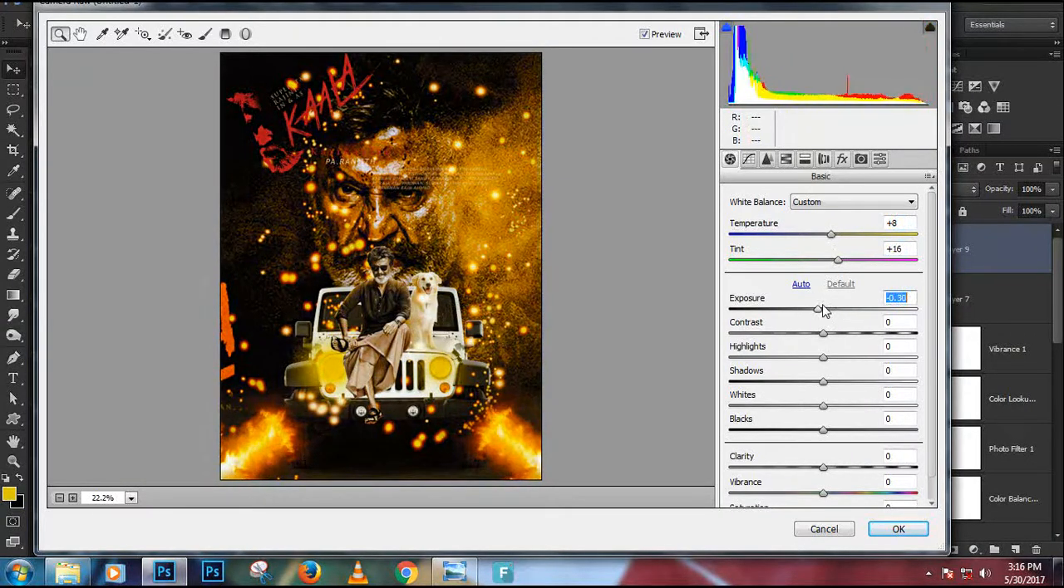
{"action": "left_click_drag", "start_coordinate": [823, 310], "coordinate": [818, 310]}
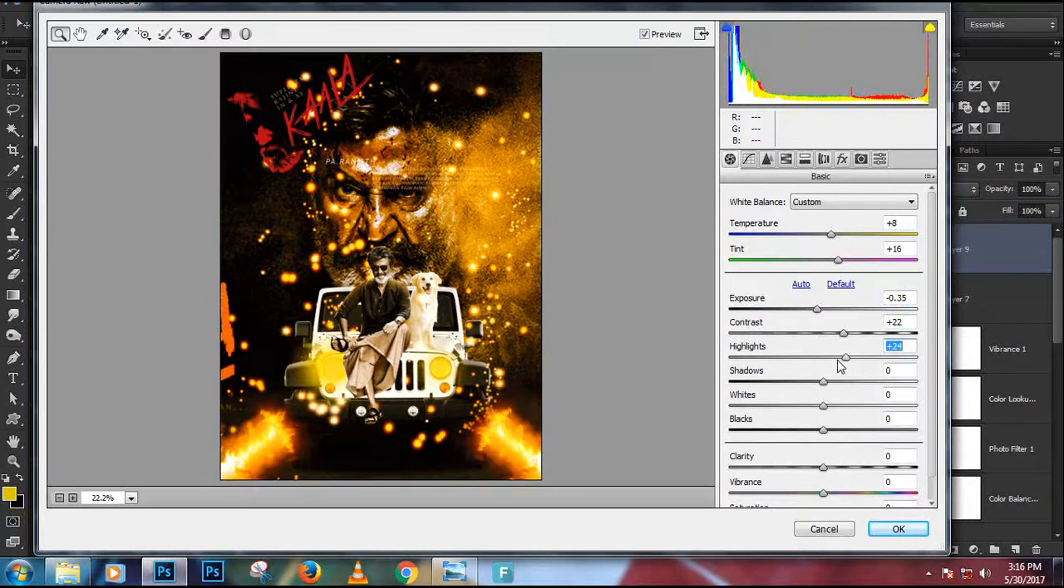
{"action": "left_click_drag", "start_coordinate": [845, 358], "coordinate": [839, 358]}
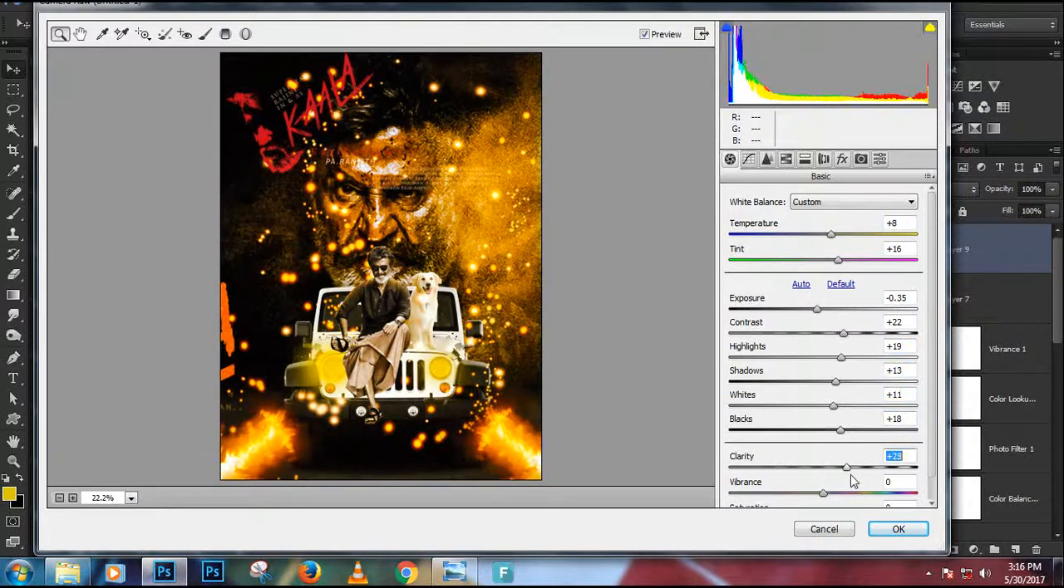
{"action": "left_click", "coordinate": [767, 158]}
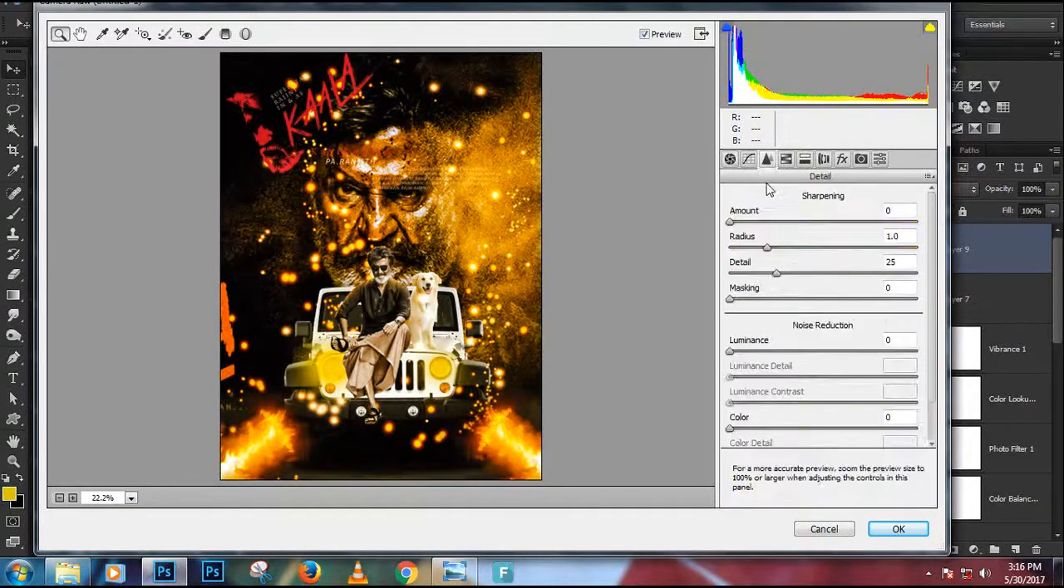
Step: Apply Camera Raw Detail sharpening and noise reduction to merged Layer 9
{"action": "left_click_drag", "start_coordinate": [729, 222], "coordinate": [806, 222]}
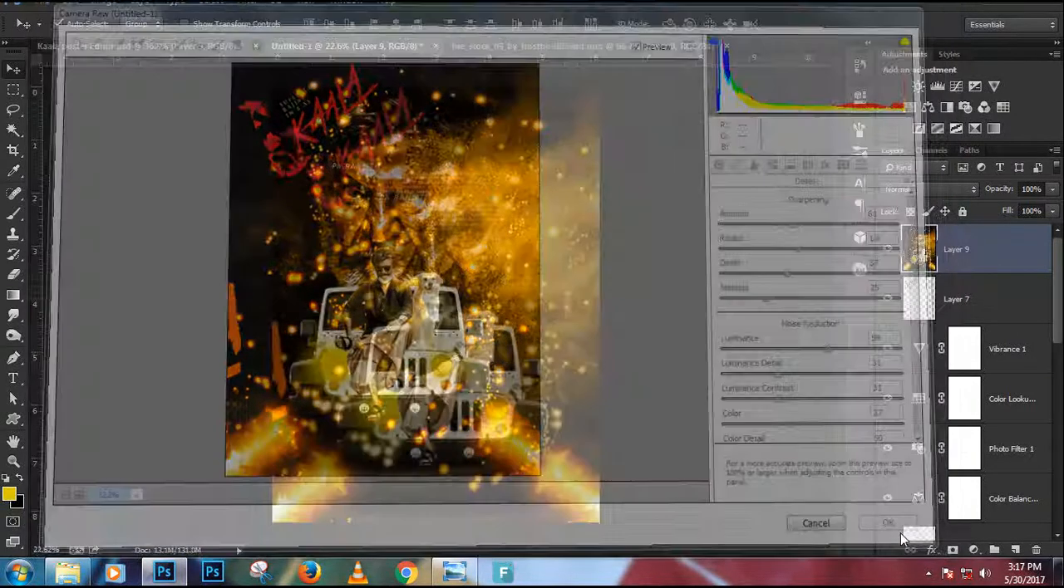
{"action": "left_click", "coordinate": [887, 522]}
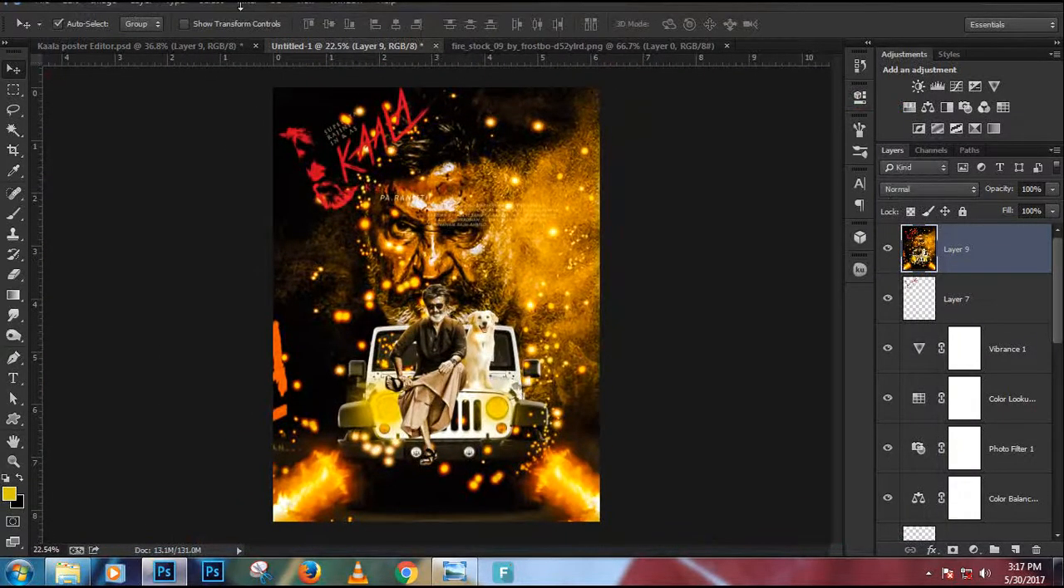
{"action": "left_click", "coordinate": [246, 1]}
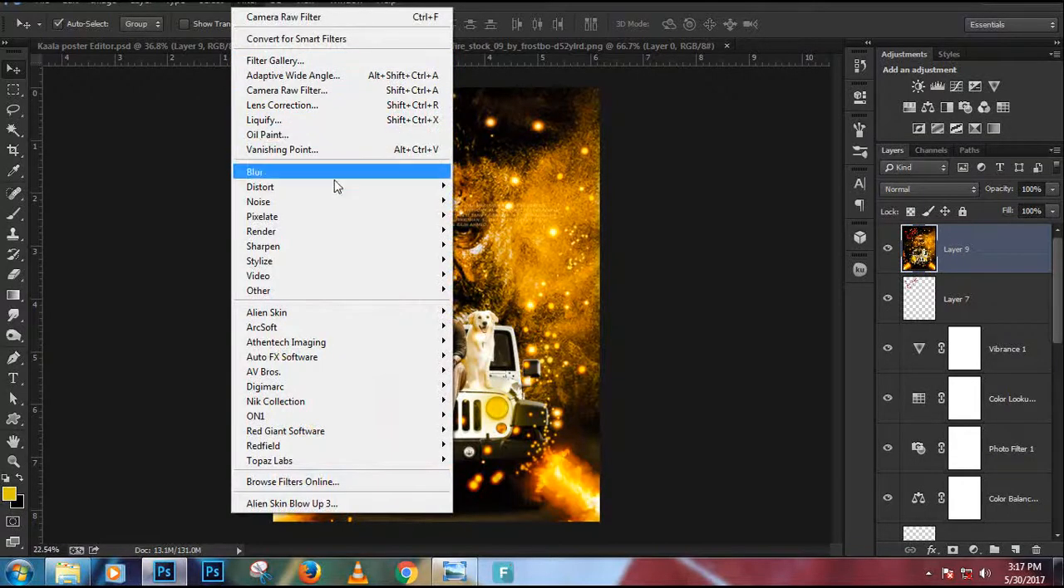
{"action": "mouse_move", "coordinate": [285, 430]}
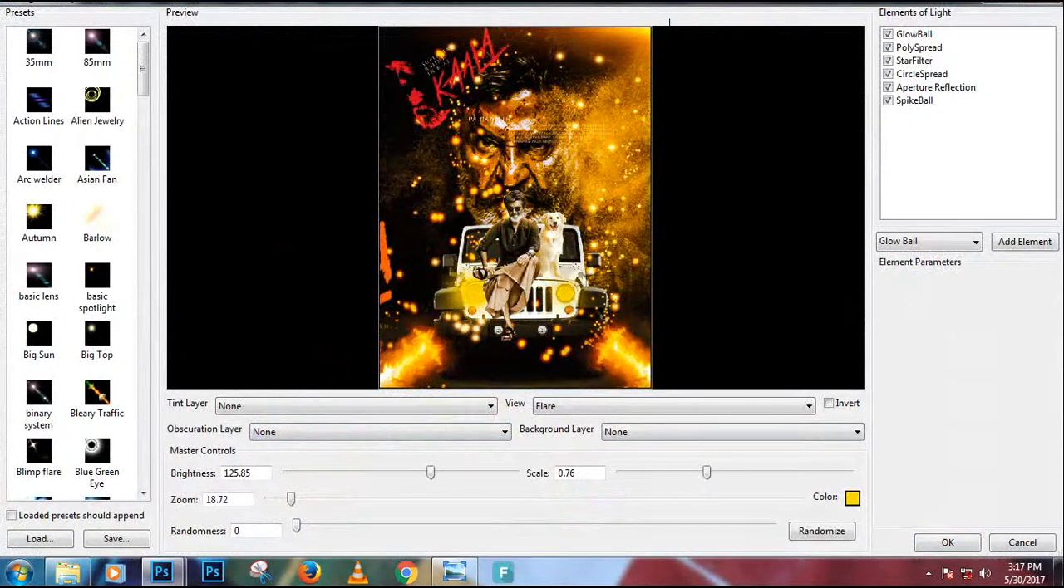
{"action": "left_click", "coordinate": [947, 542]}
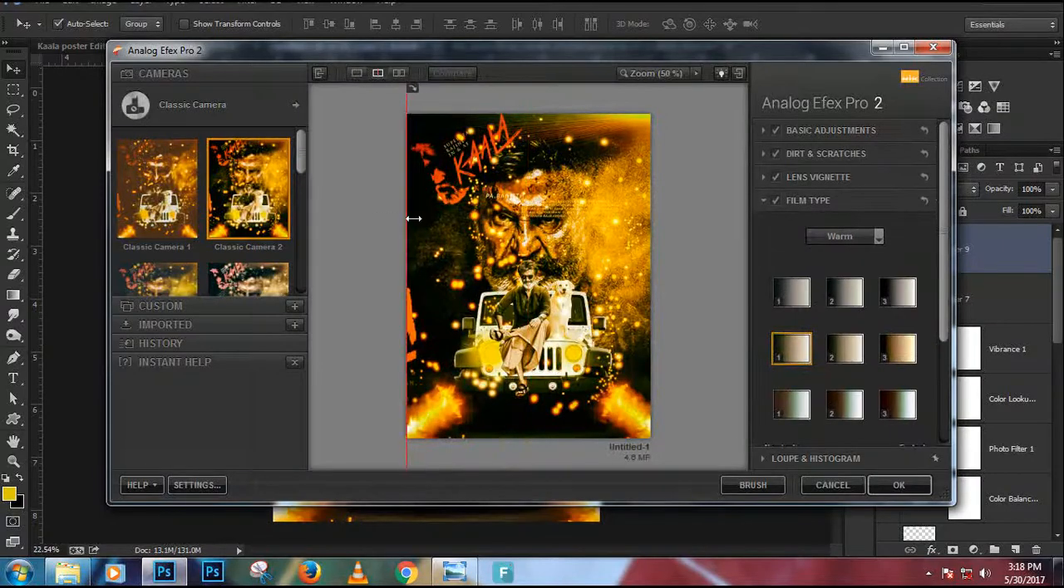
Step: Compare the warm Classic Camera 2 look in split view and apply it
{"action": "left_click_drag", "start_coordinate": [407, 224], "coordinate": [536, 233]}
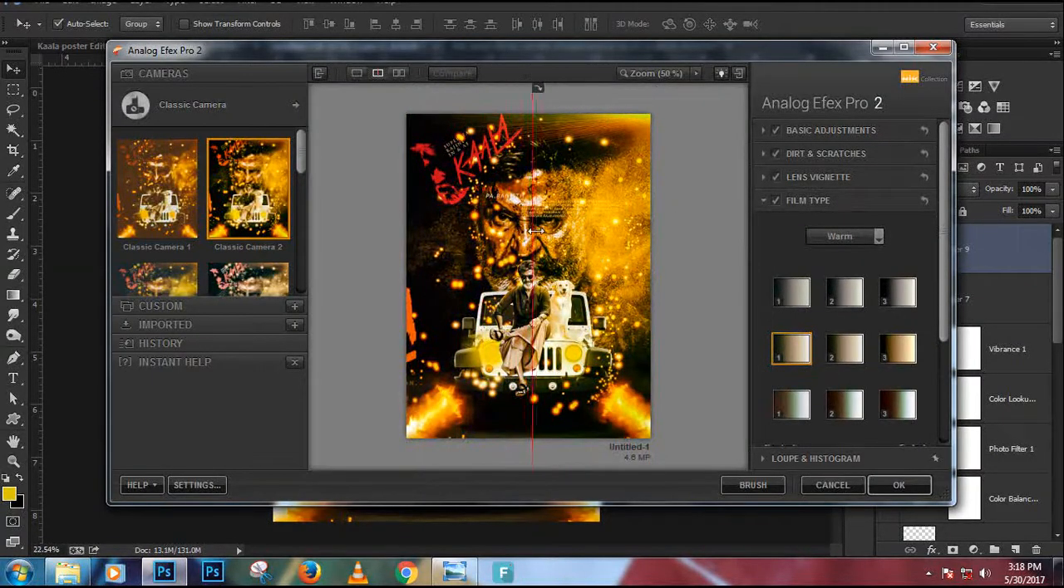
{"action": "left_click", "coordinate": [898, 486]}
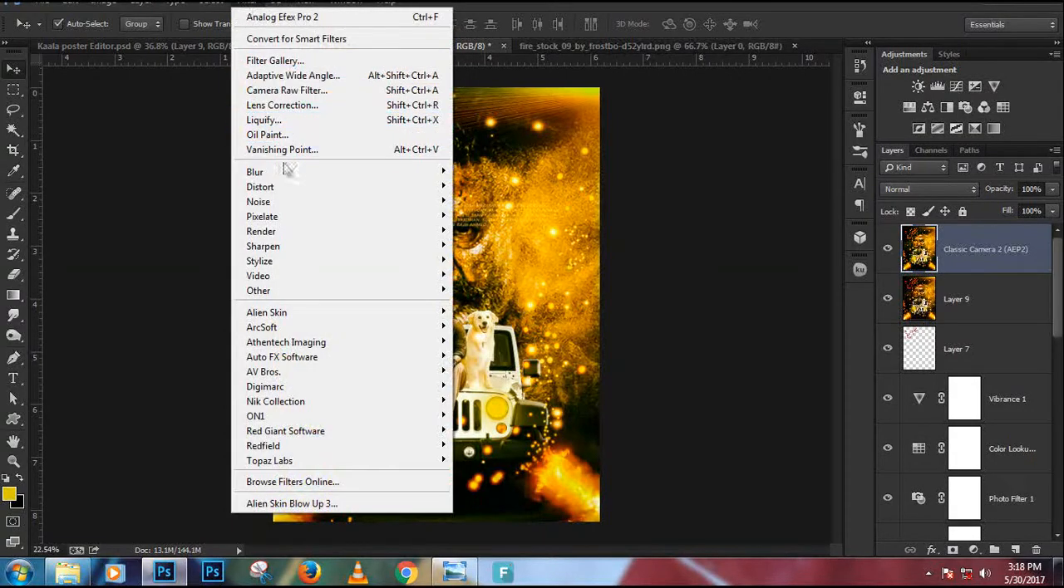
{"action": "mouse_move", "coordinate": [275, 402]}
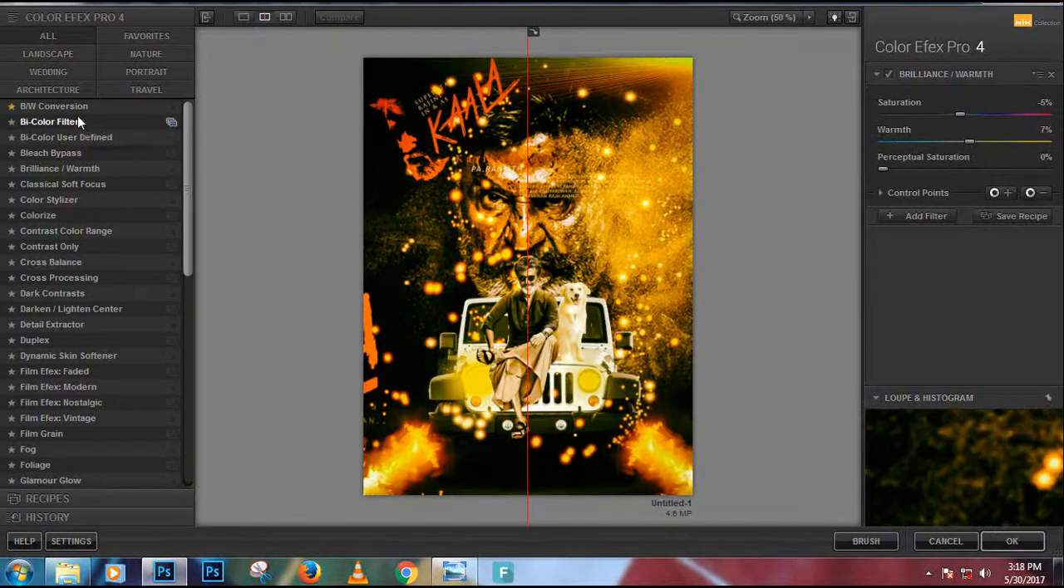
Step: Preview Color Efex Pro 4 filters from Bi-Color through Fog, ending on Film Grain
{"action": "left_click", "coordinate": [66, 137]}
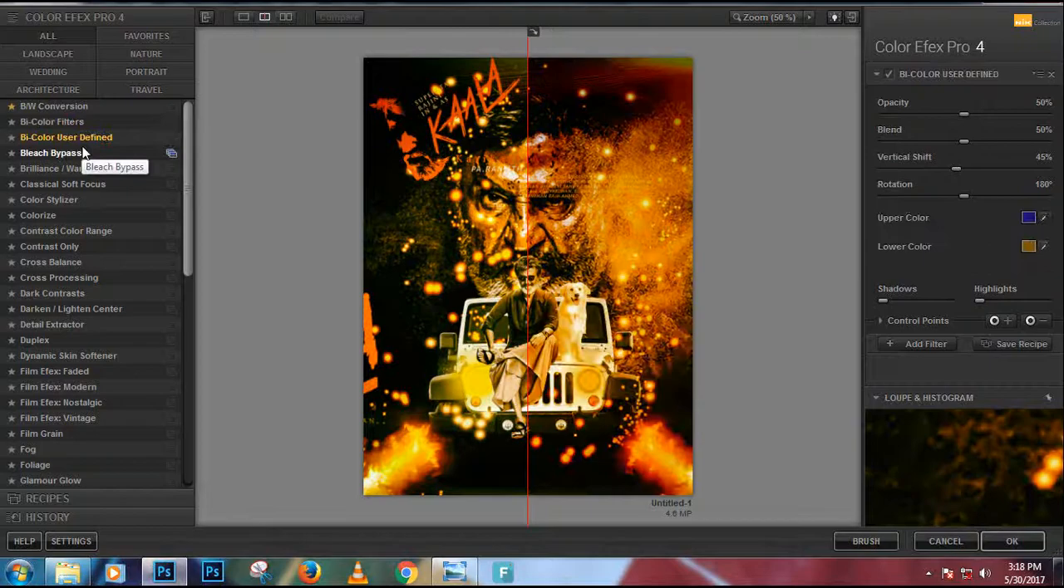
{"action": "left_click", "coordinate": [59, 168]}
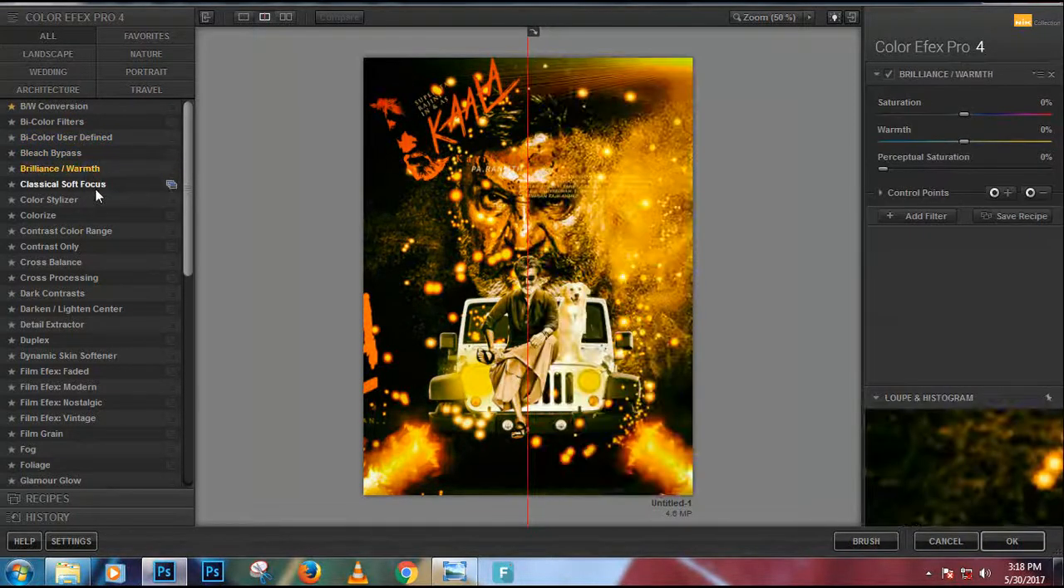
{"action": "left_click", "coordinate": [38, 215]}
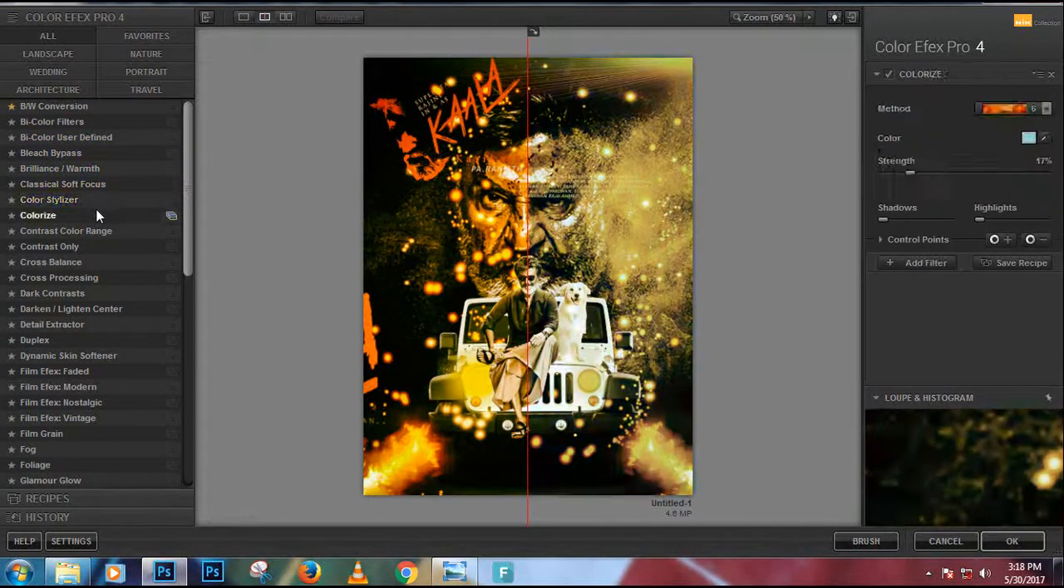
{"action": "left_click", "coordinate": [66, 230]}
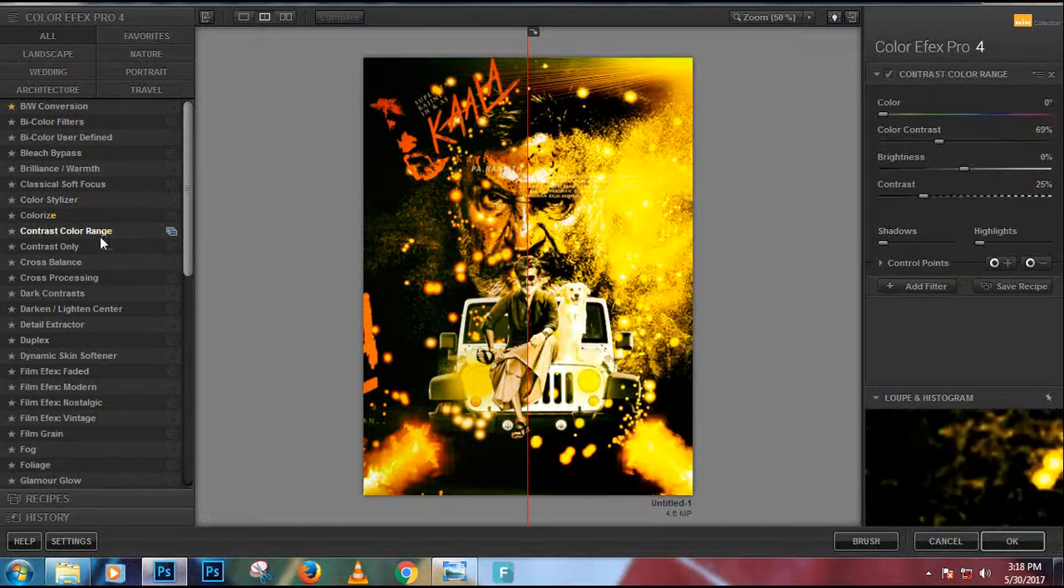
{"action": "left_click", "coordinate": [50, 262]}
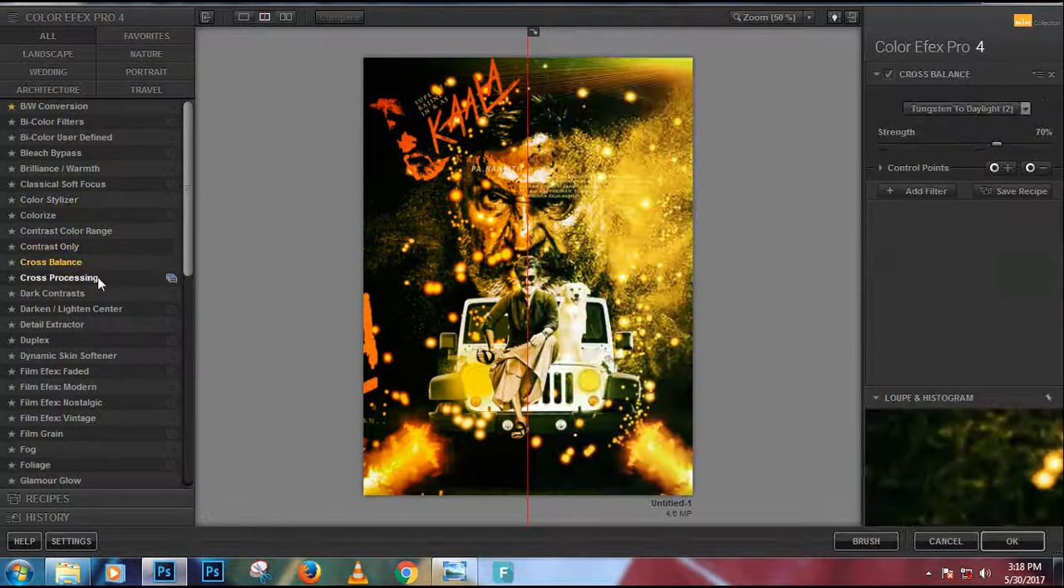
{"action": "left_click", "coordinate": [52, 324]}
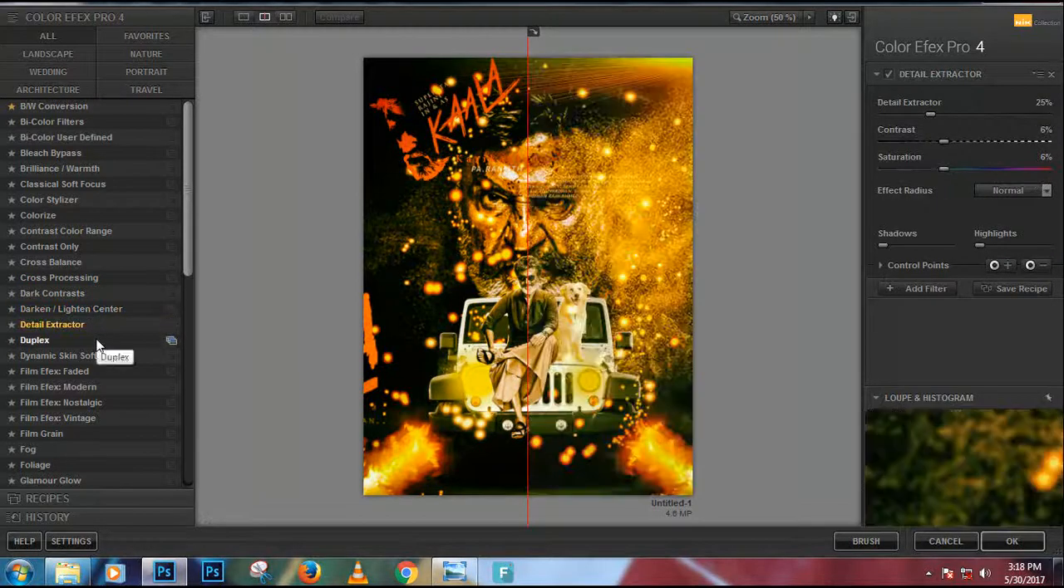
{"action": "left_click", "coordinate": [35, 340]}
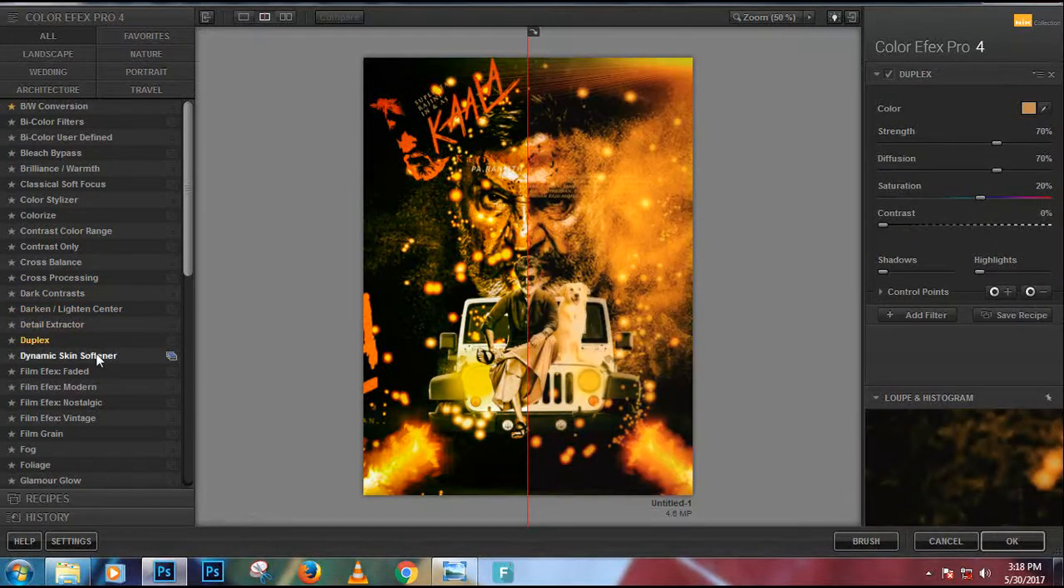
{"action": "left_click", "coordinate": [54, 372]}
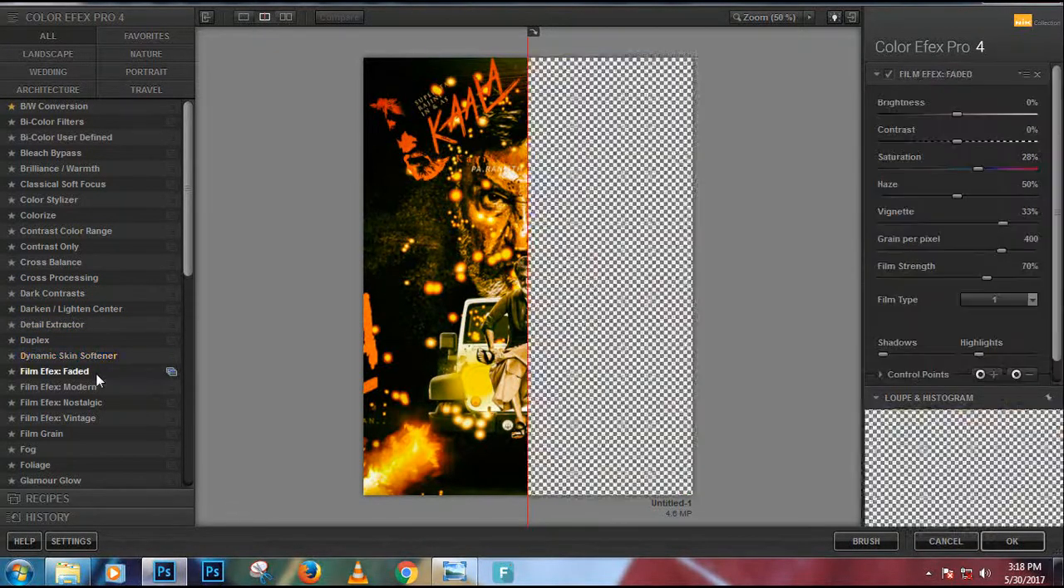
{"action": "left_click", "coordinate": [59, 386]}
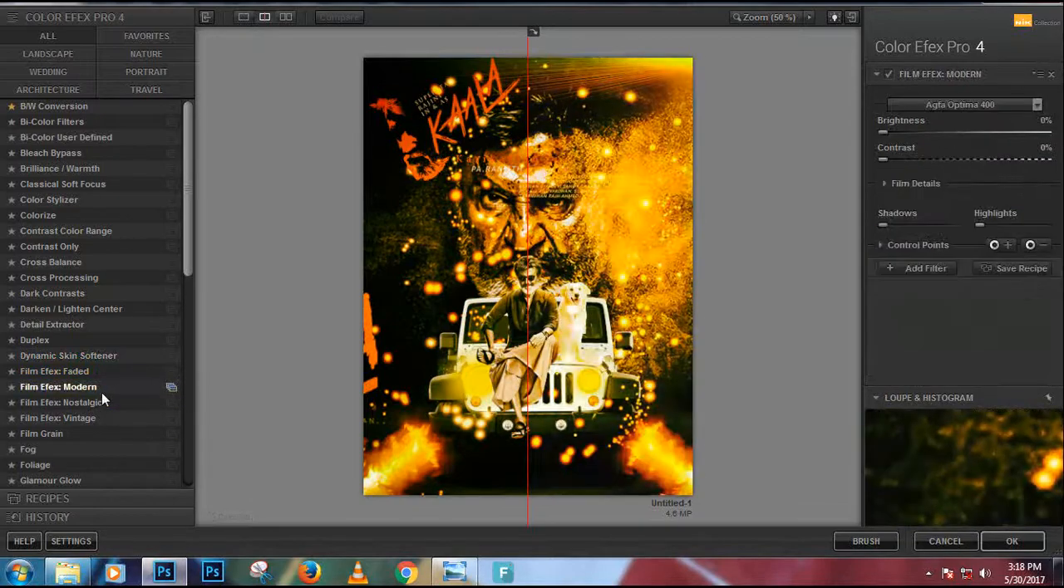
{"action": "left_click", "coordinate": [60, 403]}
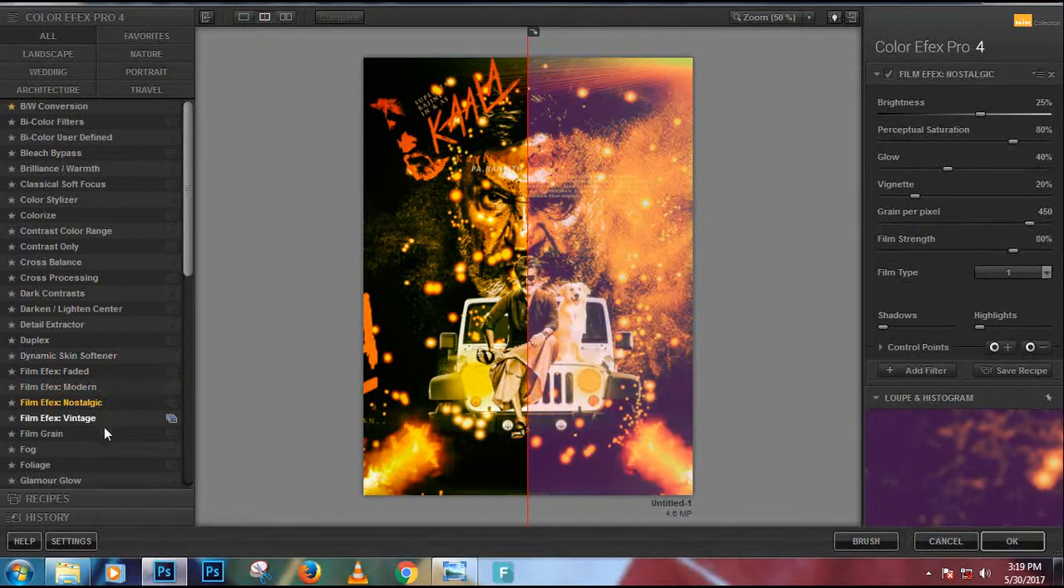
{"action": "left_click", "coordinate": [27, 449]}
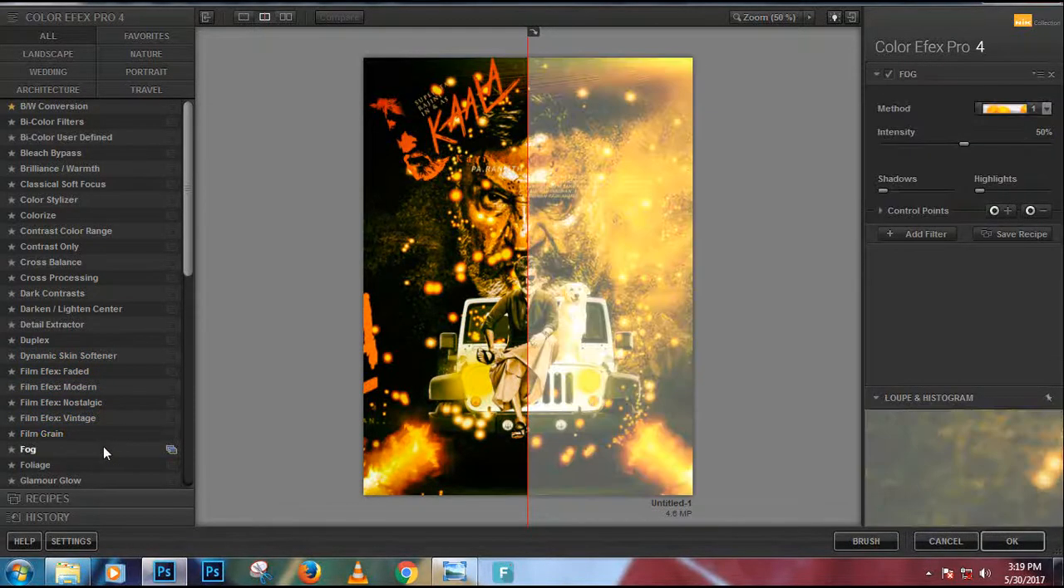
{"action": "left_click", "coordinate": [41, 434]}
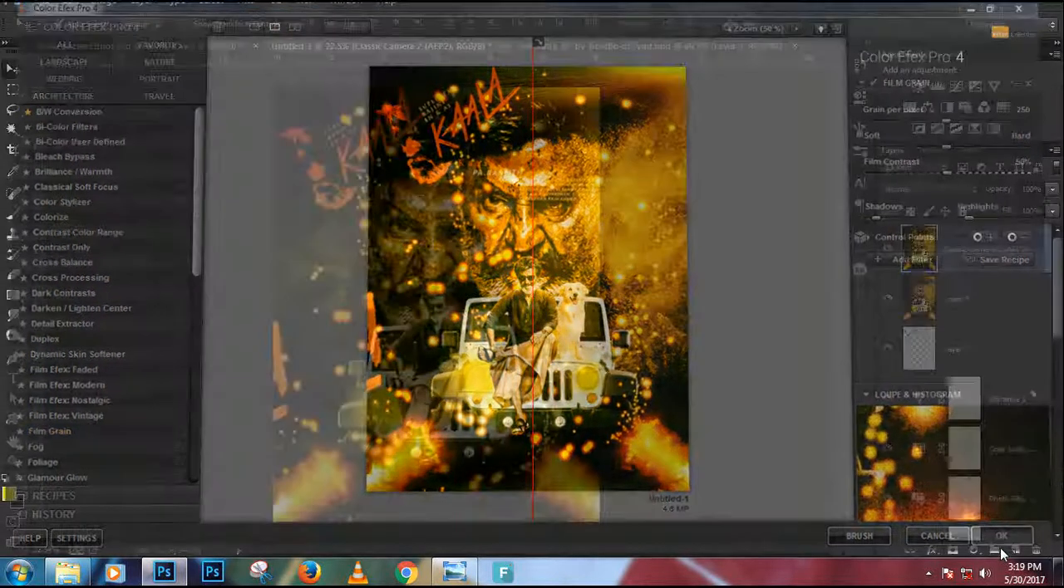
Step: Apply Film Grain and start a type layer near the poster's bottom-left
{"action": "left_click", "coordinate": [1002, 535]}
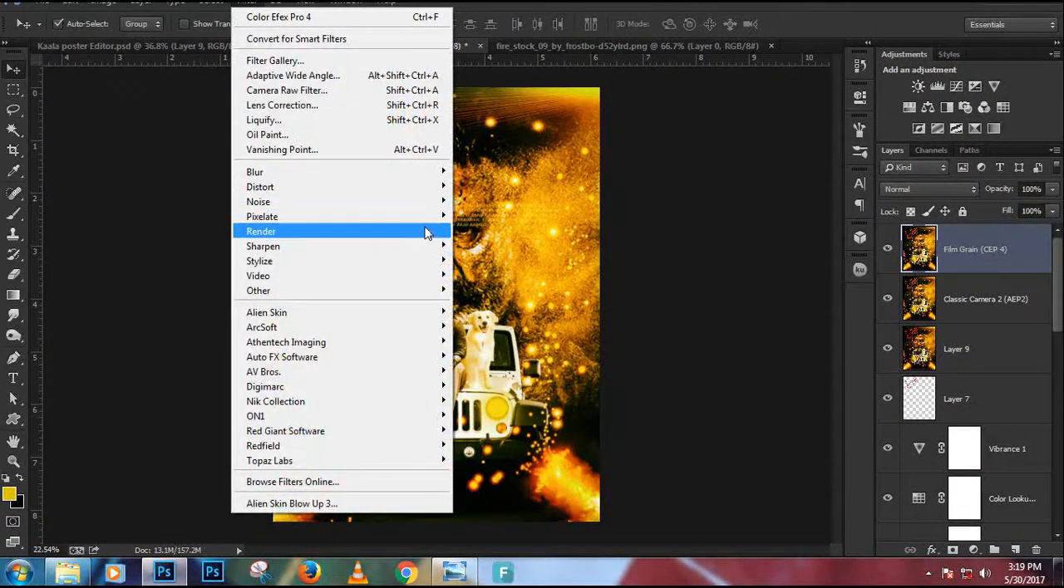
{"action": "mouse_move", "coordinate": [285, 431]}
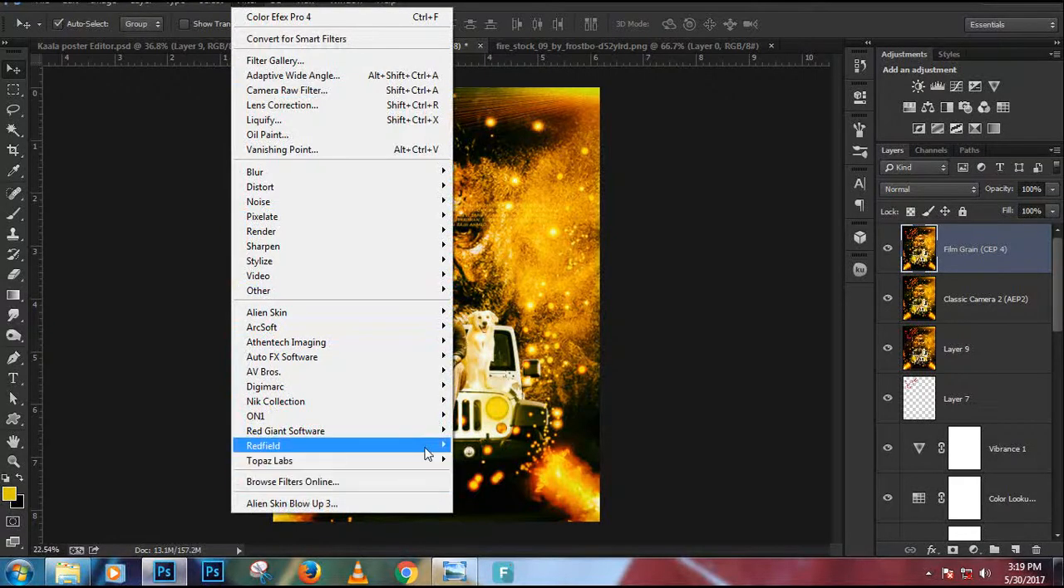
{"action": "mouse_move", "coordinate": [275, 401]}
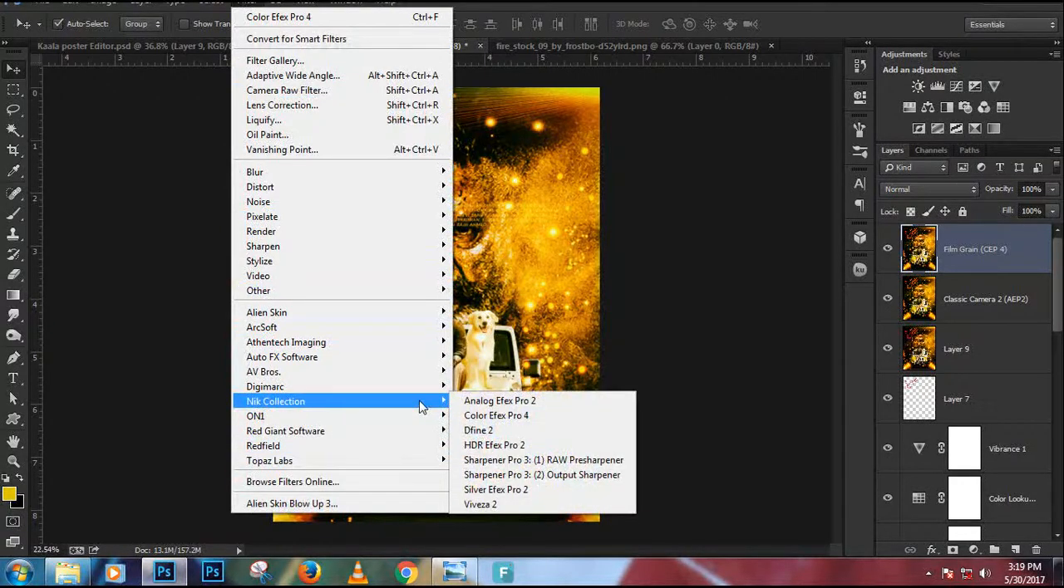
{"action": "mouse_move", "coordinate": [293, 76]}
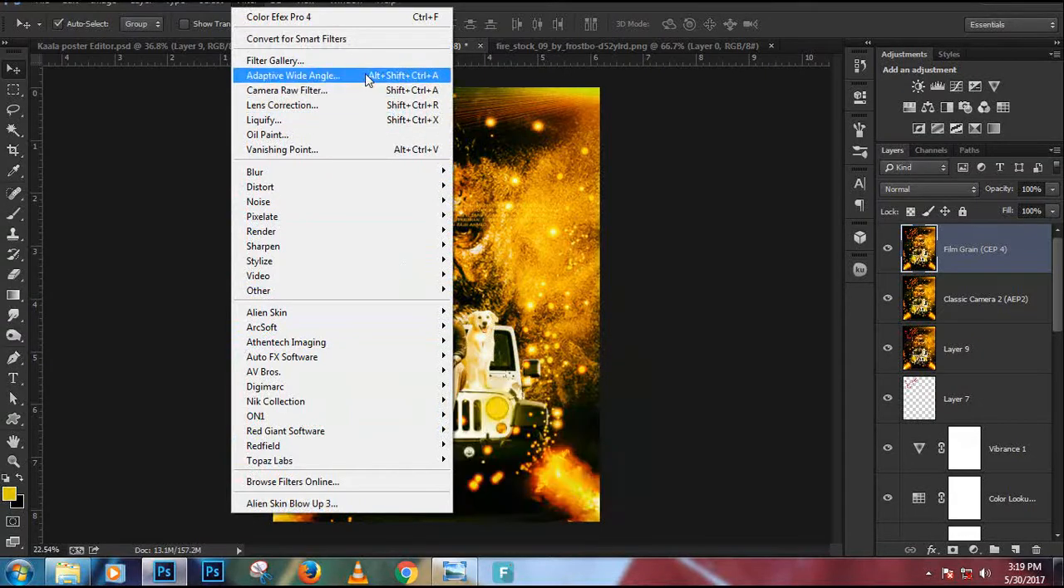
{"action": "mouse_move", "coordinate": [286, 90]}
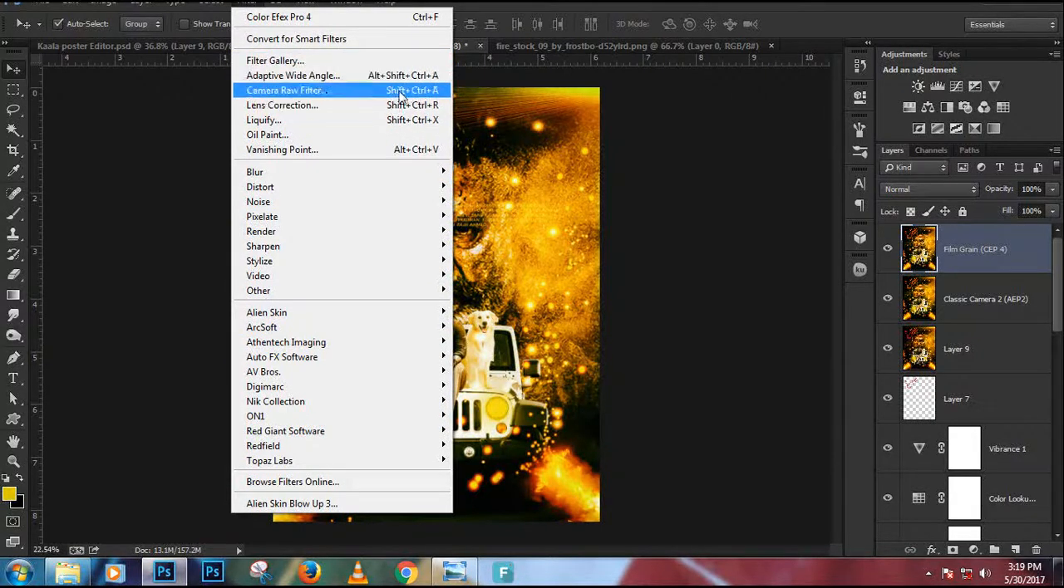
{"action": "left_click", "coordinate": [285, 90]}
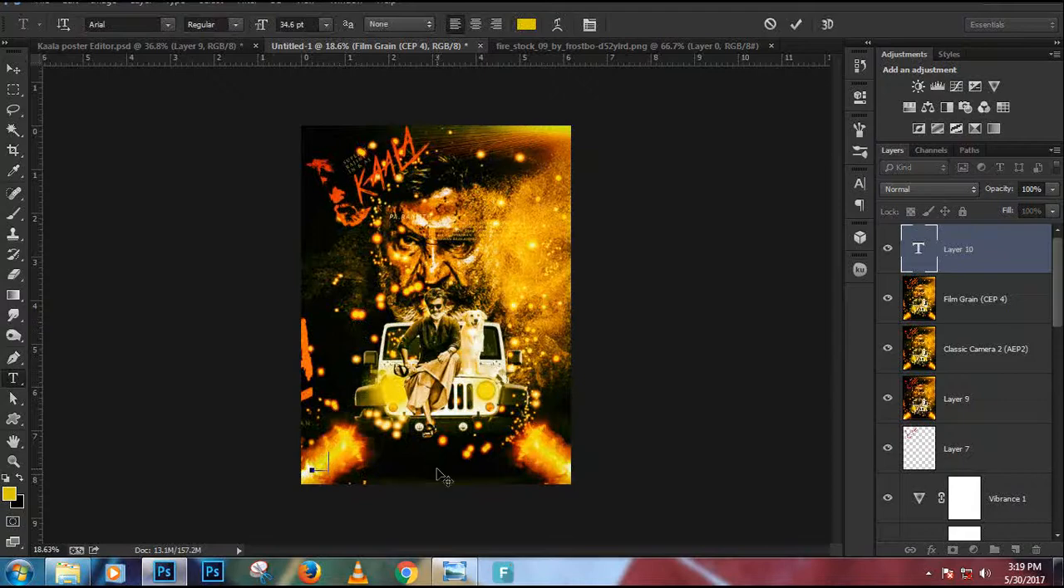
Step: Type 'Satyam Kumar Photoshop Editor' in orange Arial and commit it
{"action": "type", "text": "tyam"}
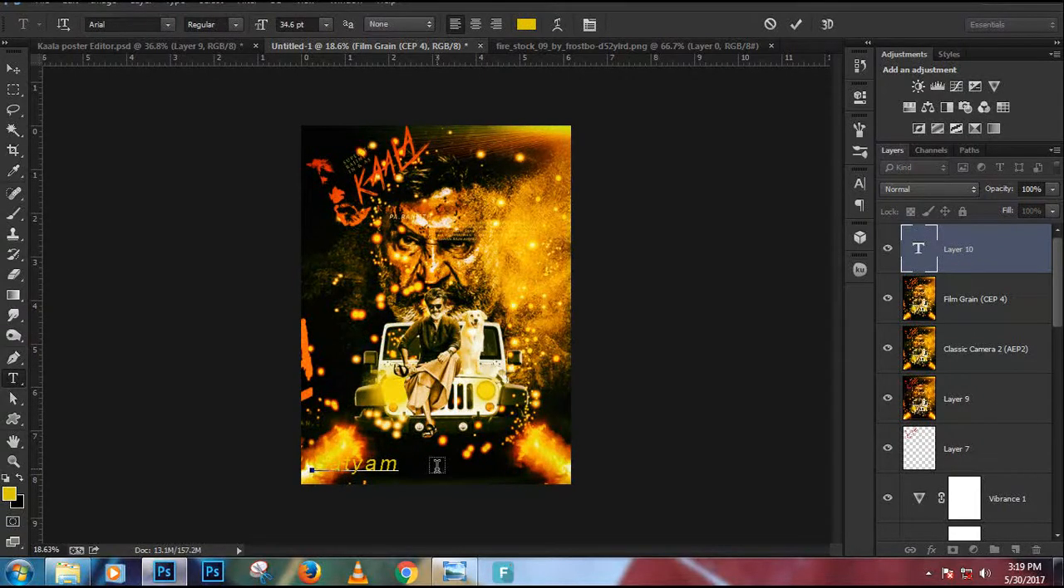
{"action": "type", "text": "Kumar"}
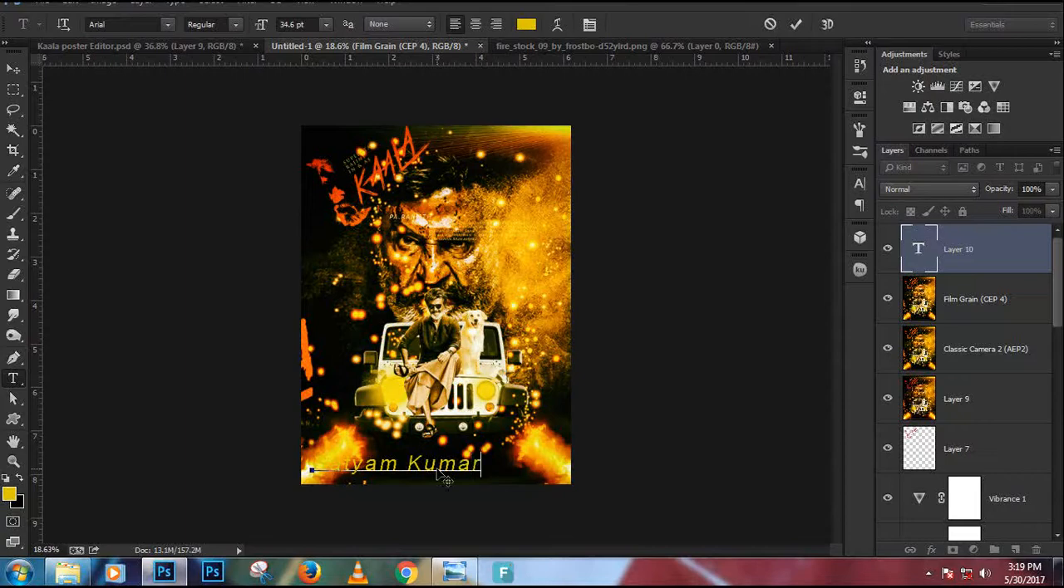
{"action": "type", "text": "Phot"}
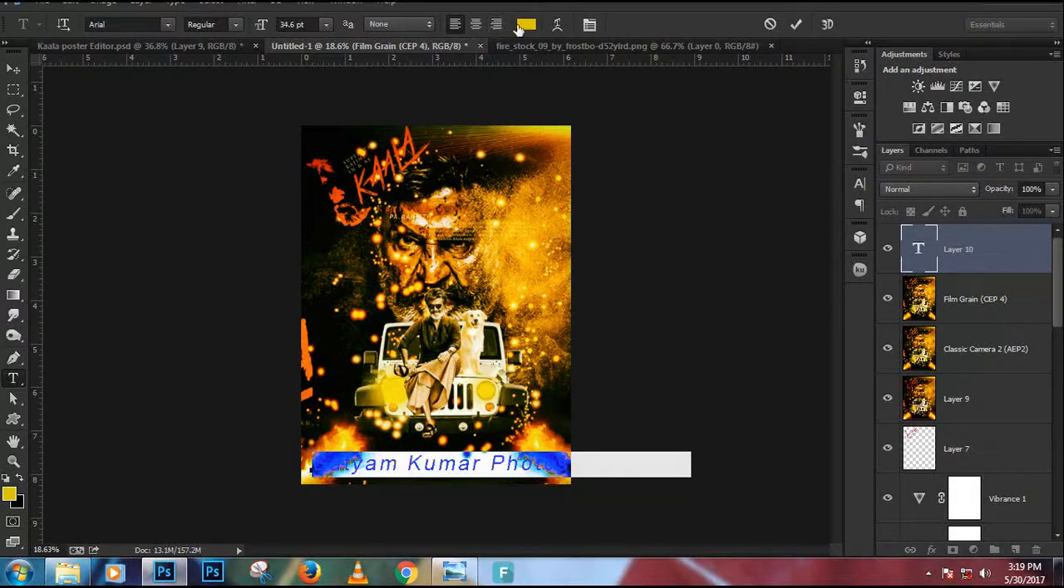
{"action": "left_click", "coordinate": [526, 24]}
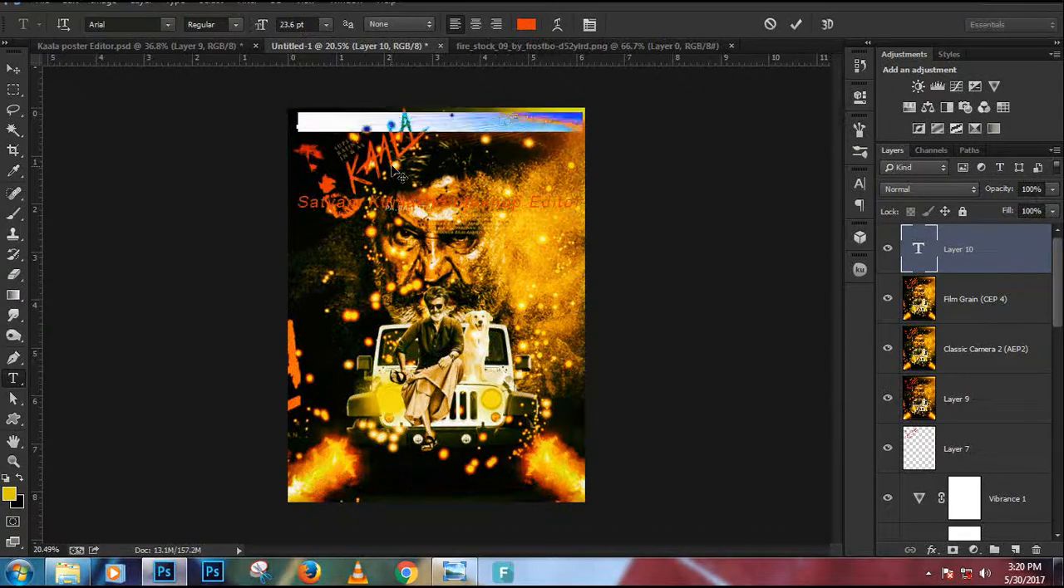
{"action": "left_click", "coordinate": [795, 24]}
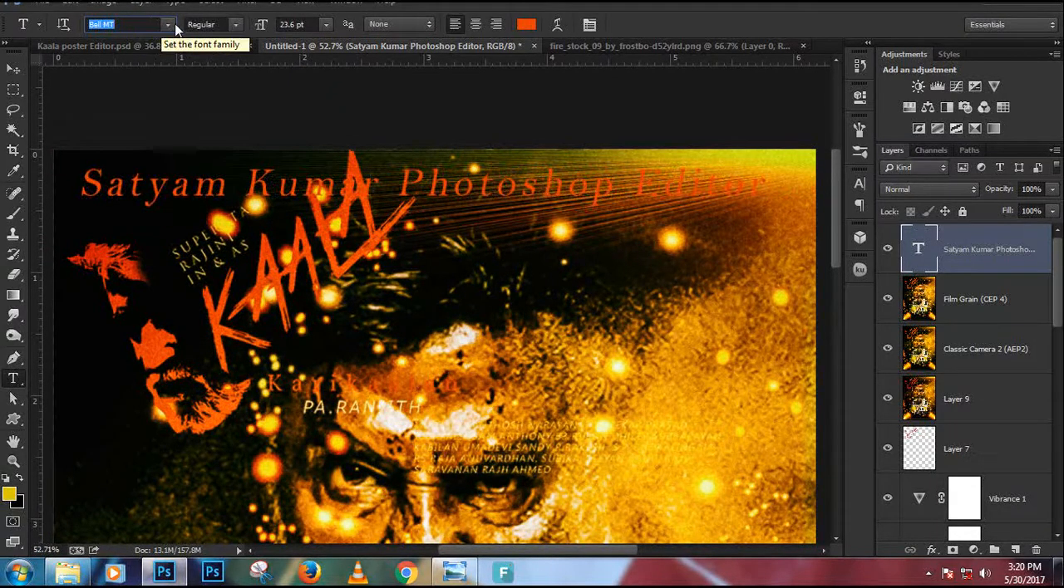
Step: Switch the credit line to a white script font along the poster's bottom
{"action": "left_click", "coordinate": [168, 23]}
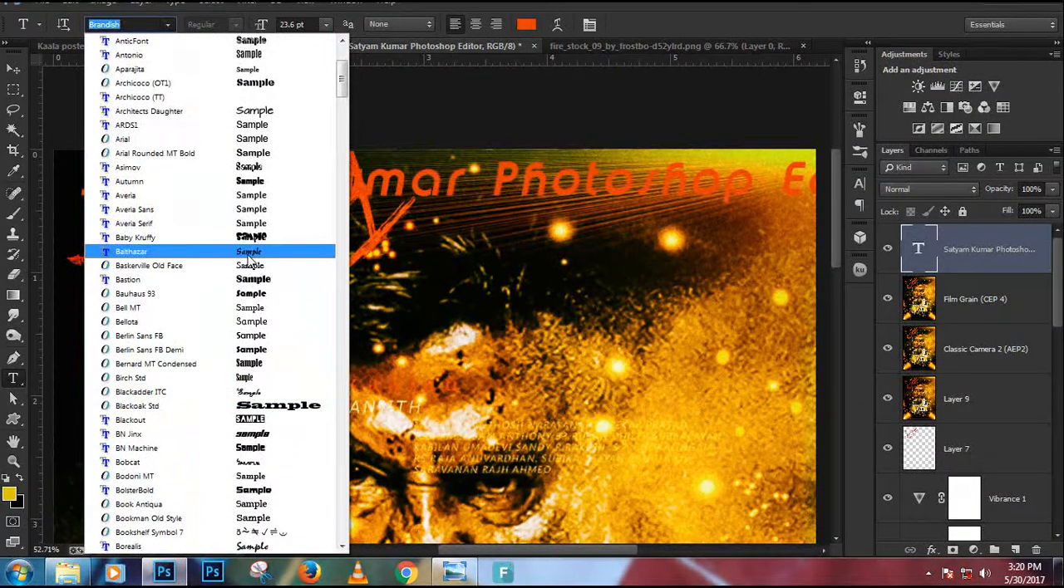
{"action": "scroll", "scroll_direction": "down", "scroll_amount": 3}
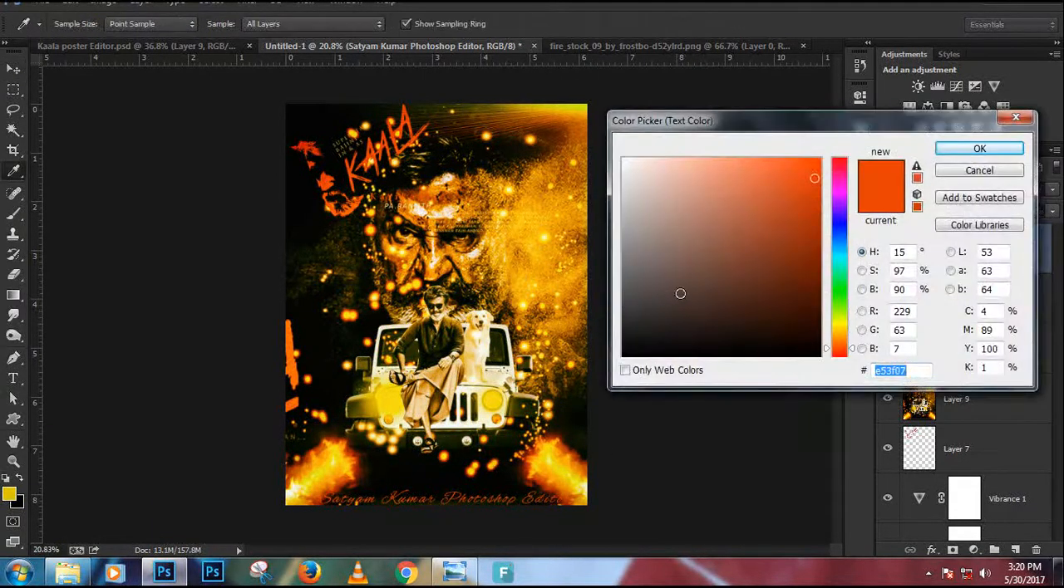
{"action": "left_click", "coordinate": [979, 148]}
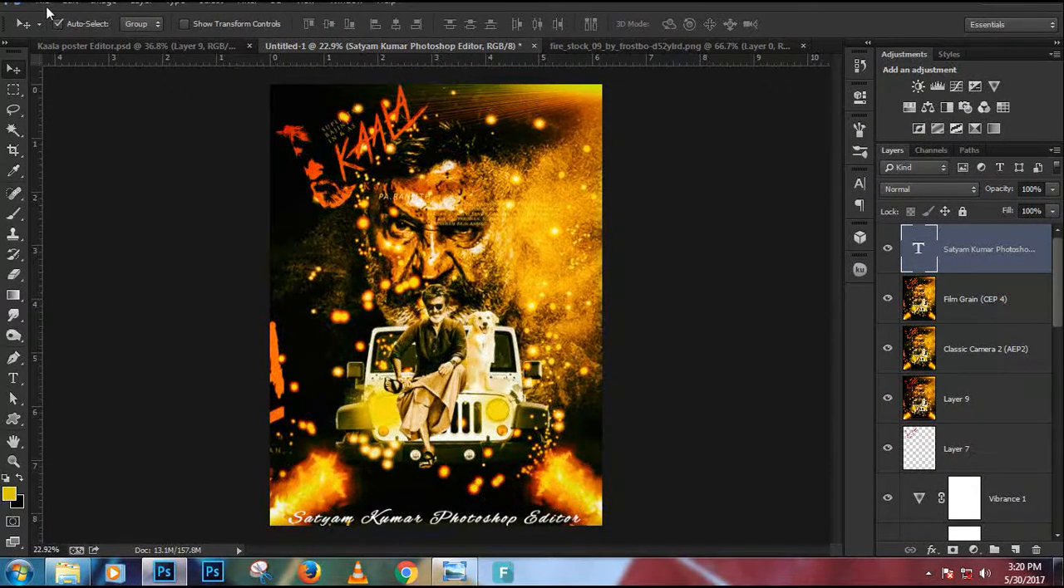
{"action": "mouse_move", "coordinate": [448, 237]}
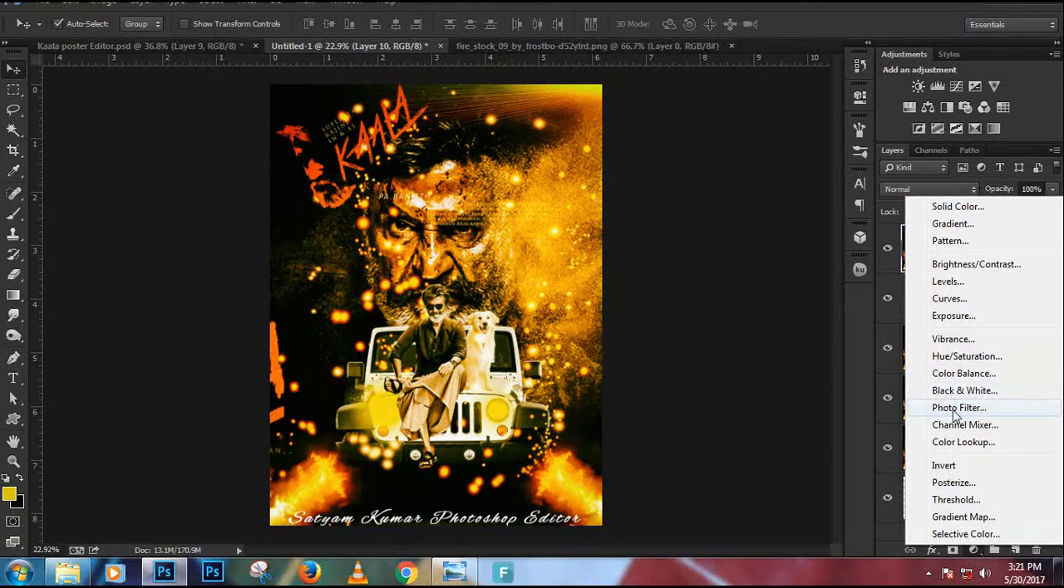
{"action": "mouse_move", "coordinate": [980, 373]}
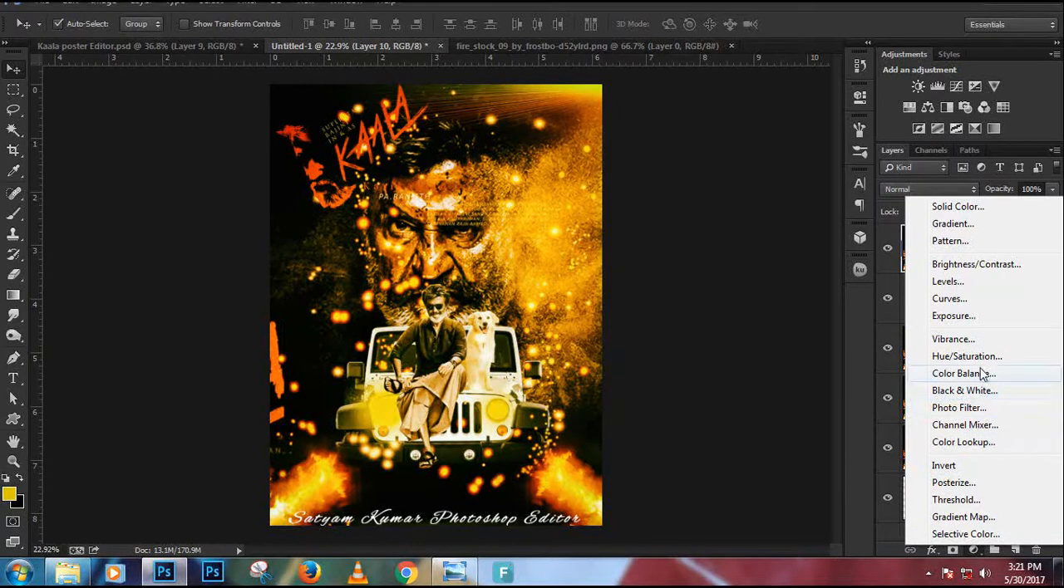
{"action": "mouse_move", "coordinate": [985, 339]}
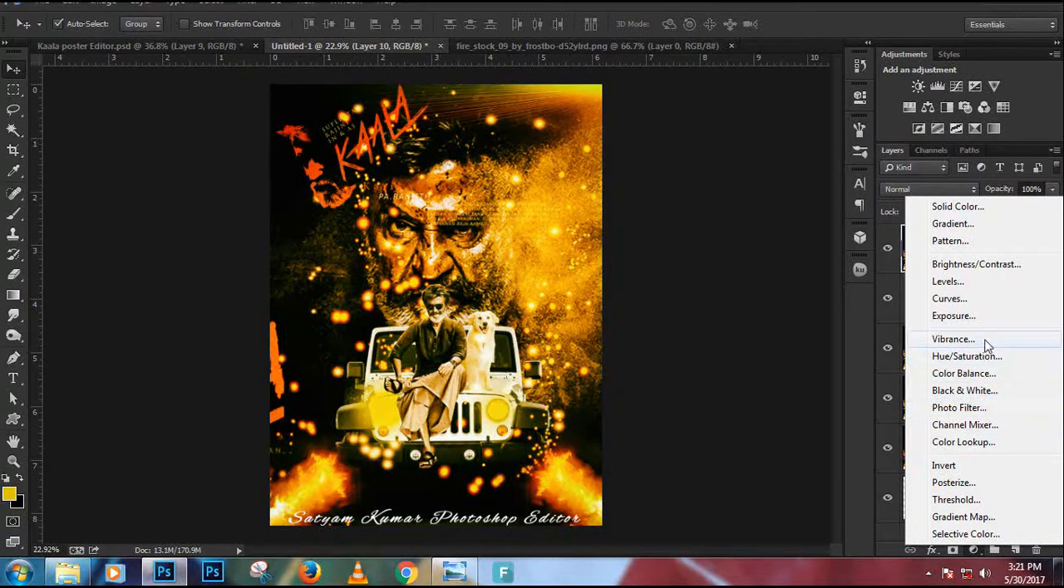
Step: Add an Exposure adjustment layer above merged Layer 10 and nudge its slider
{"action": "left_click", "coordinate": [953, 316]}
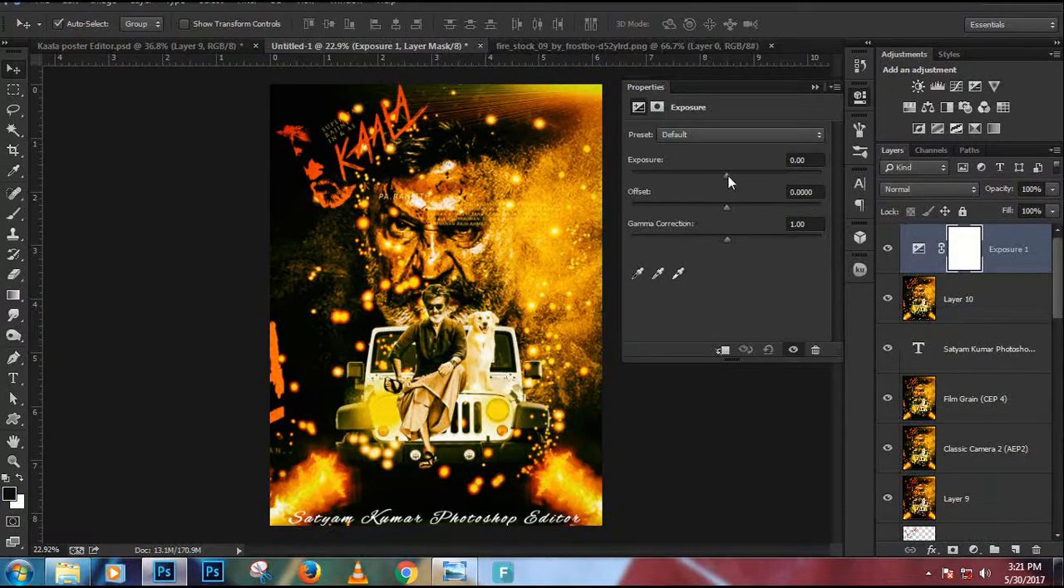
{"action": "left_click_drag", "start_coordinate": [727, 173], "coordinate": [719, 173]}
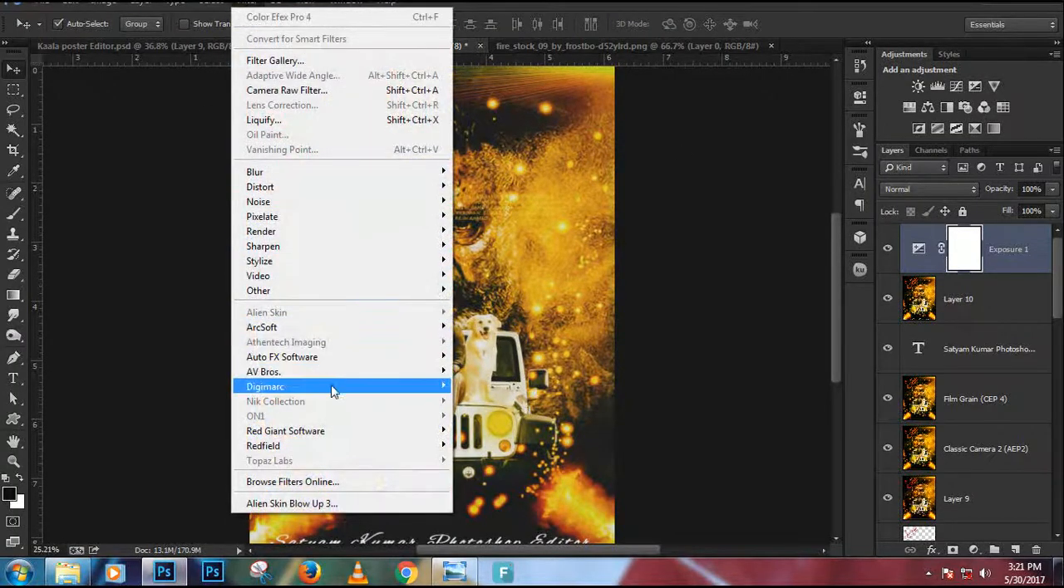
{"action": "mouse_move", "coordinate": [351, 90]}
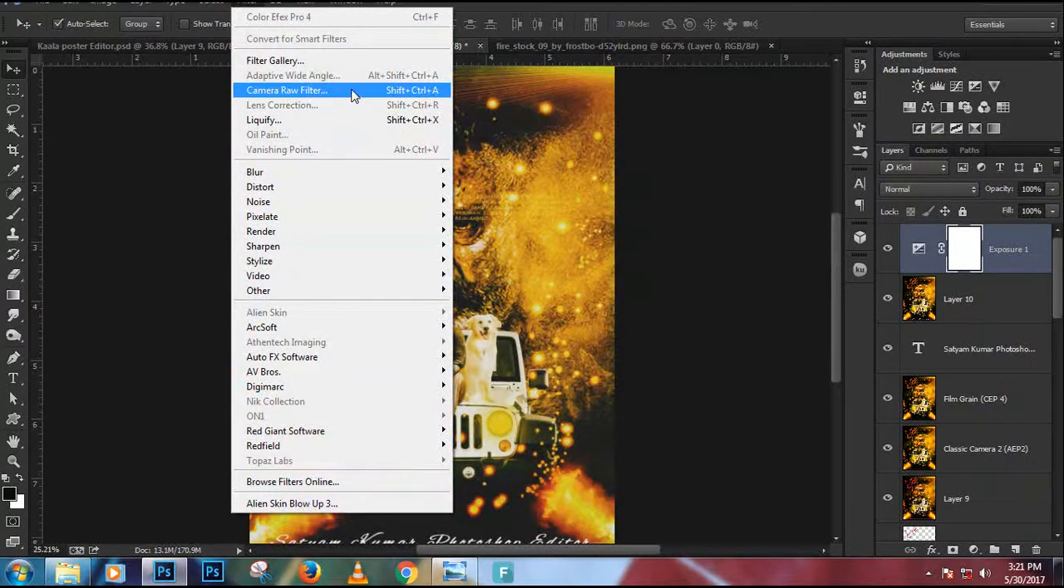
Step: Open the Camera Raw filter and cancel without applying changes
{"action": "left_click", "coordinate": [287, 90]}
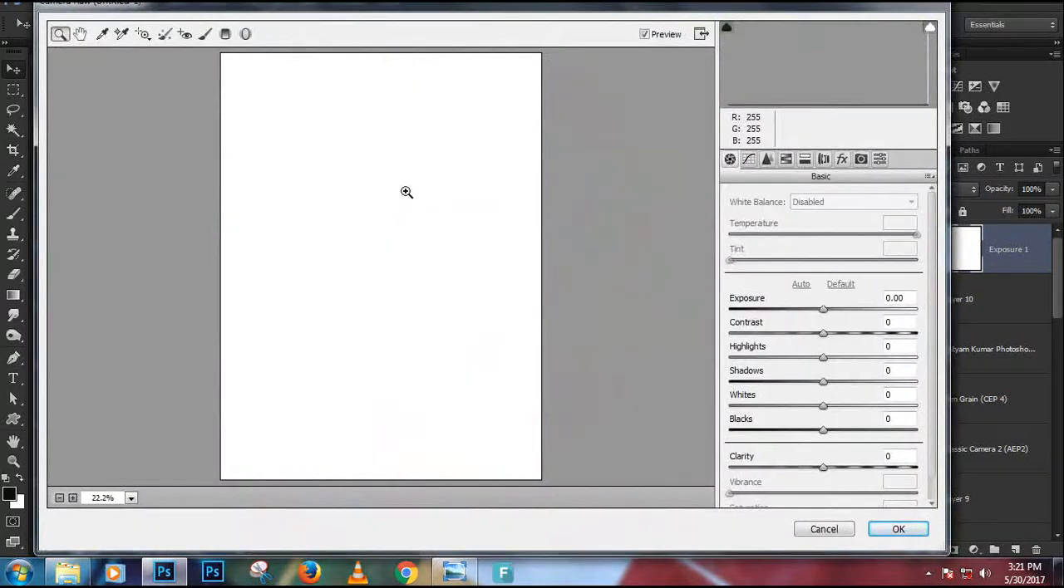
{"action": "left_click", "coordinate": [897, 530]}
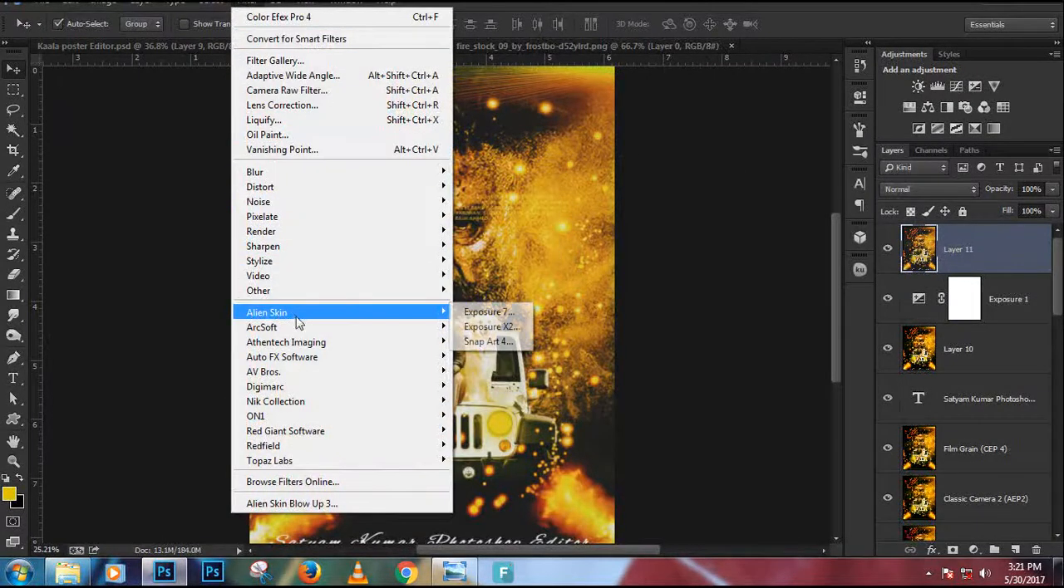
{"action": "mouse_move", "coordinate": [255, 416]}
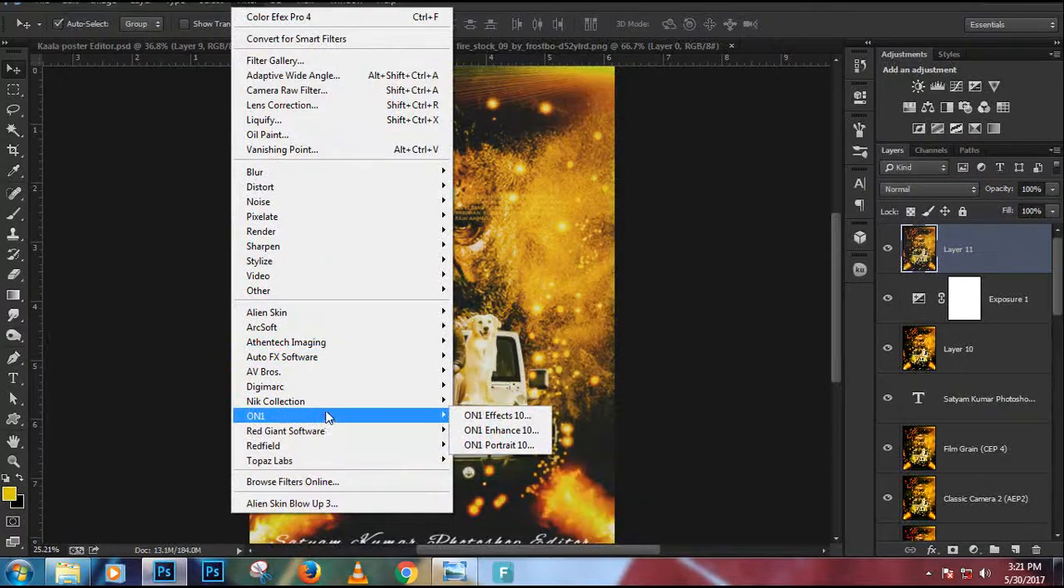
{"action": "mouse_move", "coordinate": [276, 401]}
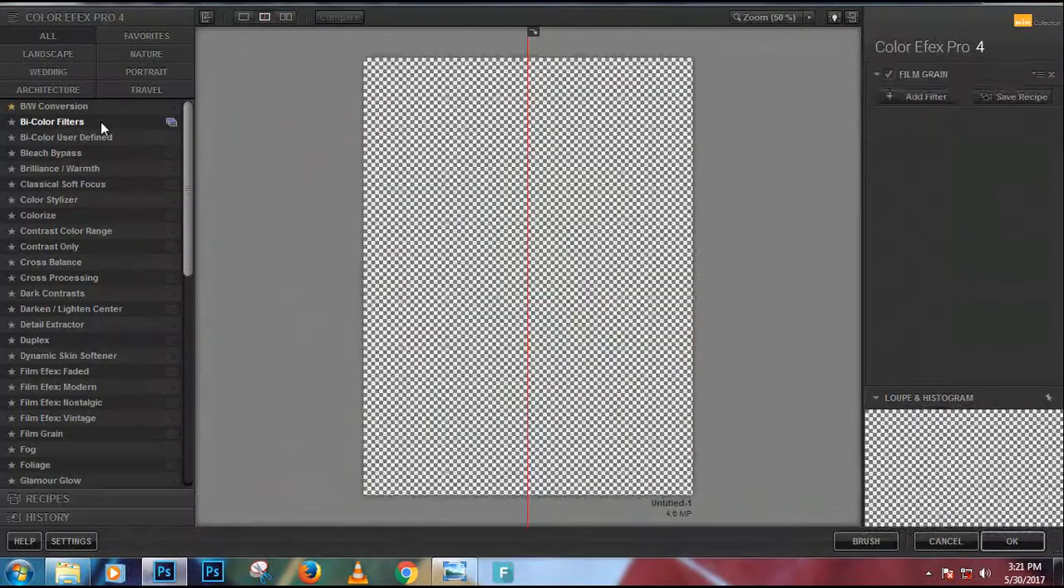
Step: Preview the Bi-Color, Soft Focus, Colorize, Cross Processing, Dark Contrasts, Detail Extractor and Duplex filters
{"action": "left_click", "coordinate": [65, 137]}
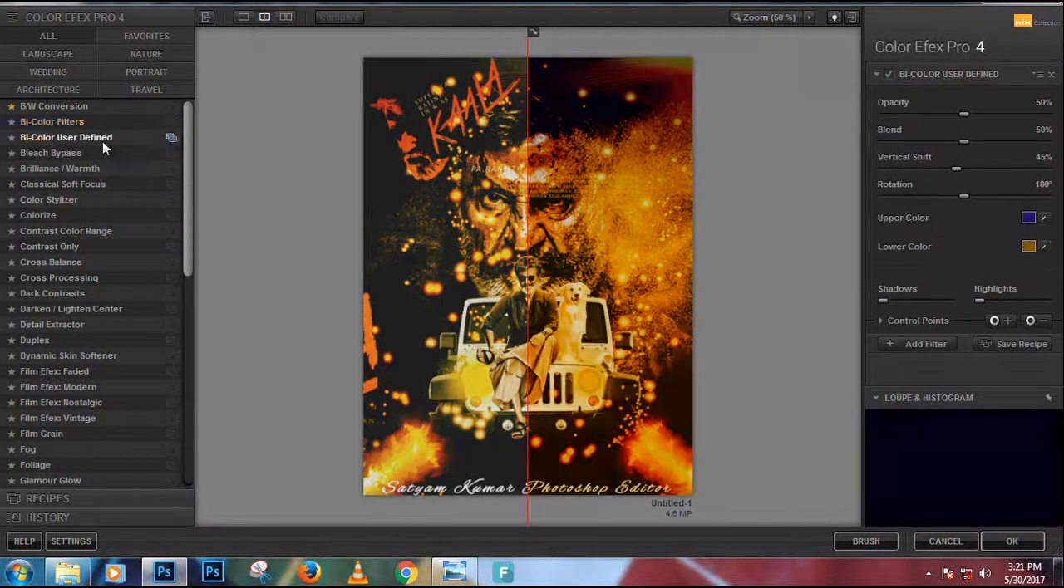
{"action": "left_click", "coordinate": [62, 184]}
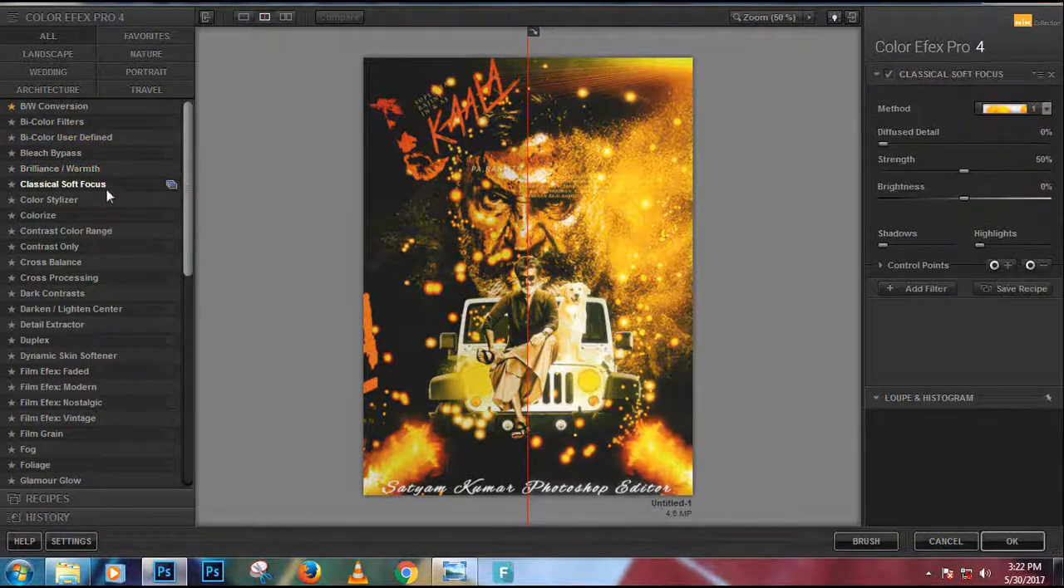
{"action": "left_click", "coordinate": [48, 199]}
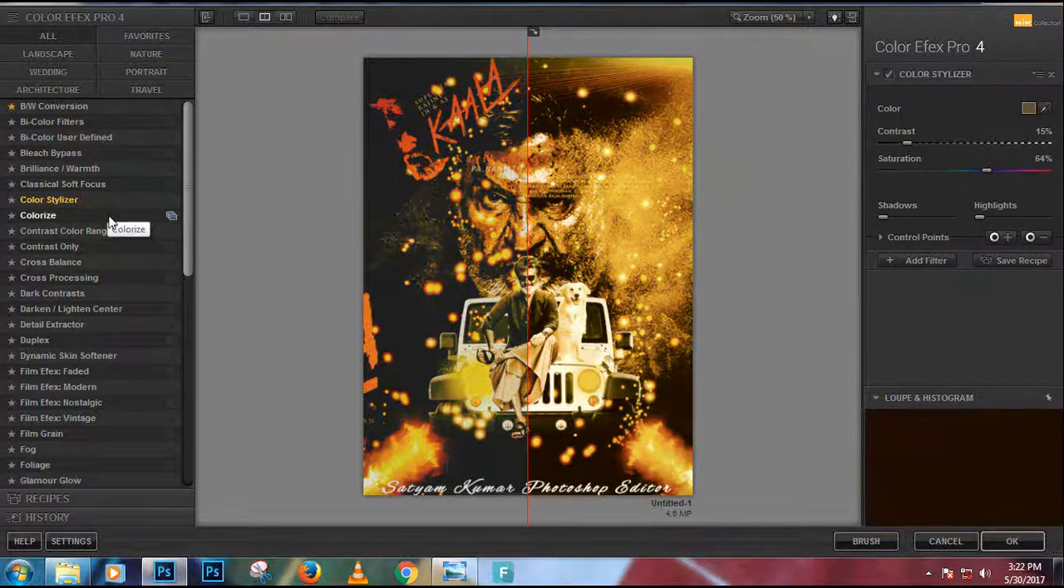
{"action": "left_click", "coordinate": [38, 215]}
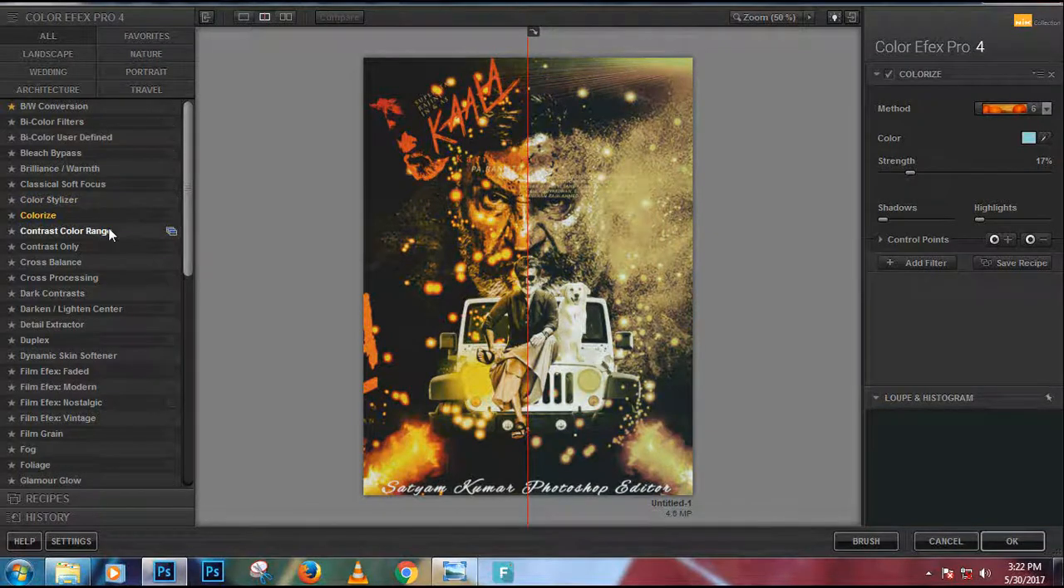
{"action": "left_click", "coordinate": [49, 246]}
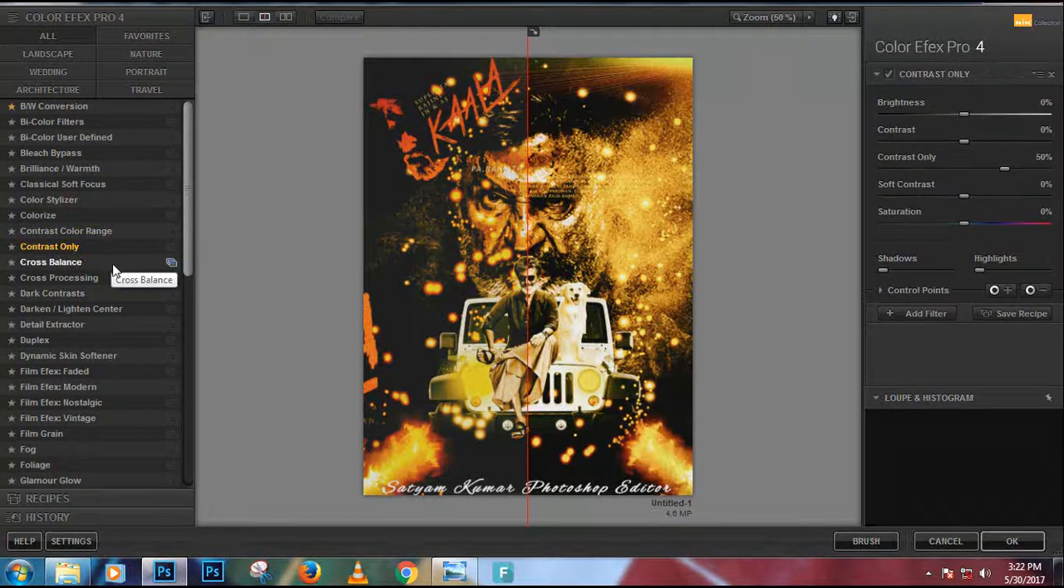
{"action": "left_click", "coordinate": [59, 277]}
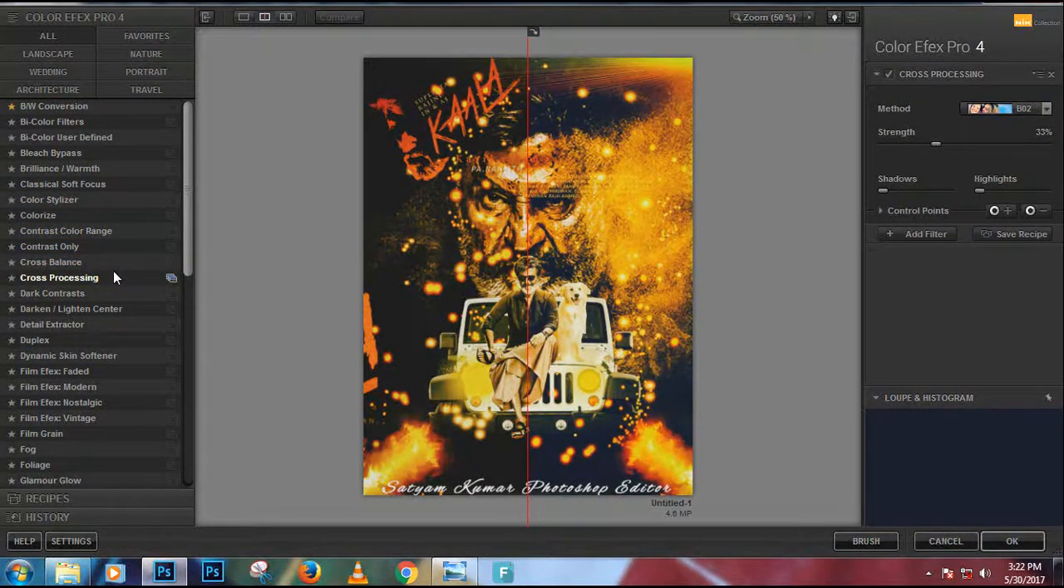
{"action": "left_click", "coordinate": [52, 293]}
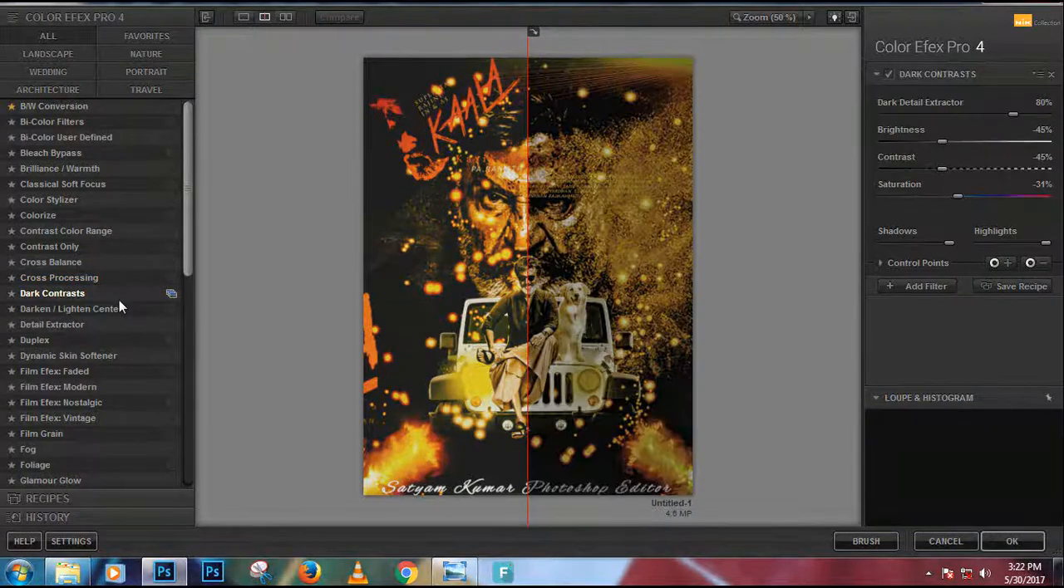
{"action": "left_click", "coordinate": [52, 324]}
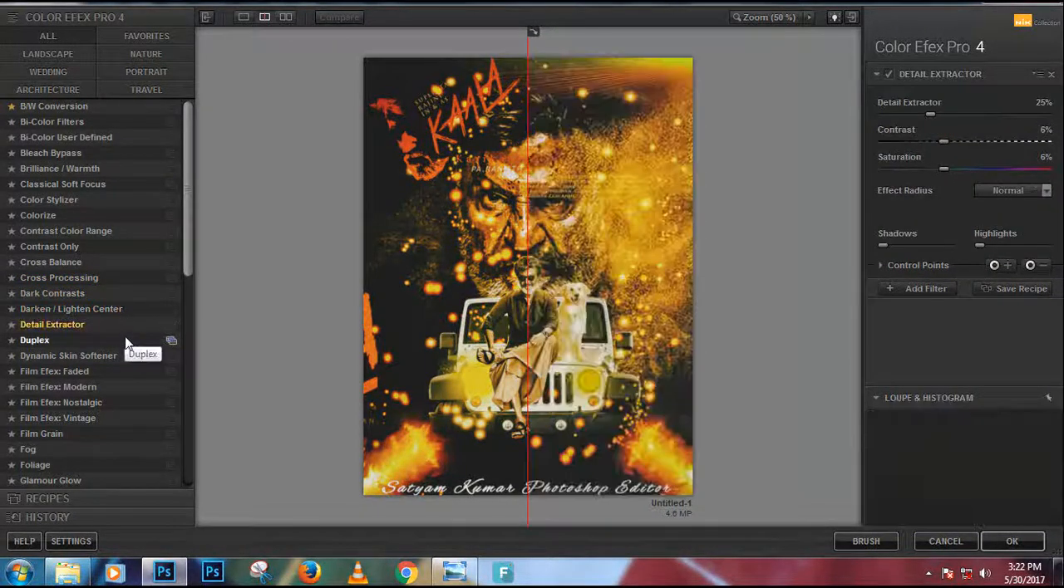
{"action": "left_click", "coordinate": [68, 356]}
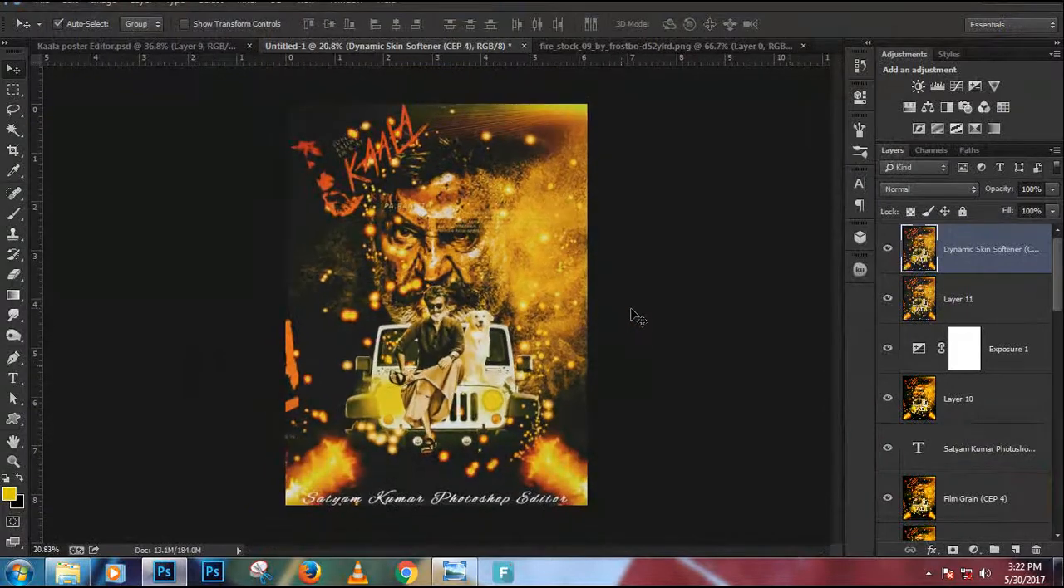
Step: Add a Brightness/Contrast adjustment layer set to brightness 5 and contrast 28
{"action": "left_click", "coordinate": [973, 551]}
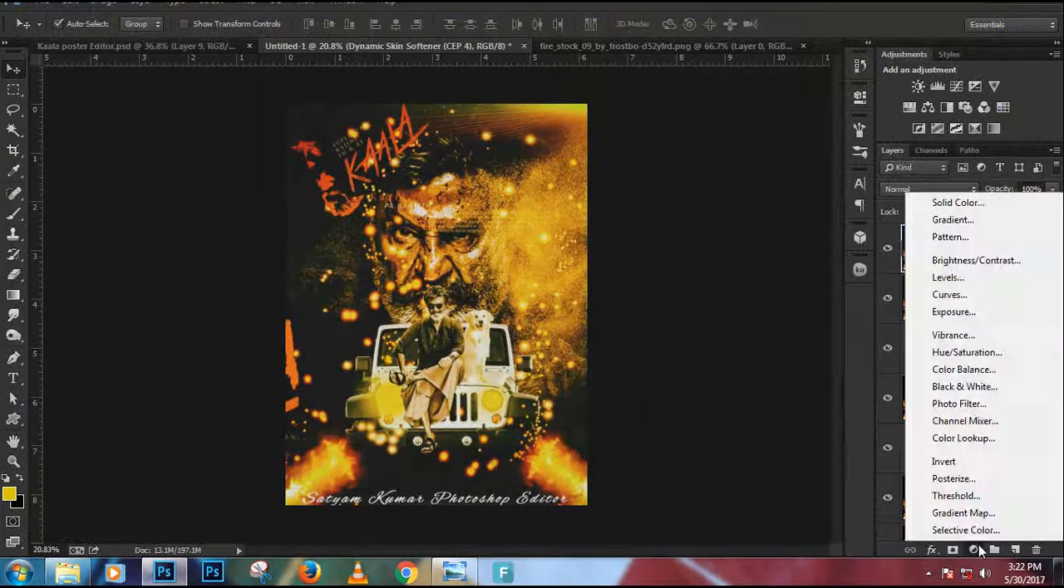
{"action": "left_click", "coordinate": [975, 260]}
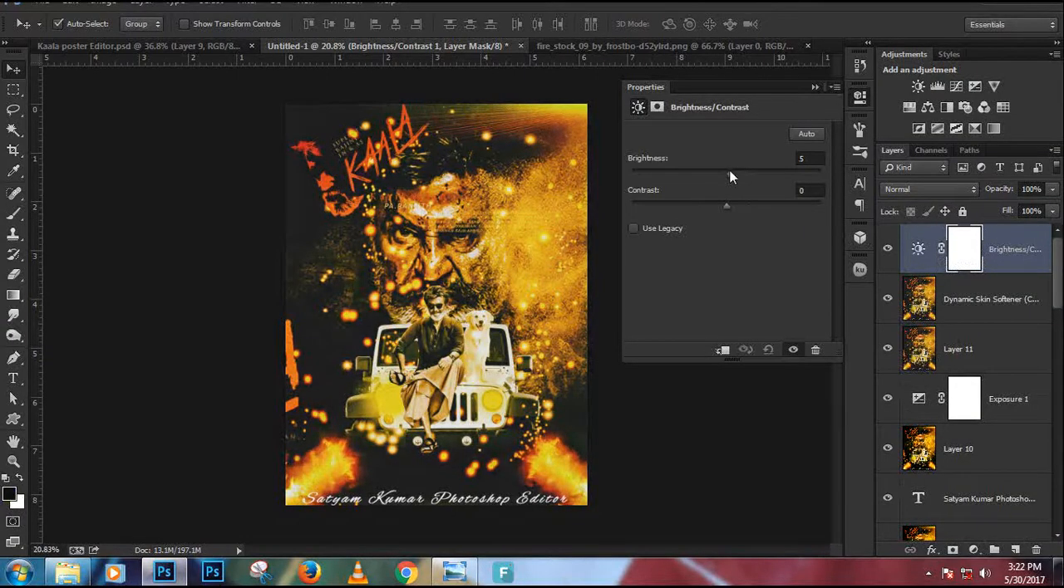
{"action": "left_click_drag", "start_coordinate": [727, 206], "coordinate": [752, 205]}
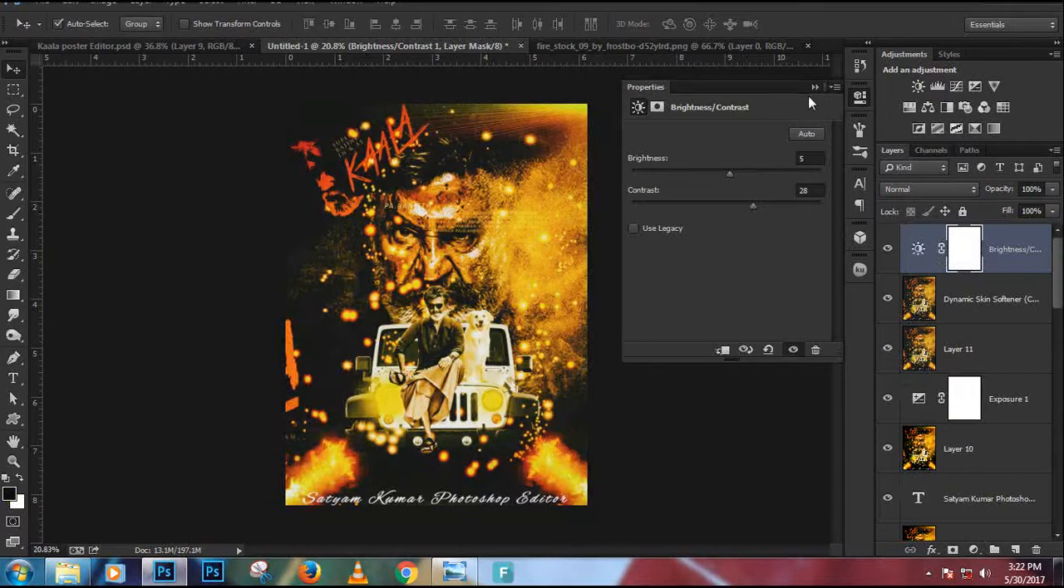
{"action": "left_click", "coordinate": [814, 88]}
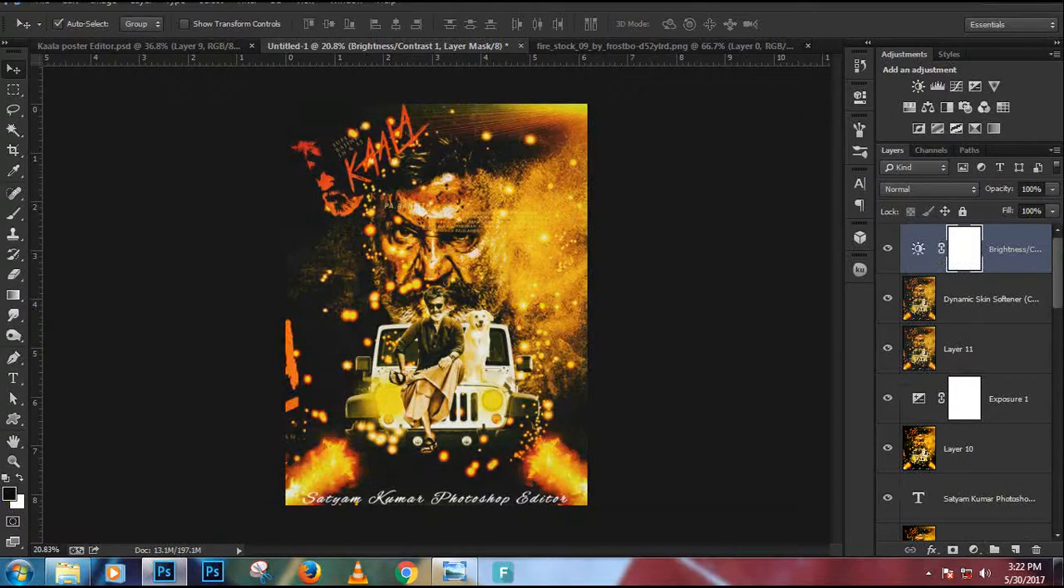